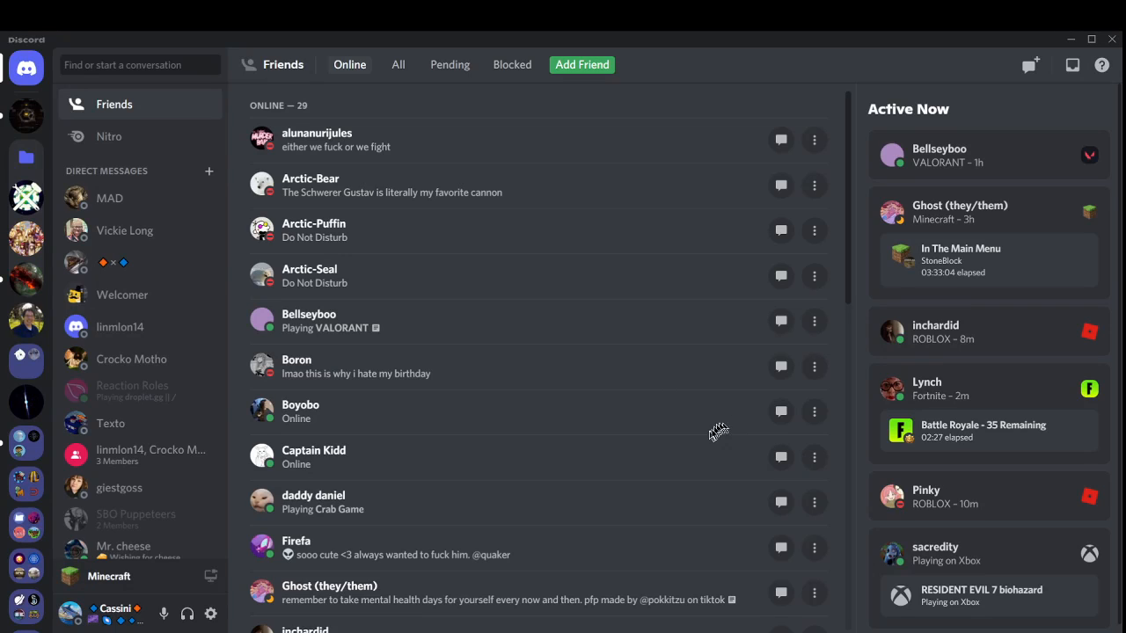
mouse_move(695, 436)
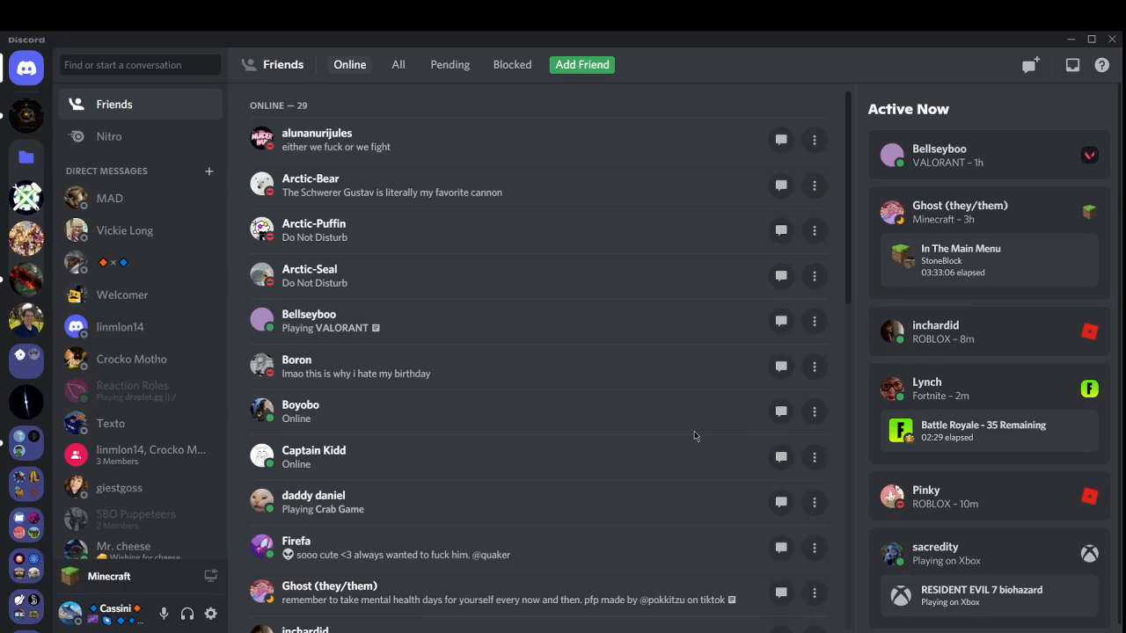
mouse_move(795, 570)
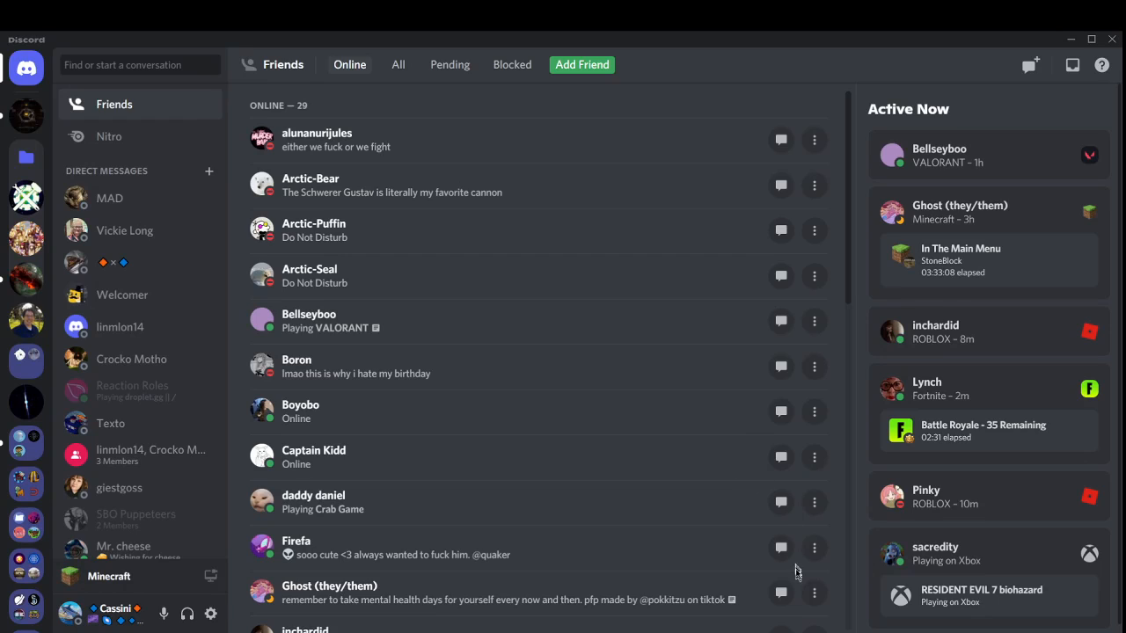
mouse_move(514, 159)
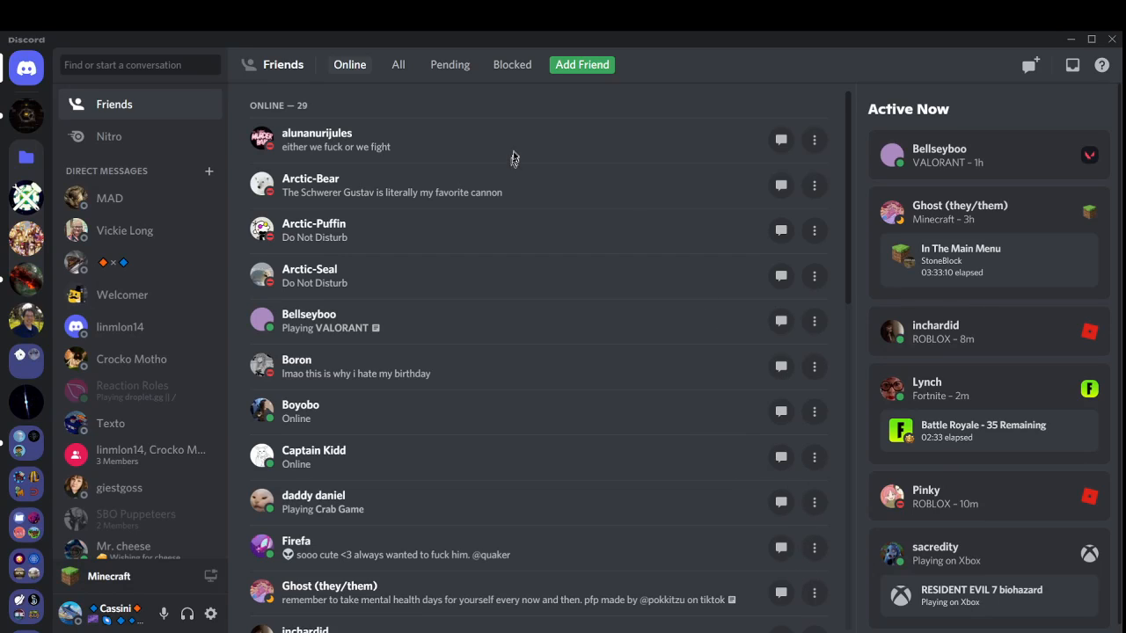
mouse_move(593, 161)
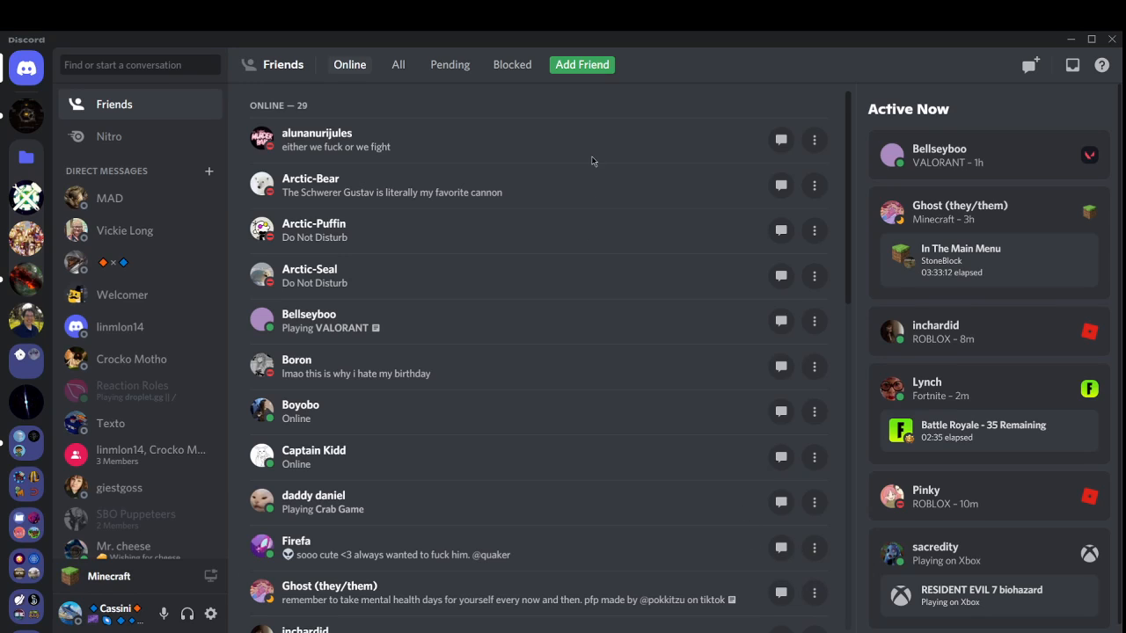
mouse_move(735, 549)
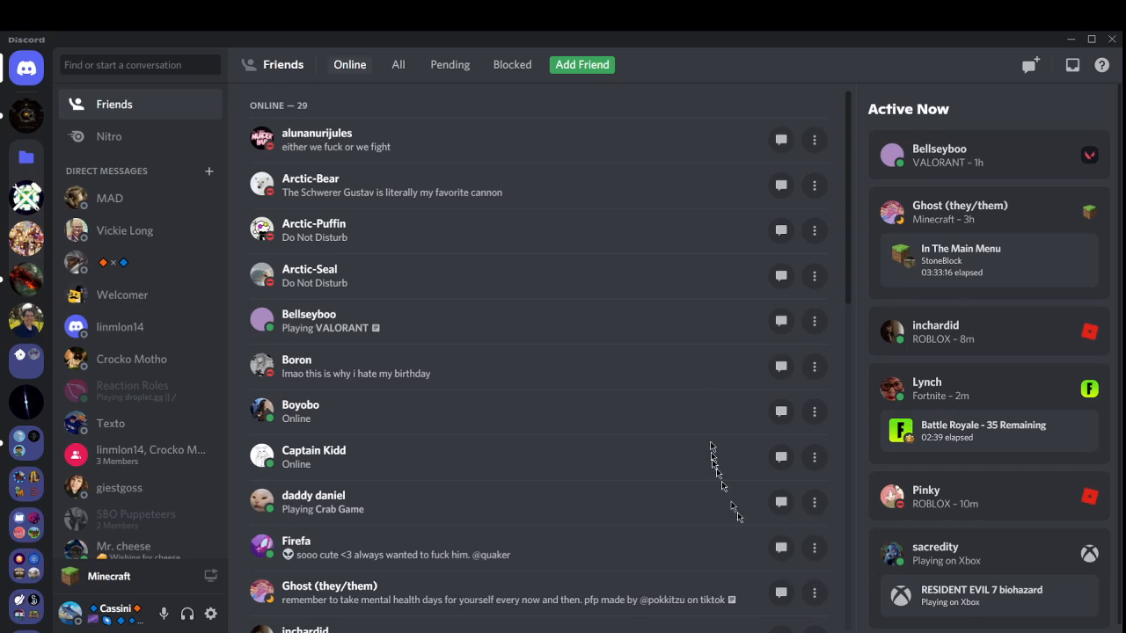
mouse_move(571, 160)
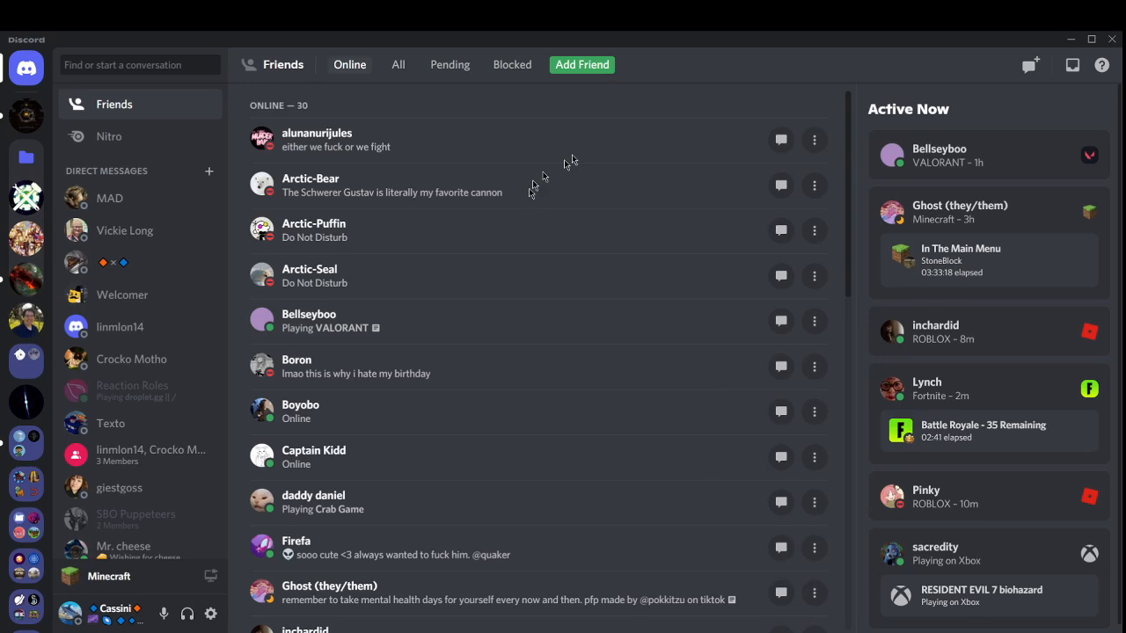
mouse_move(746, 555)
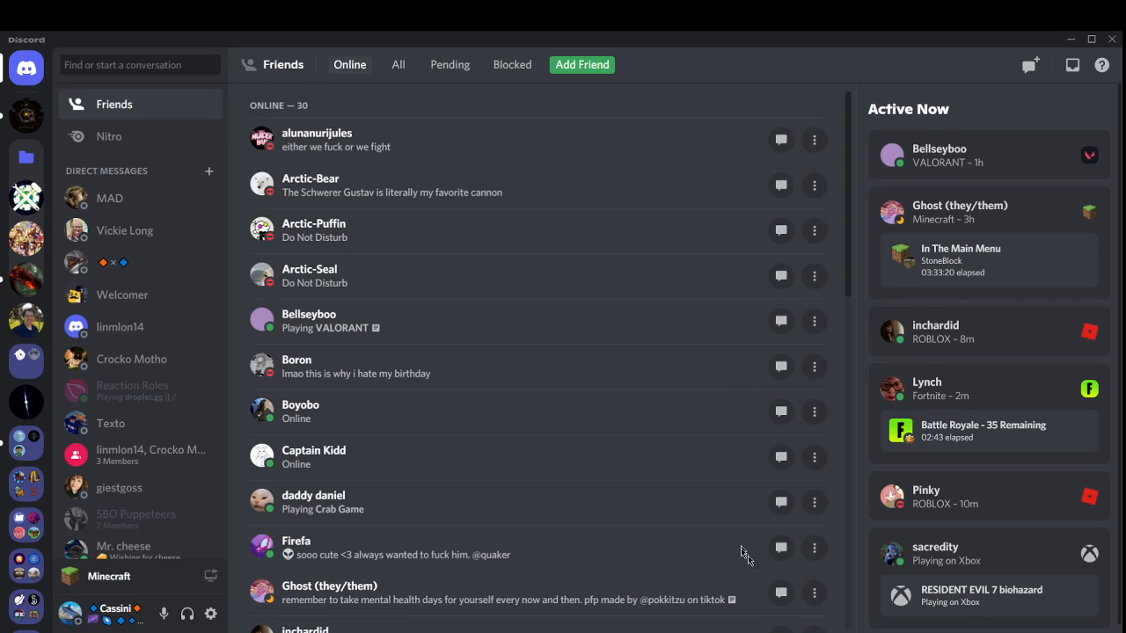
mouse_move(756, 554)
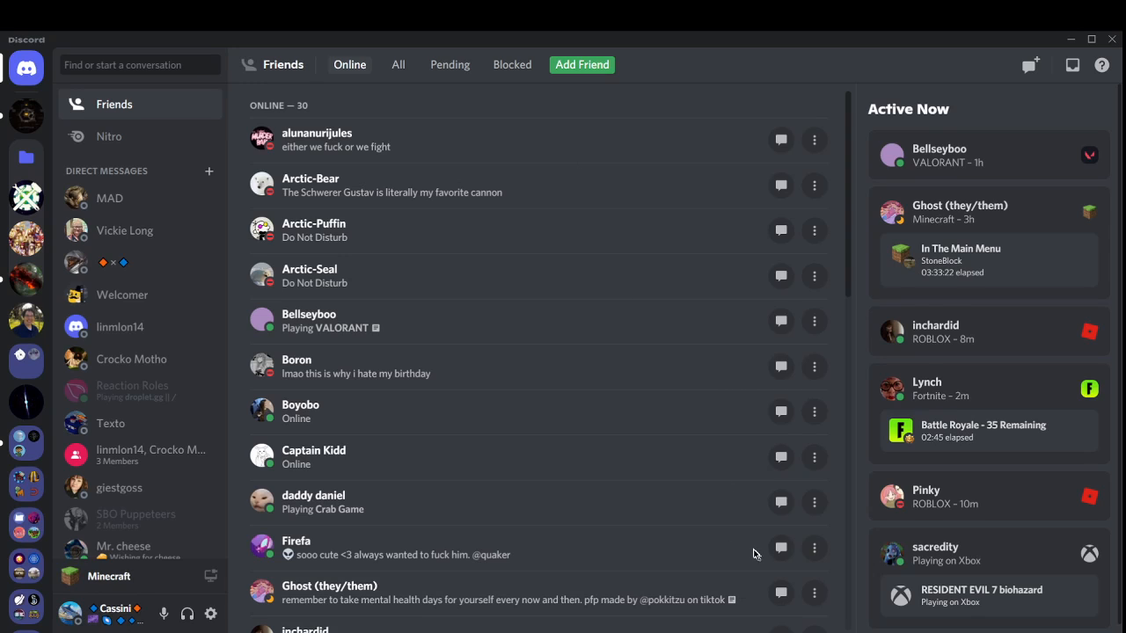
mouse_move(91, 295)
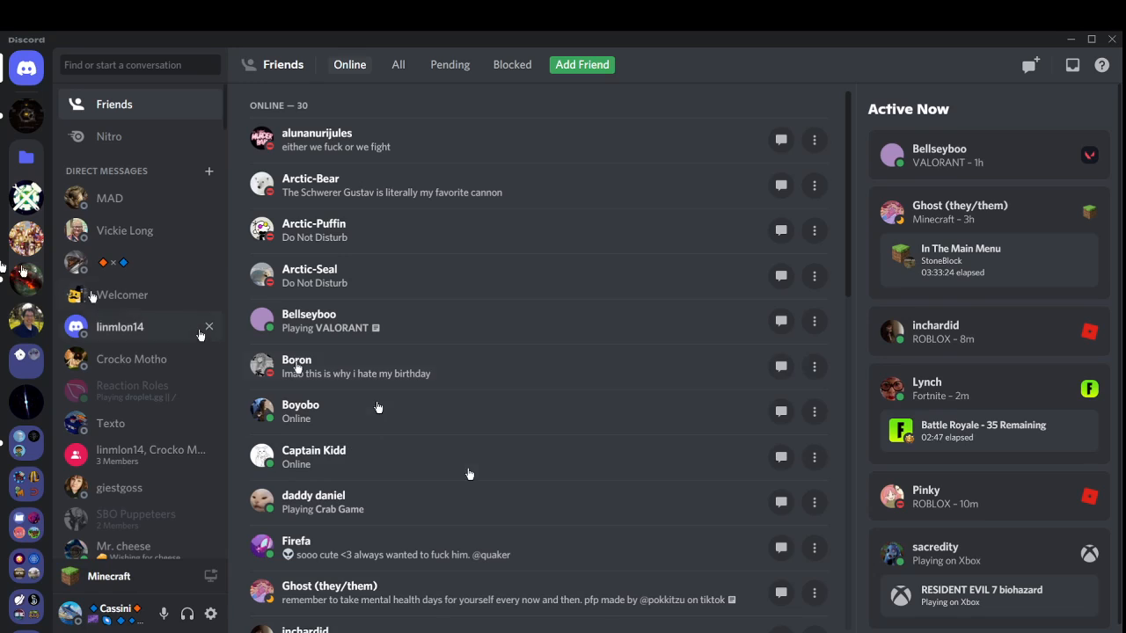
mouse_move(25, 485)
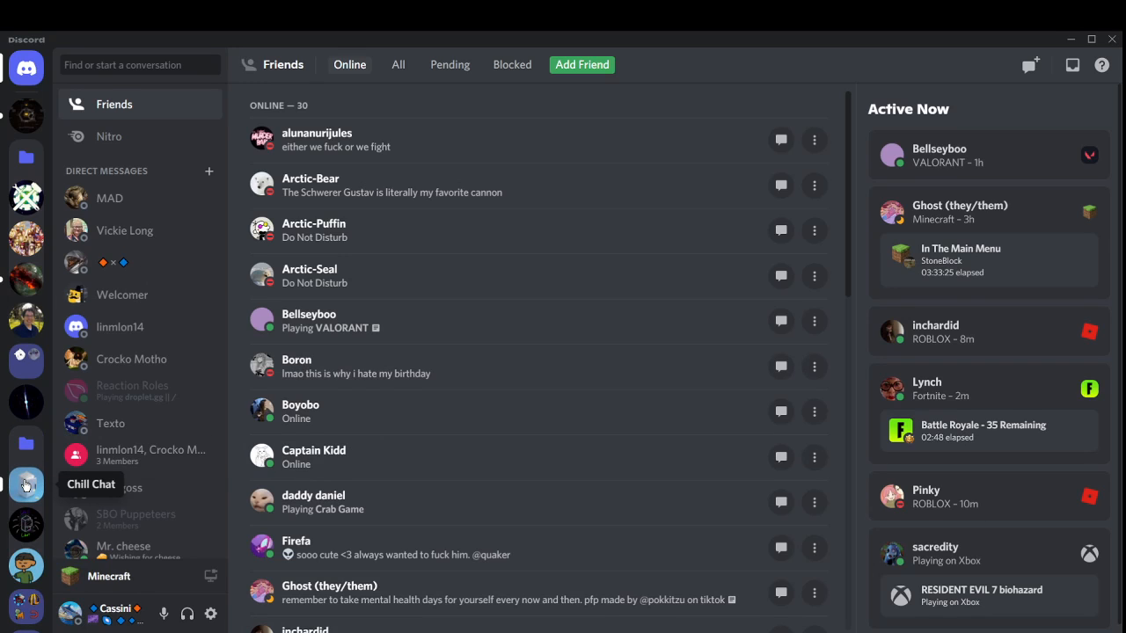
Switch to the Chill Chat server and bring up its #art channel.
click(24, 482)
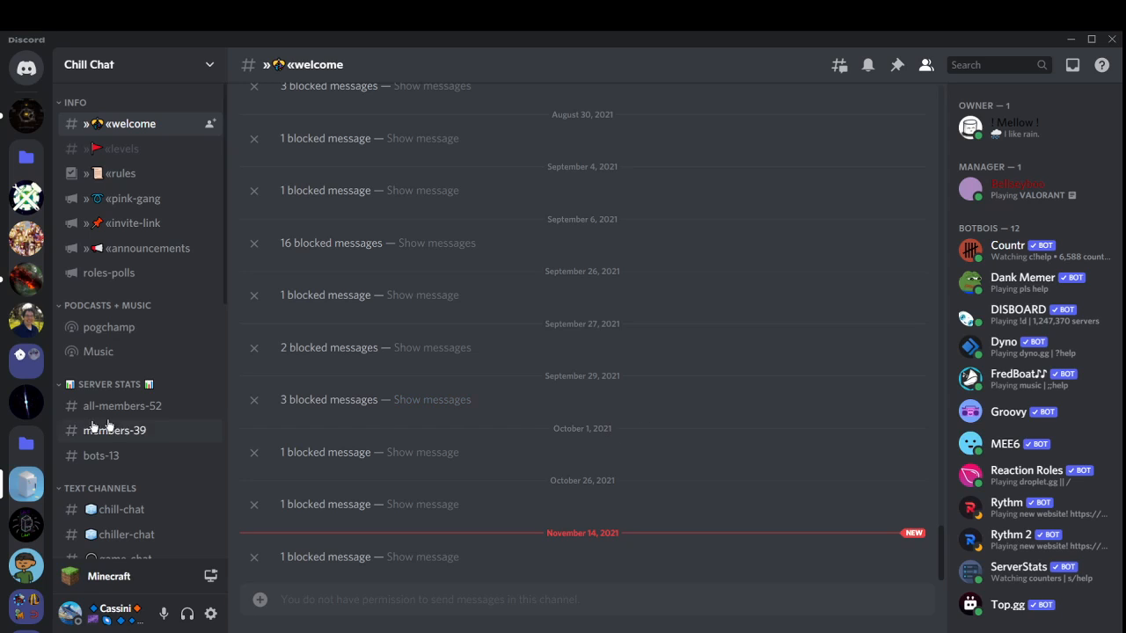
scroll(down, 3)
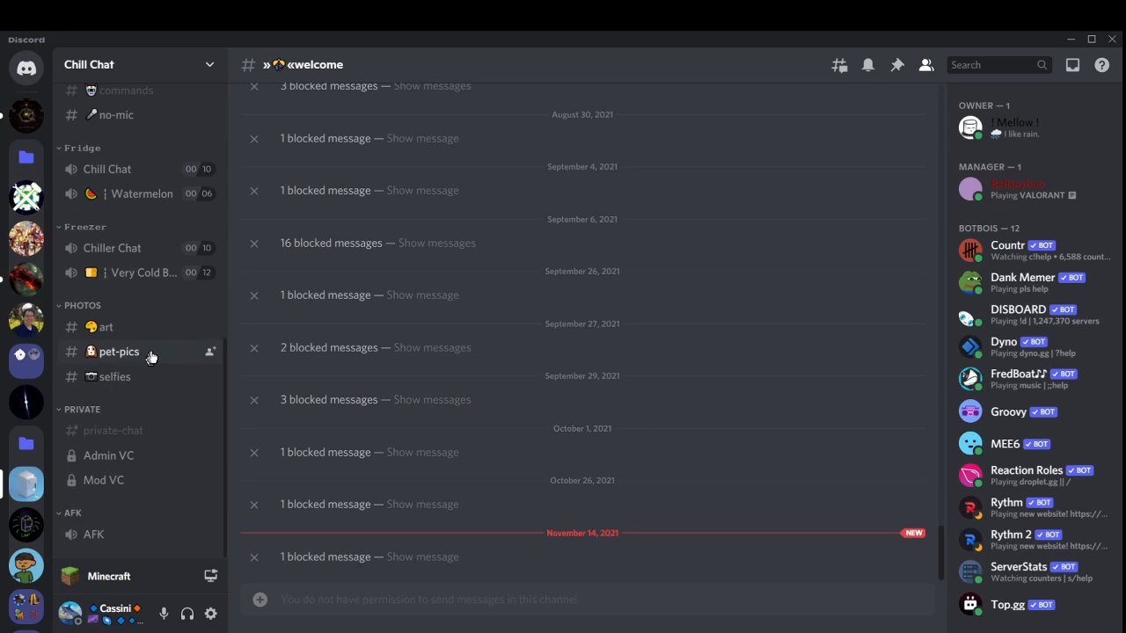
click(106, 327)
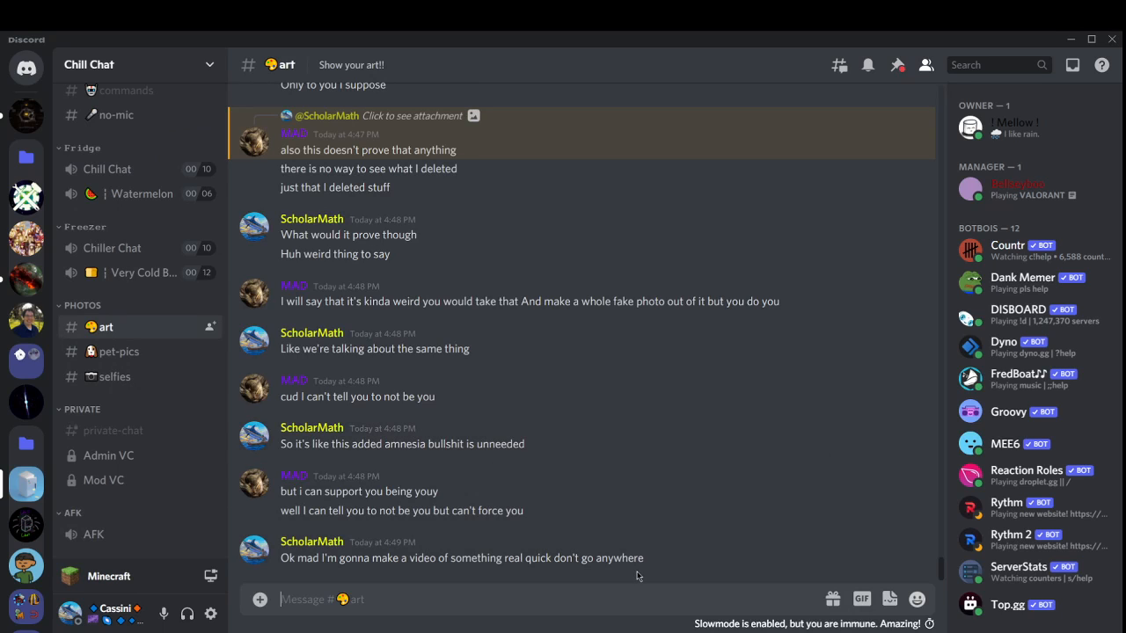
Post the greeting "hi" in #art and view a phone screenshot posted there.
text(hi)
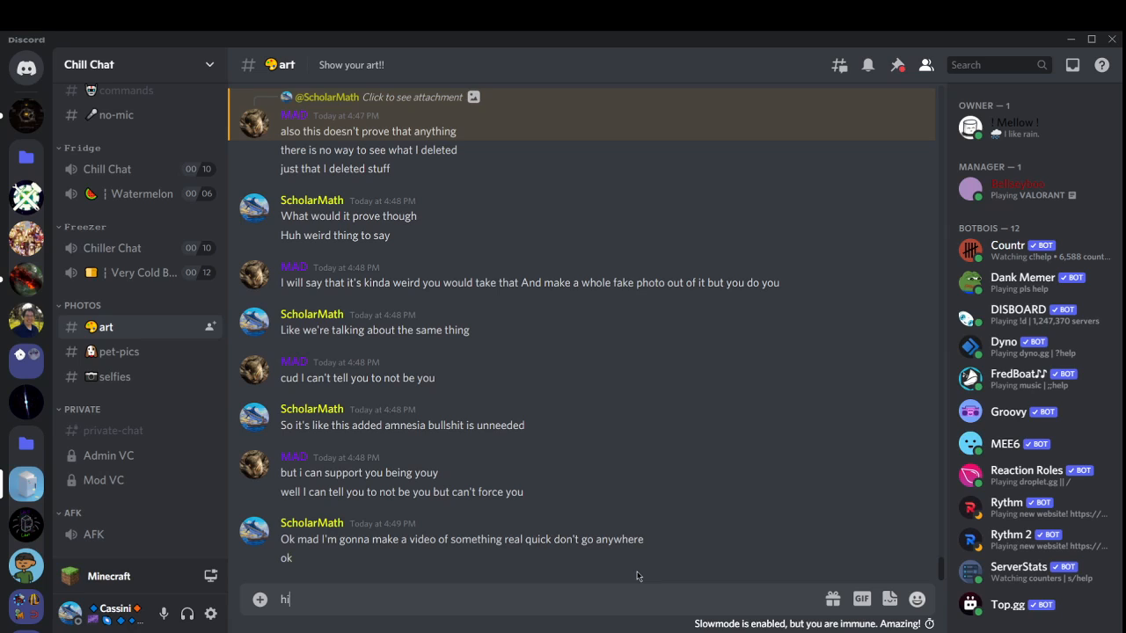
key(enter)
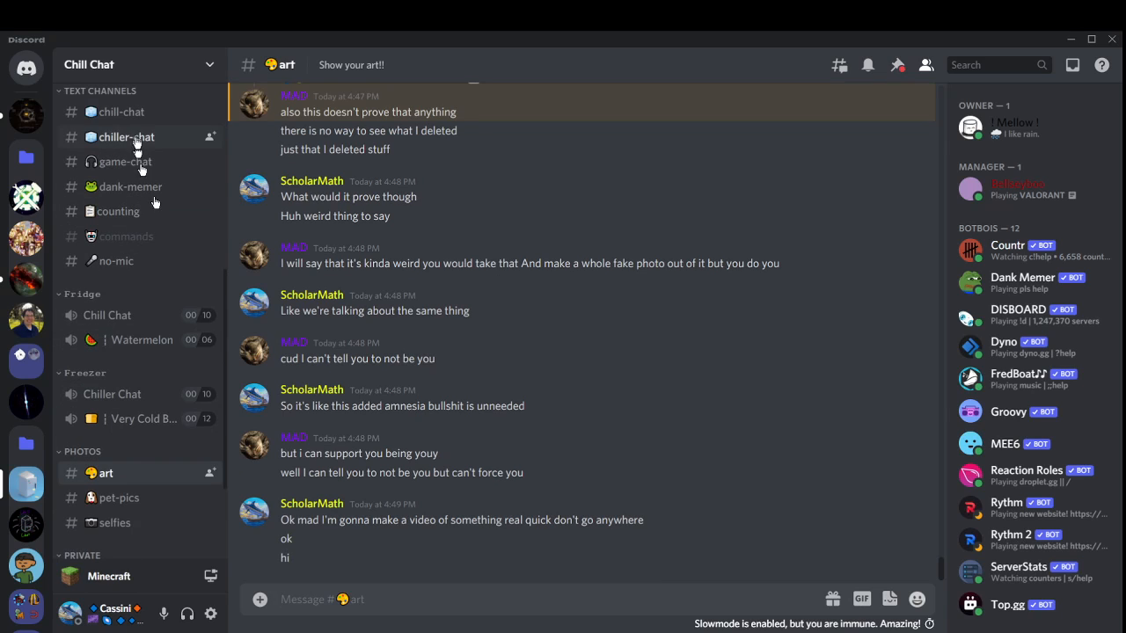
click(989, 64)
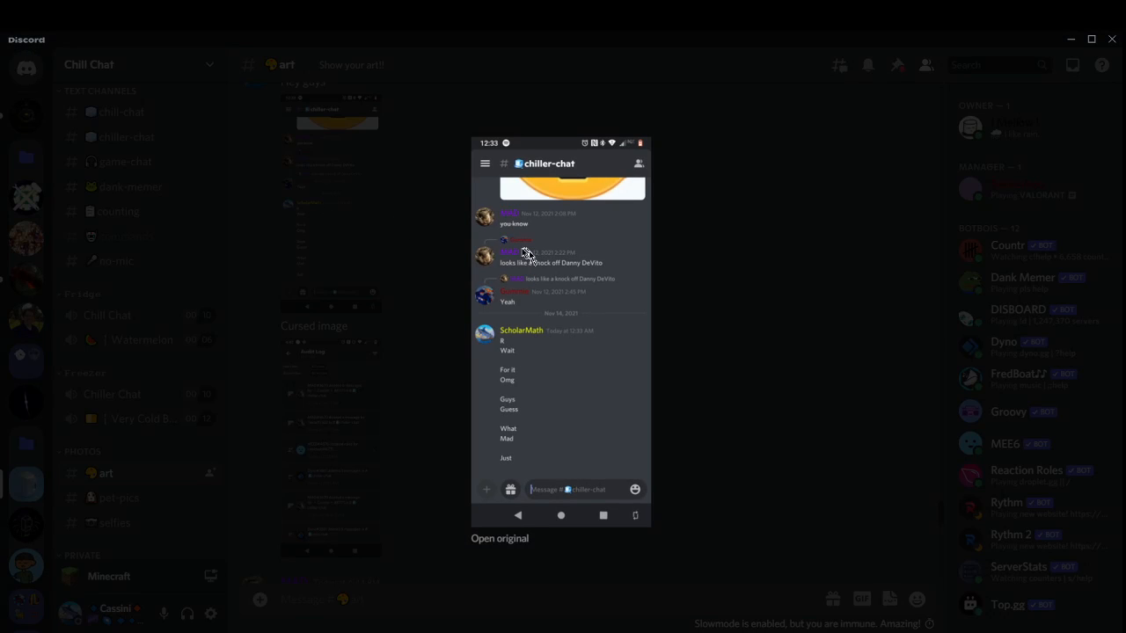
mouse_move(538, 257)
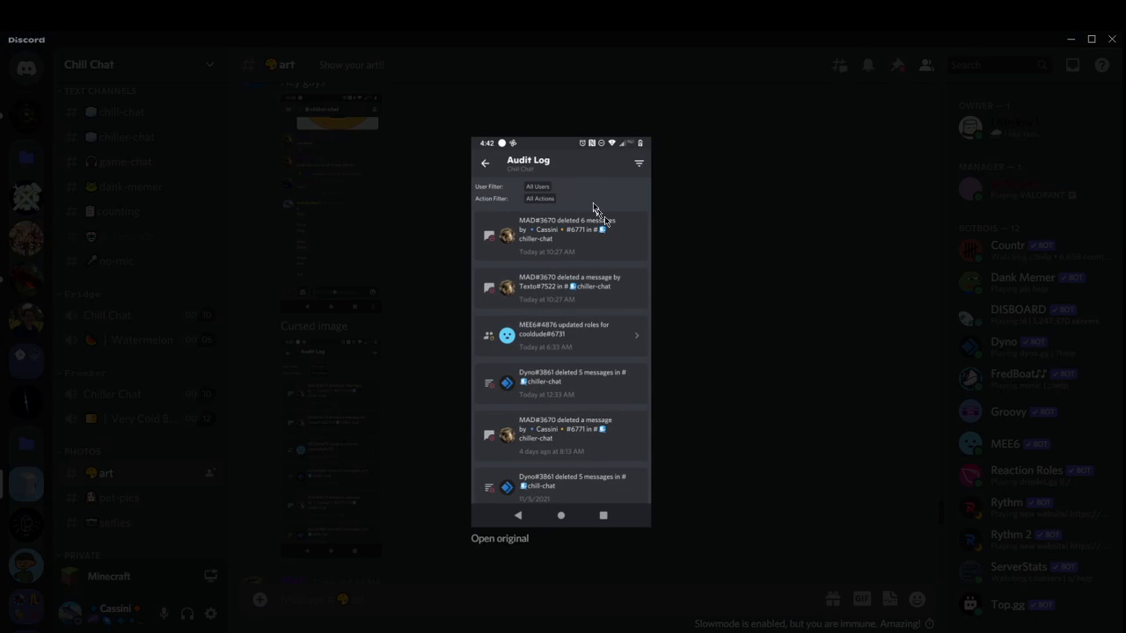
mouse_move(574, 415)
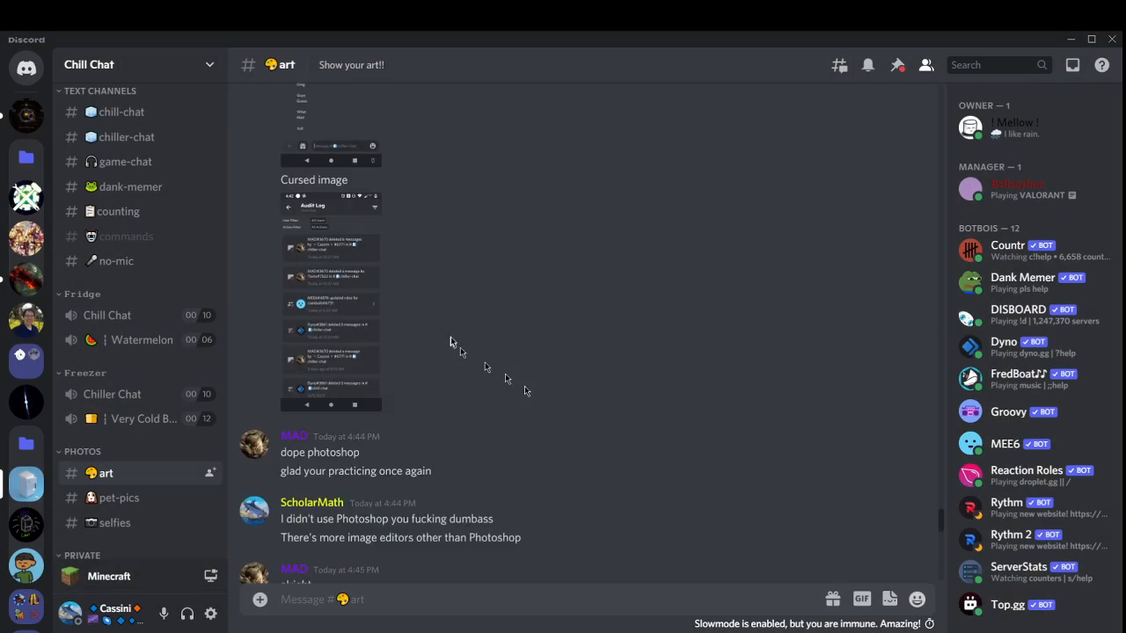
Post an @ mention of MAD in the art channel.
click(994, 63)
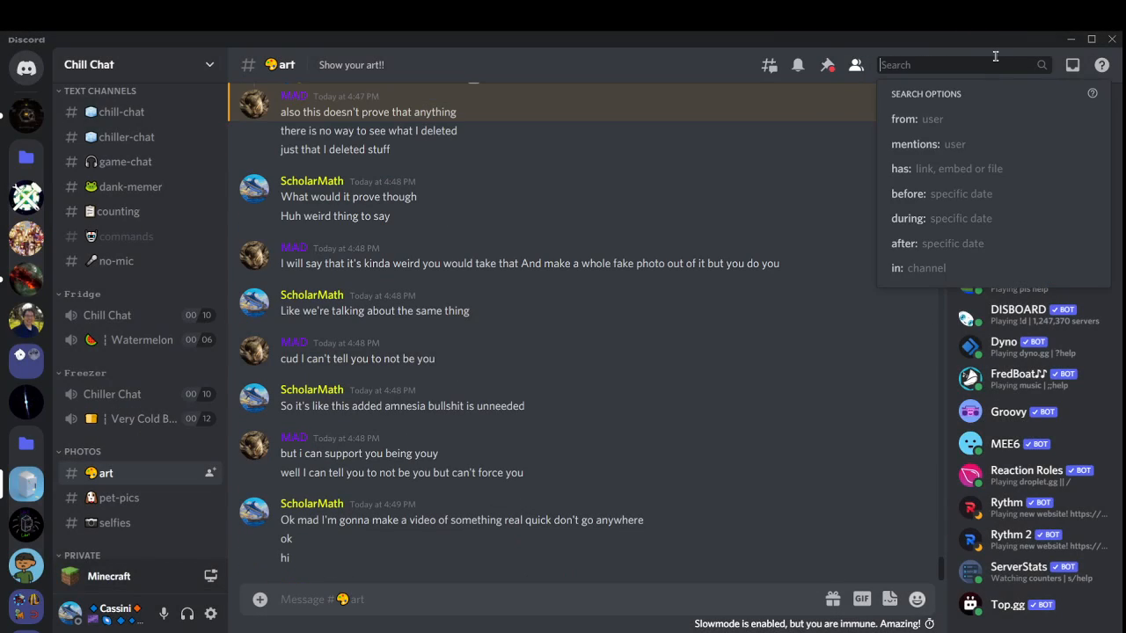
mouse_move(957, 267)
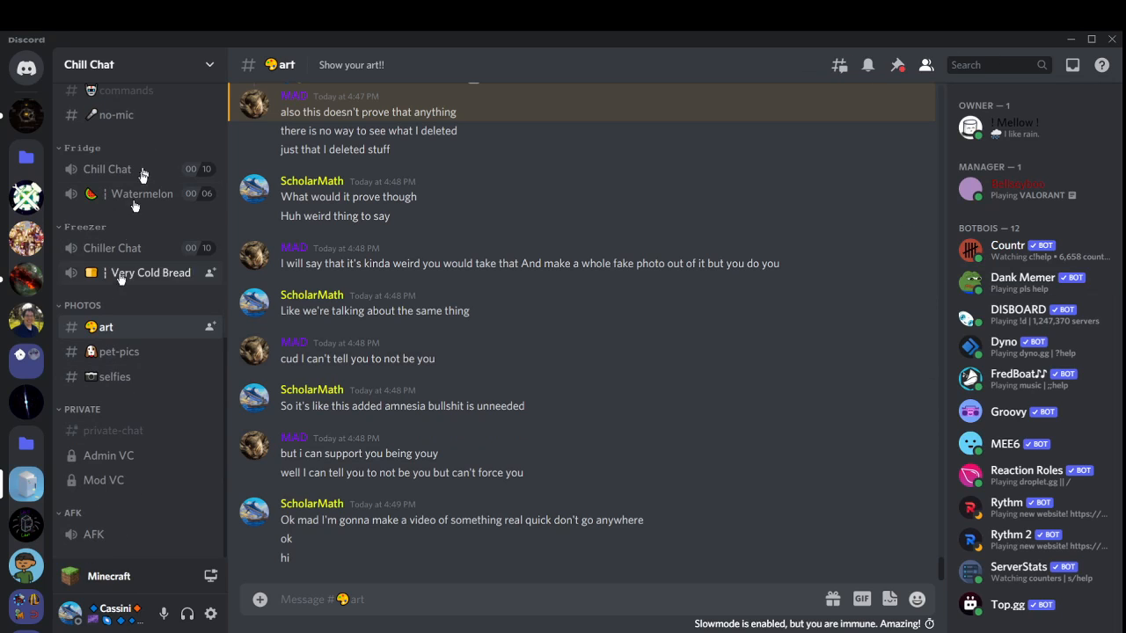
text(@)
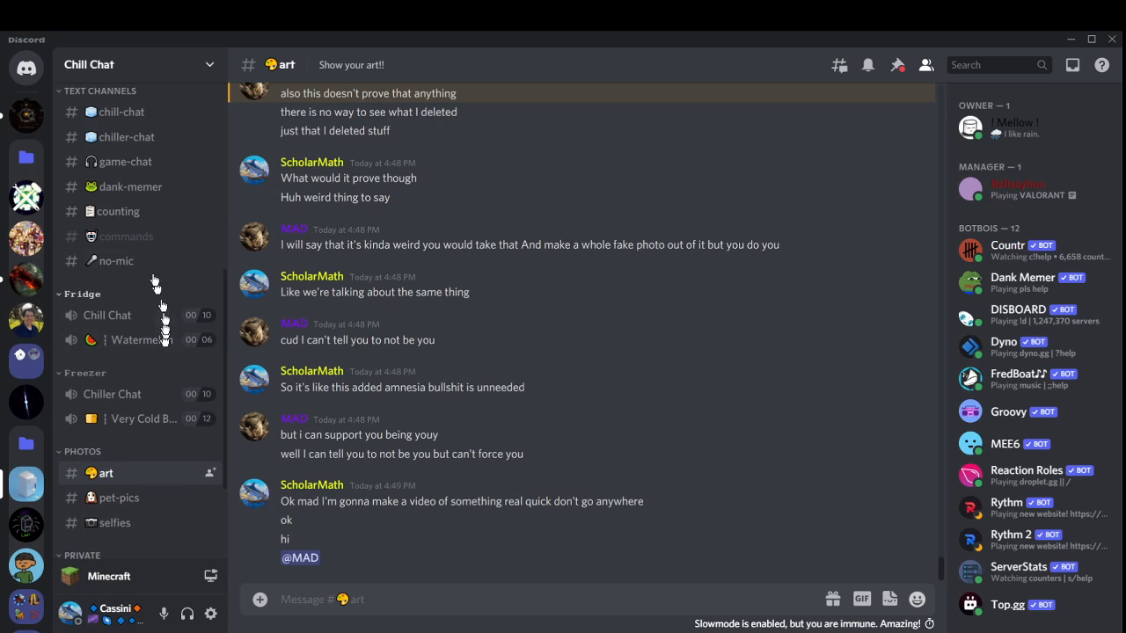
Switch to #counting and connect to the Watermelon voice channel.
click(116, 211)
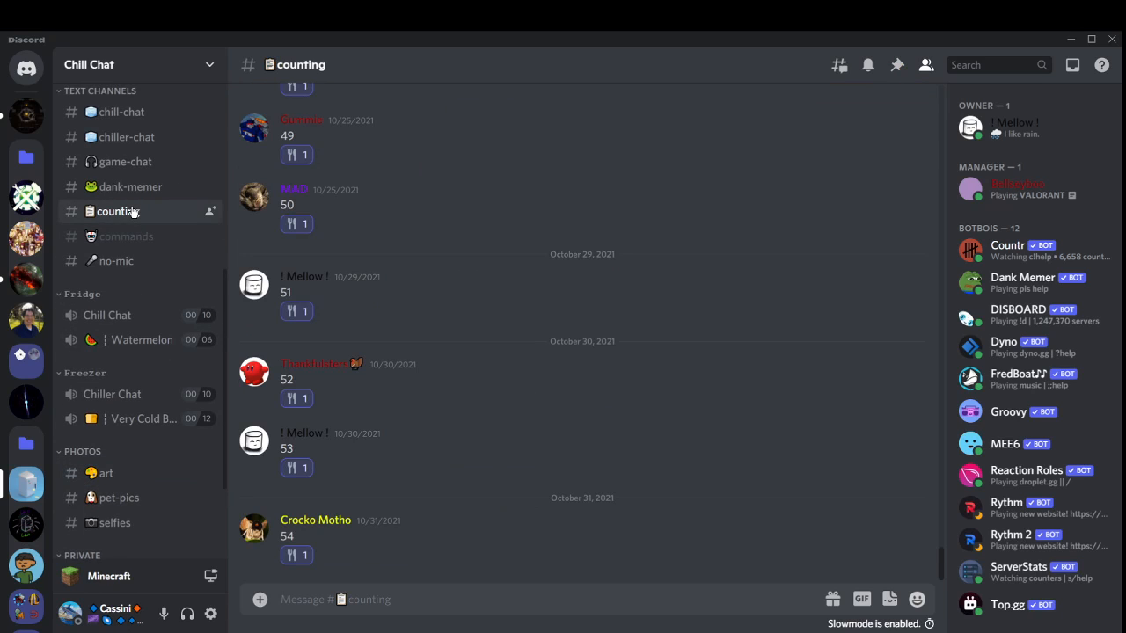
mouse_move(124, 341)
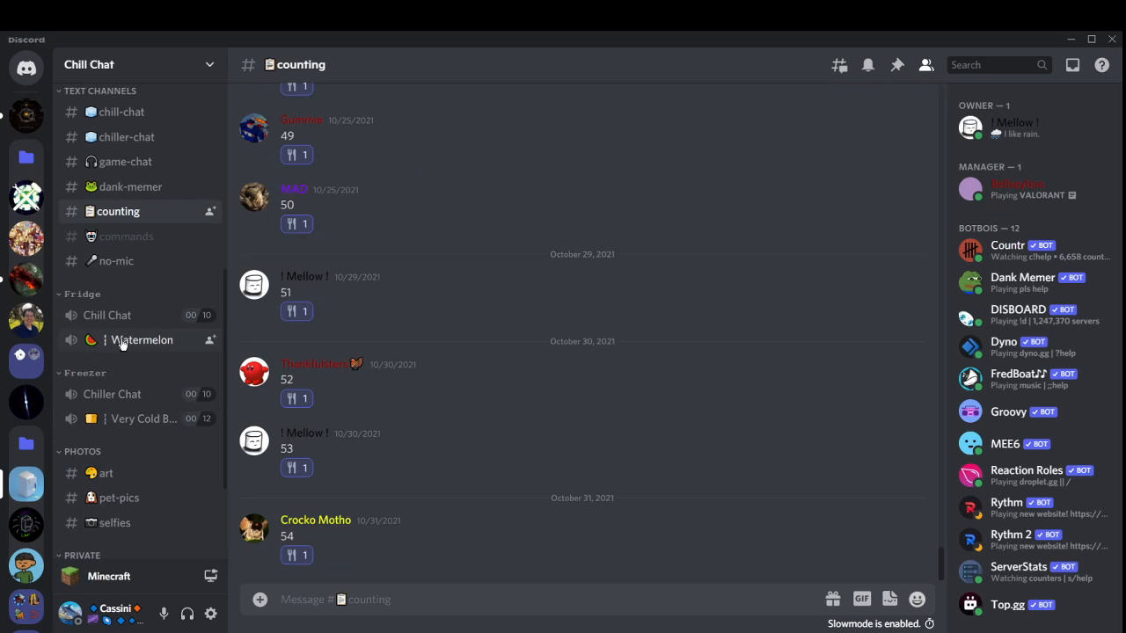
click(140, 342)
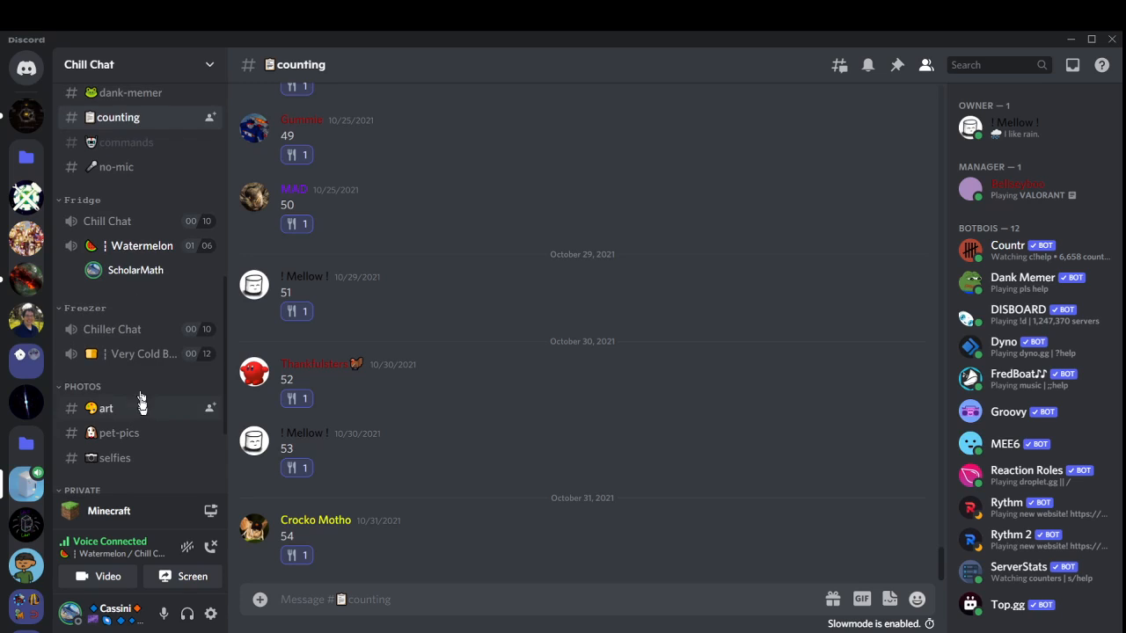
click(105, 408)
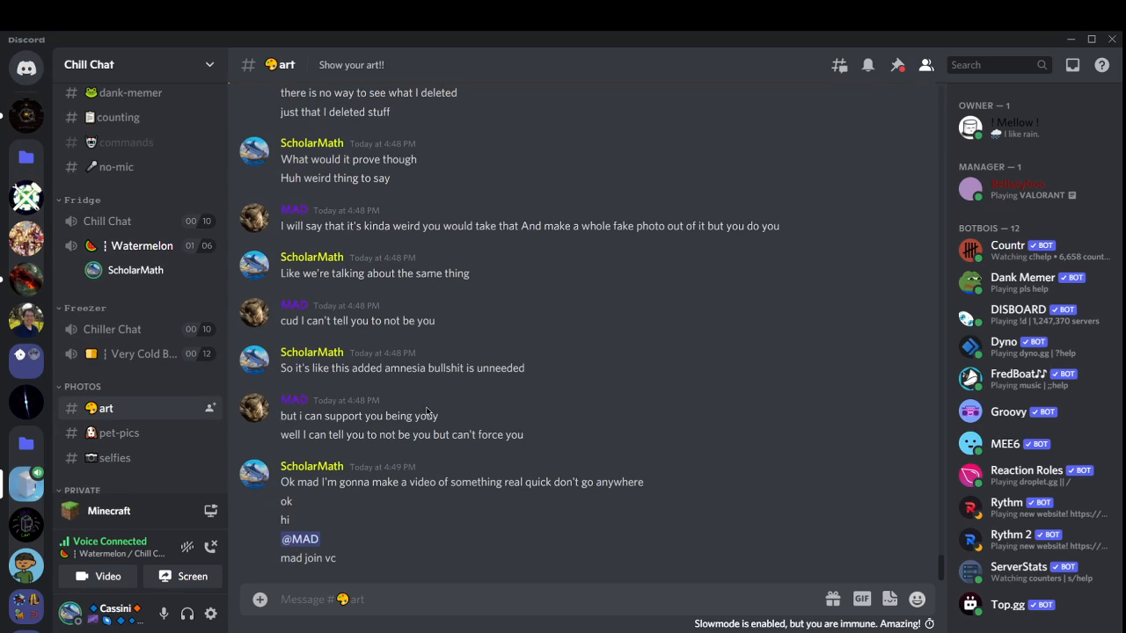
click(994, 64)
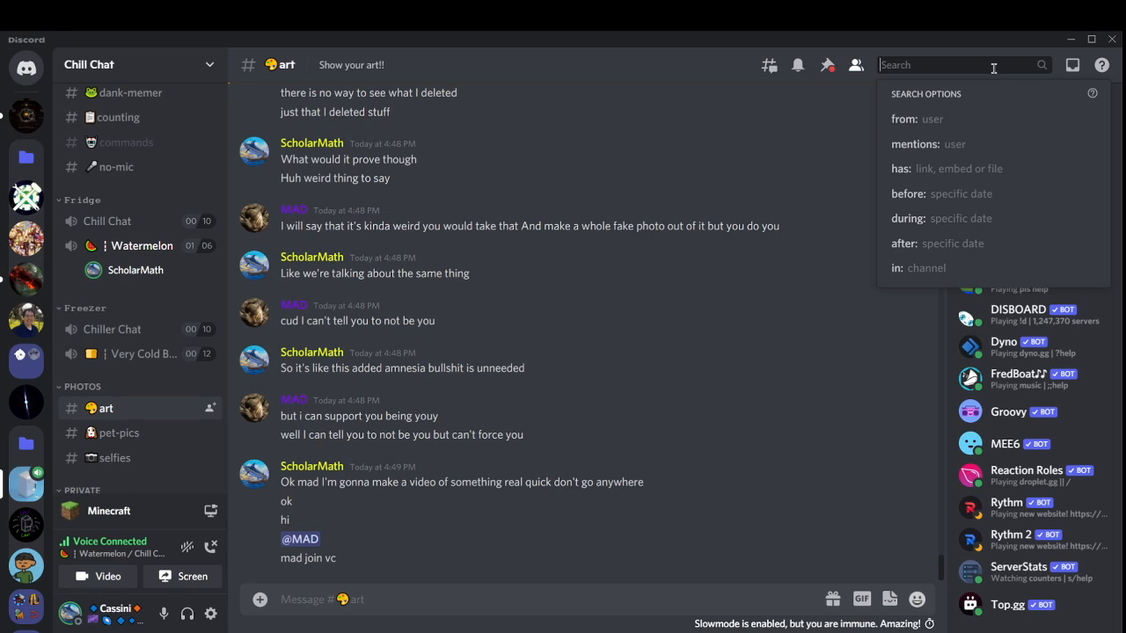
click(905, 120)
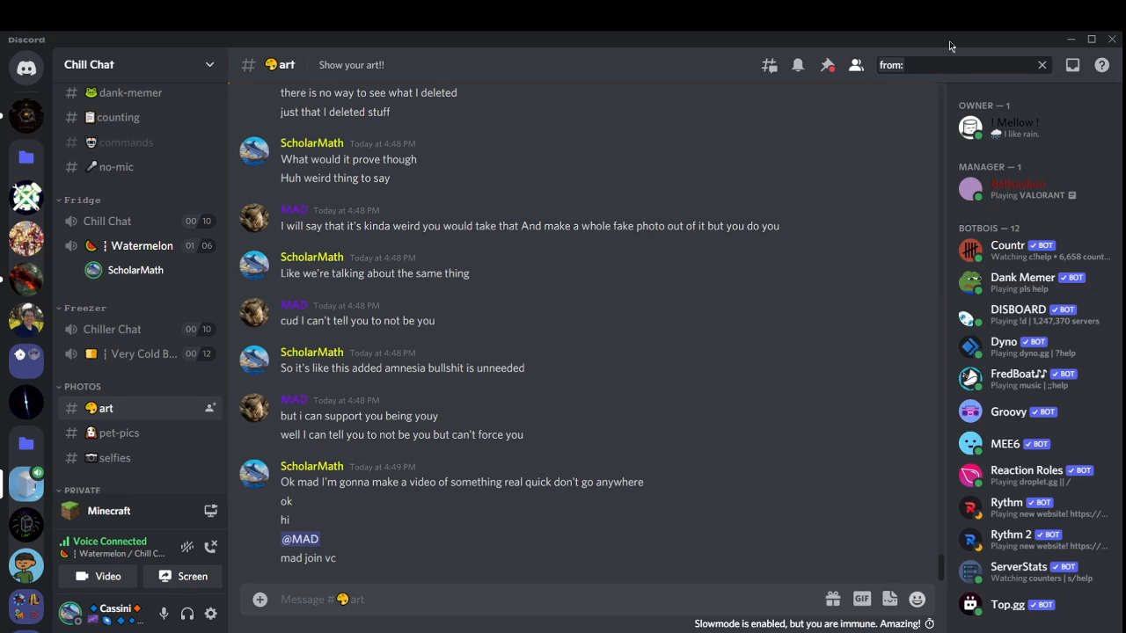
text(MAD#3670)
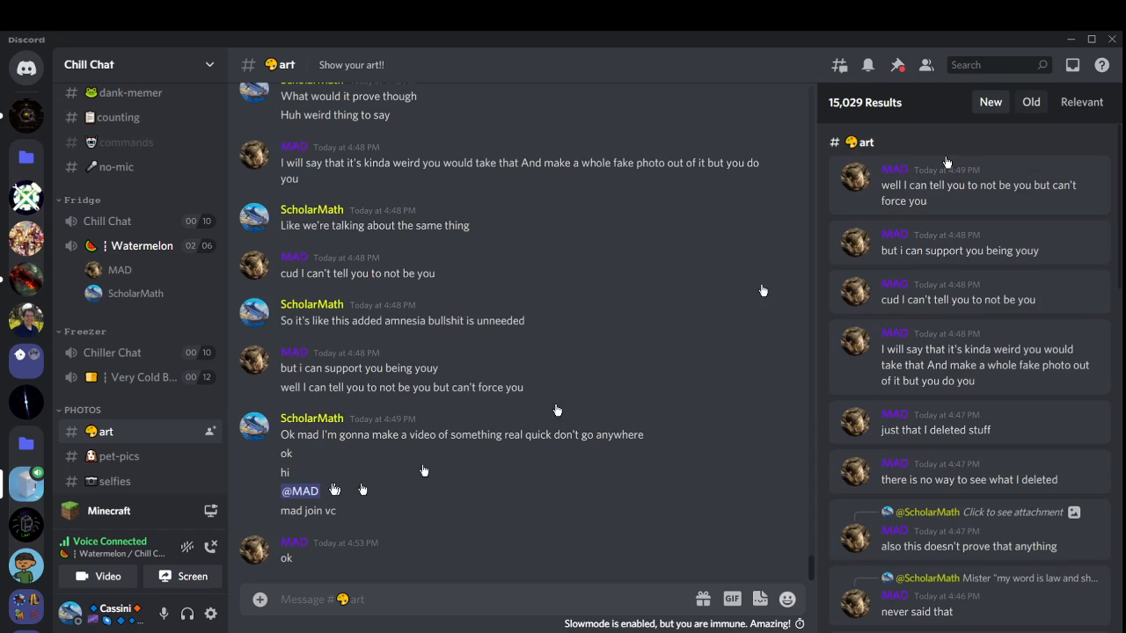
click(926, 64)
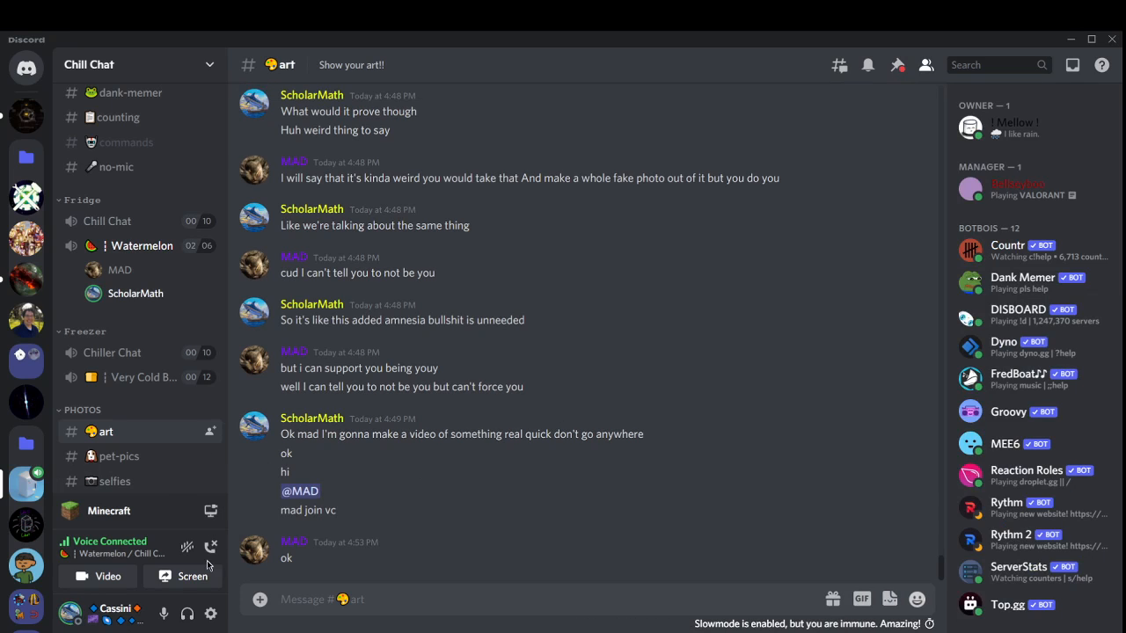
mouse_move(173, 577)
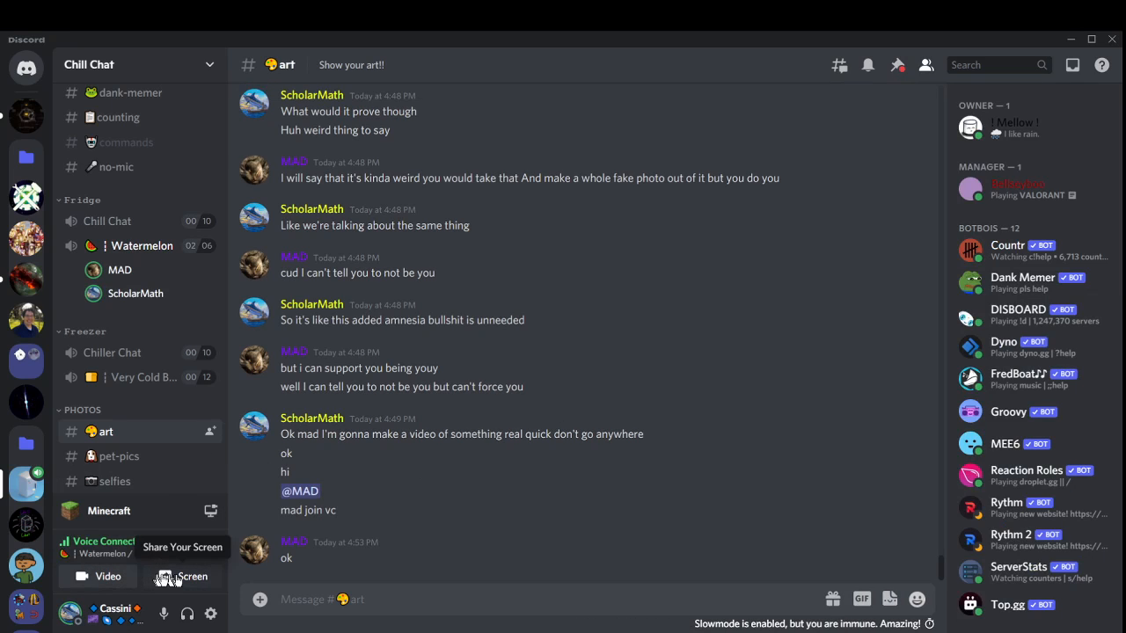
Go live in Watermelon streaming the 'art - Discord' window at 720p/30.
click(183, 577)
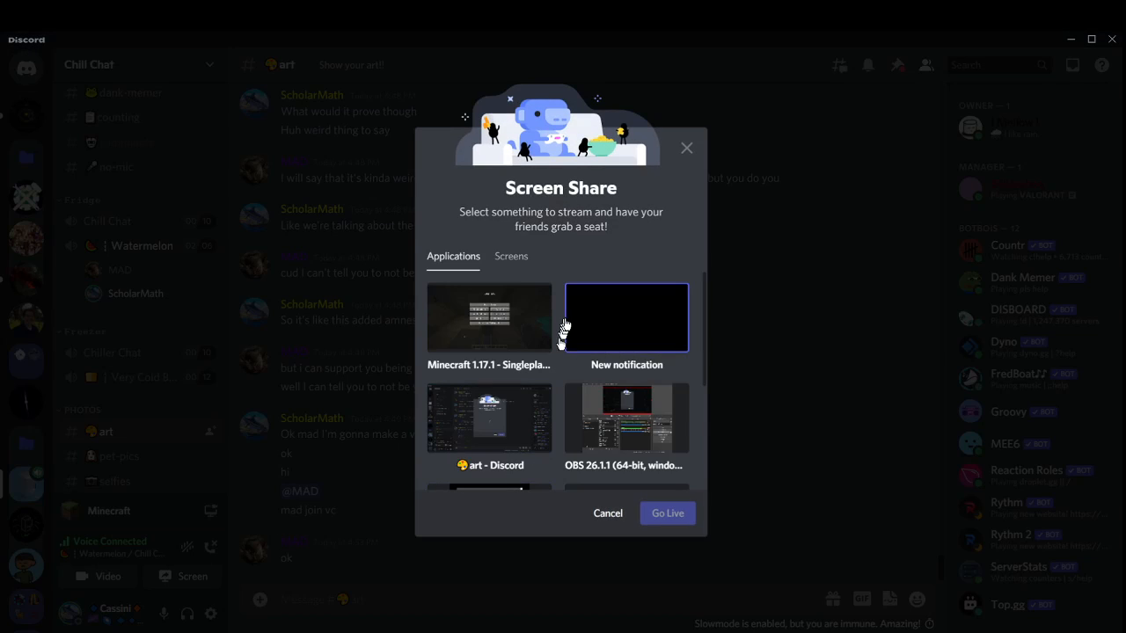
click(489, 418)
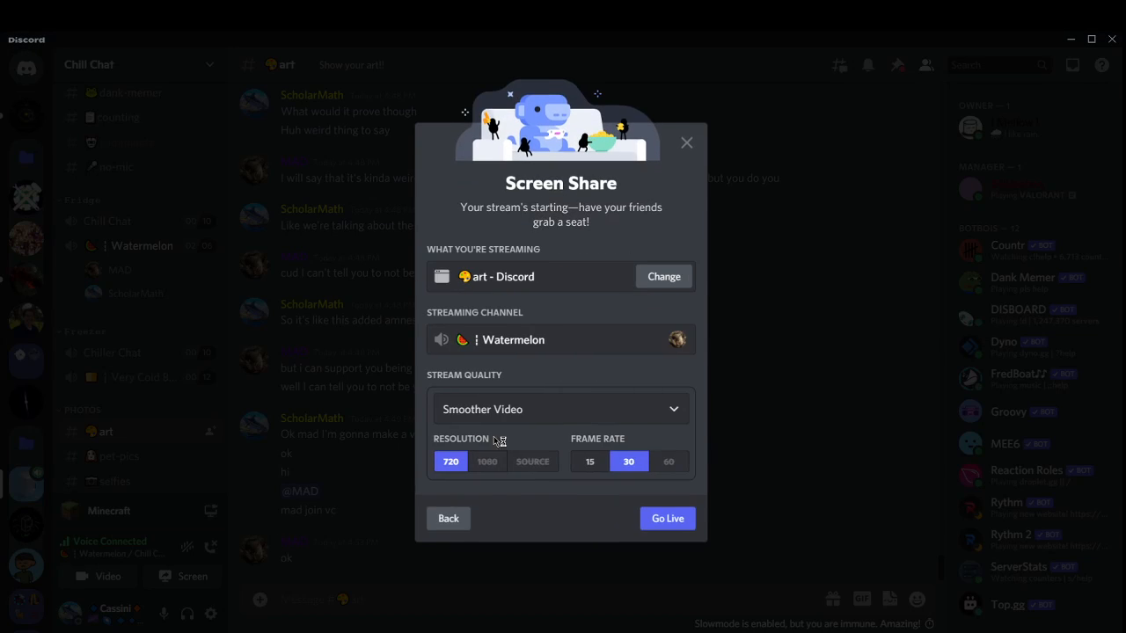
click(667, 517)
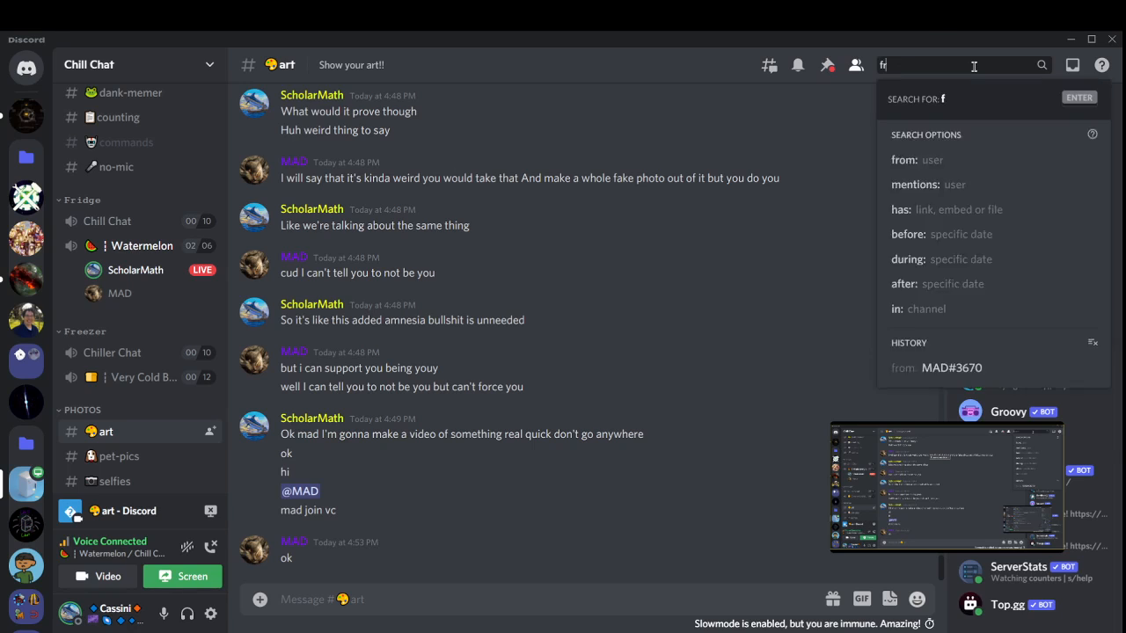
text(from: mad)
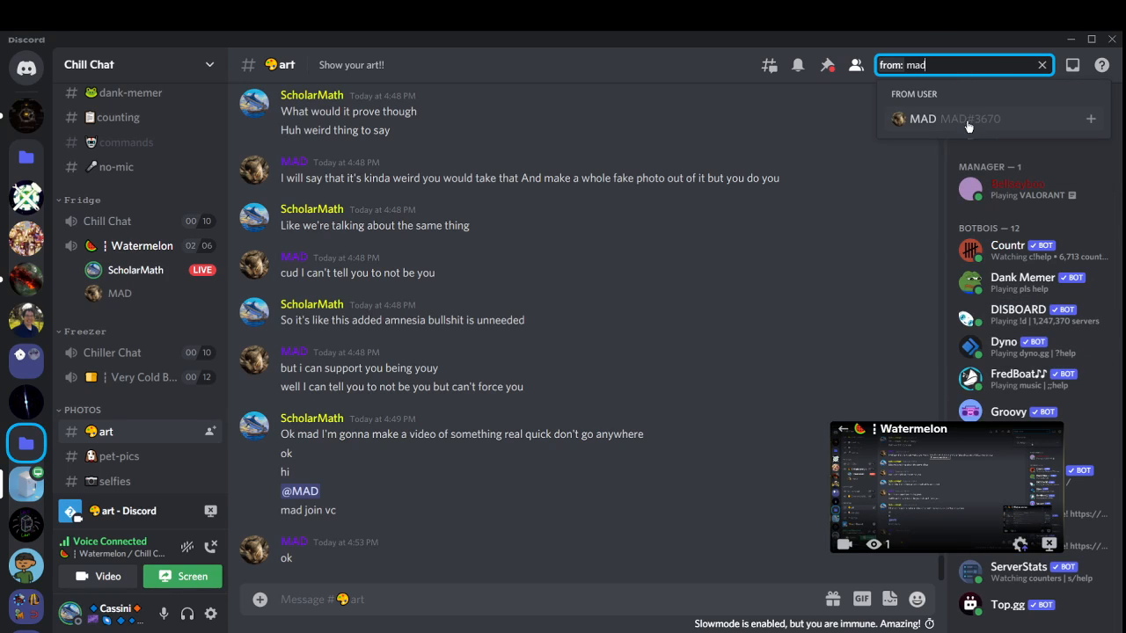
click(968, 119)
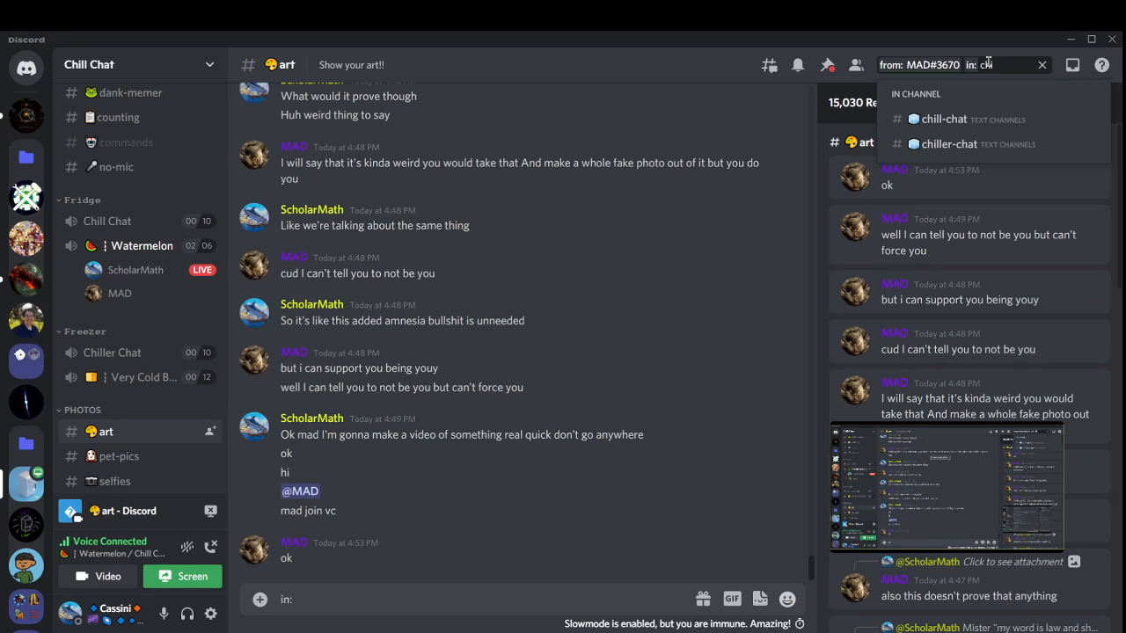
click(943, 144)
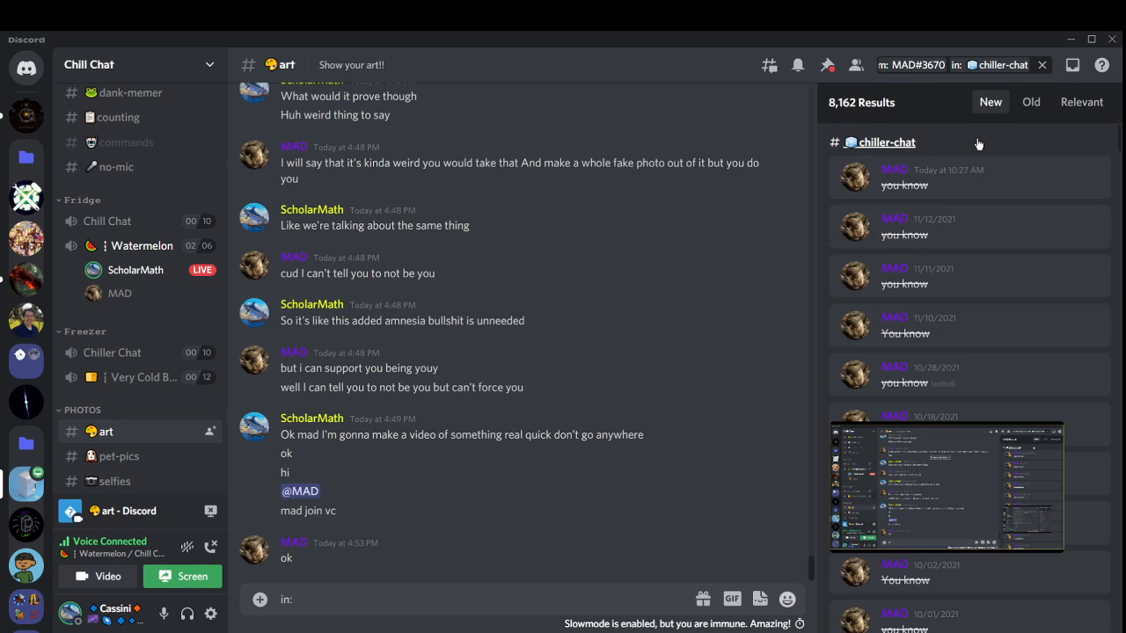
scroll(down, 3)
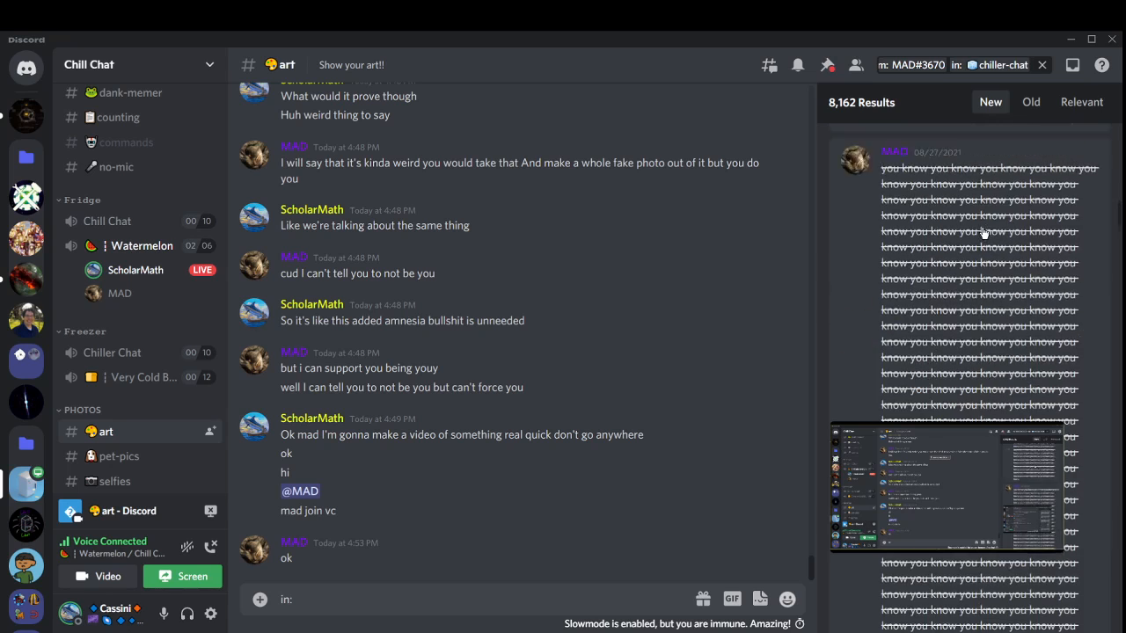
scroll(down, 3)
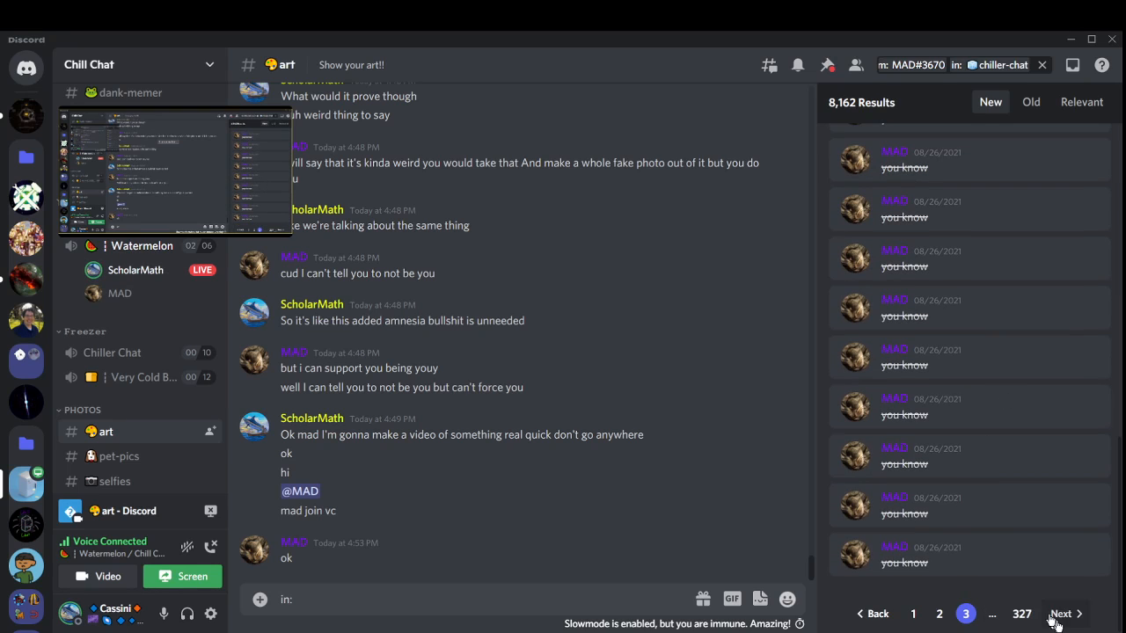
Page forward through seven more pages of MAD's chiller-chat results.
click(1060, 614)
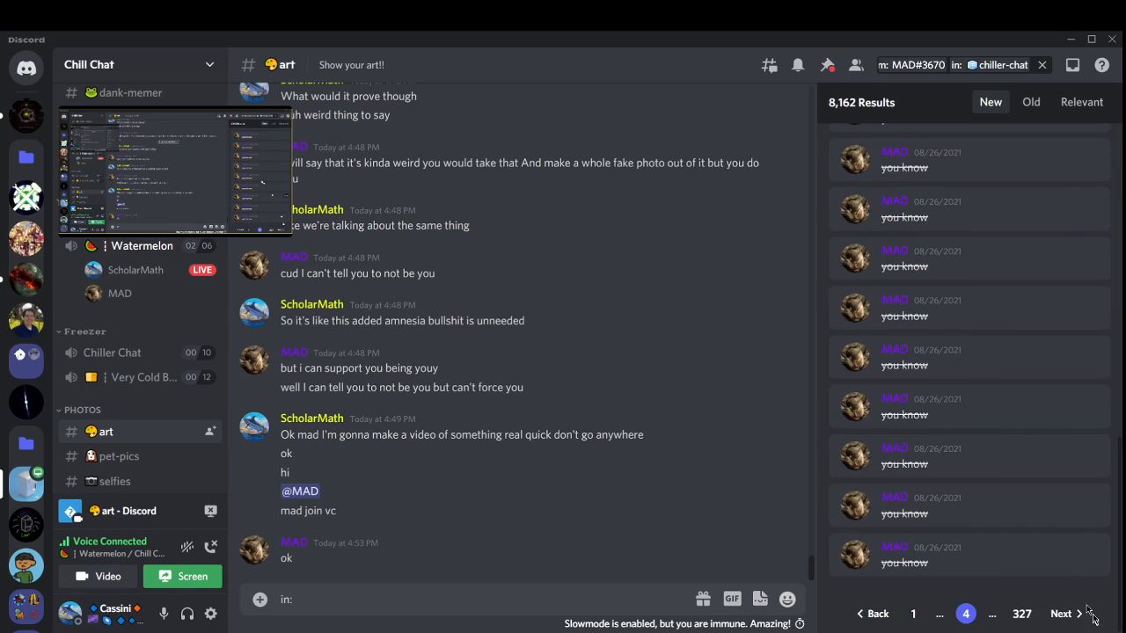
click(1067, 613)
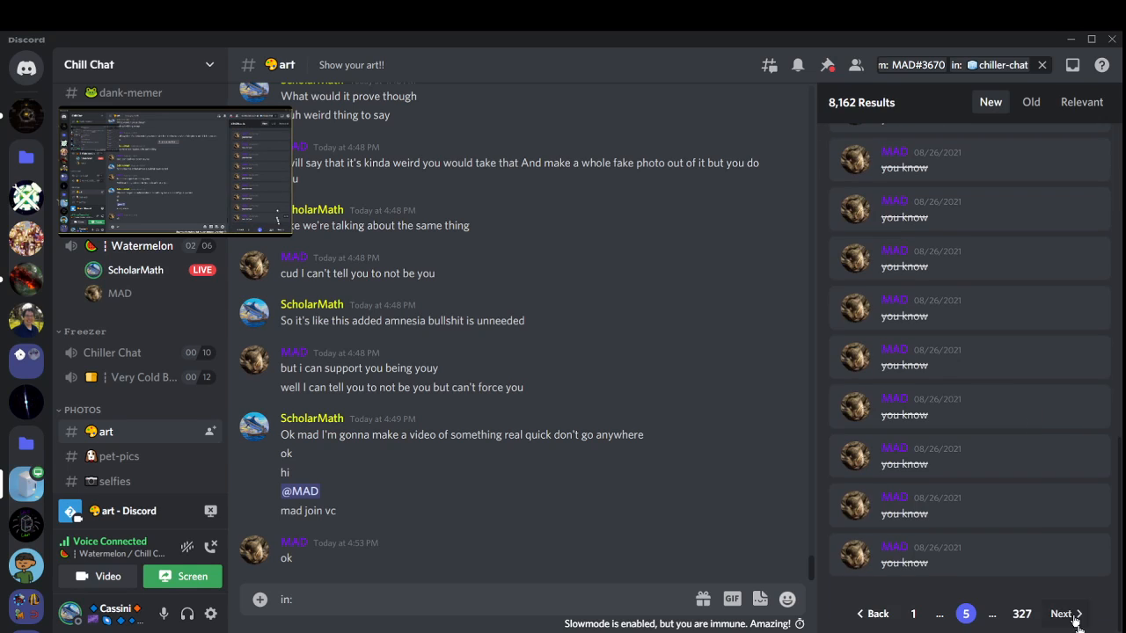
click(1068, 613)
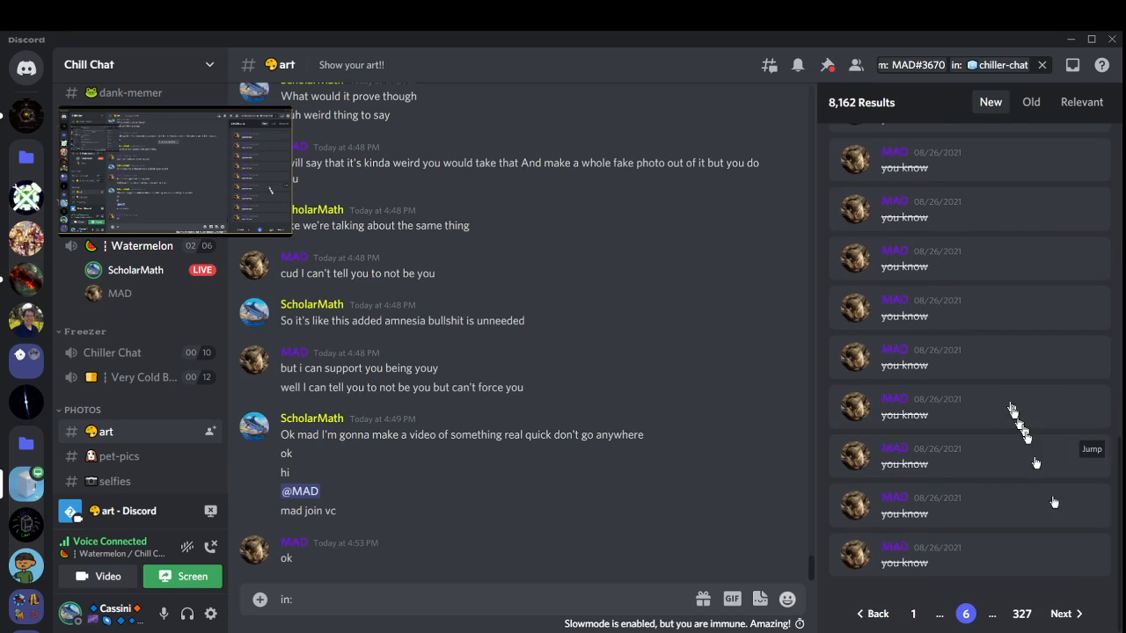
click(1060, 612)
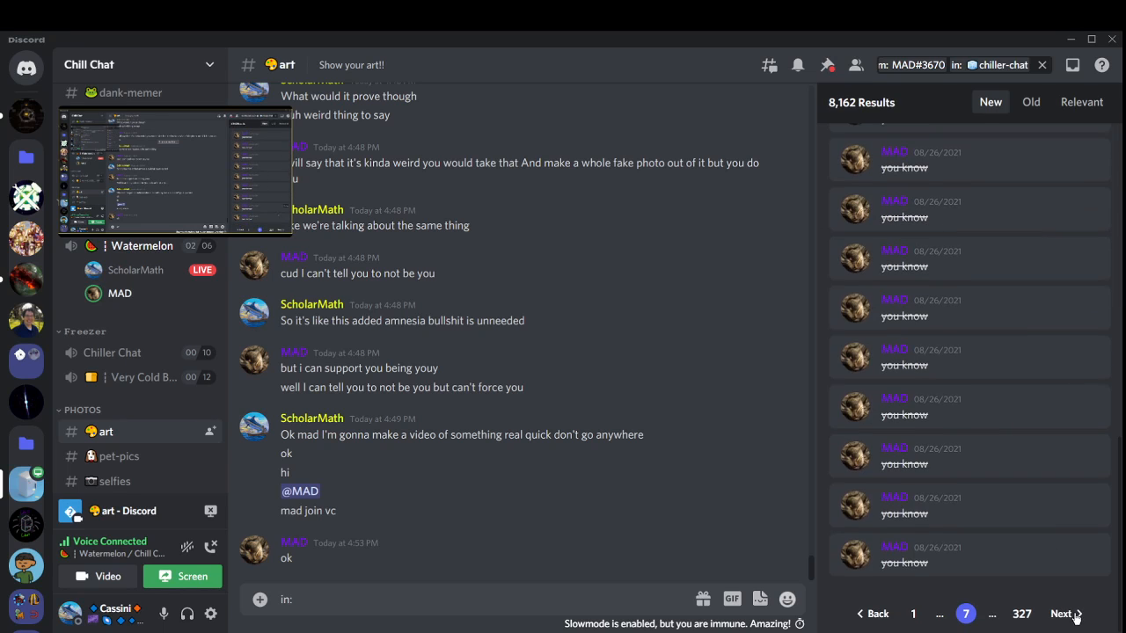
click(1064, 612)
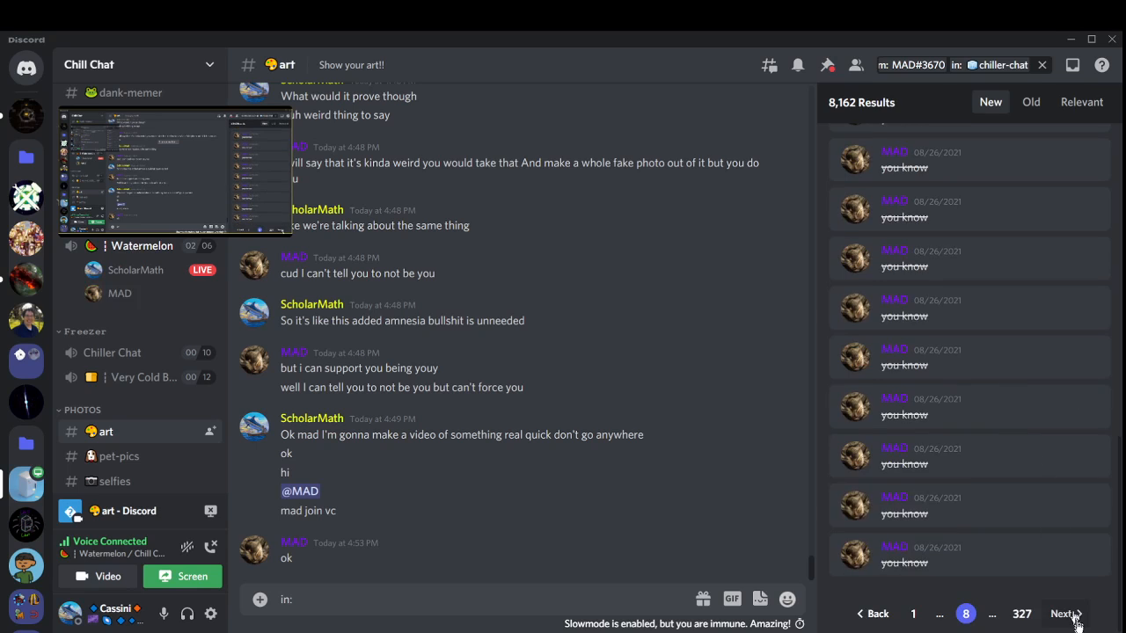
click(1067, 612)
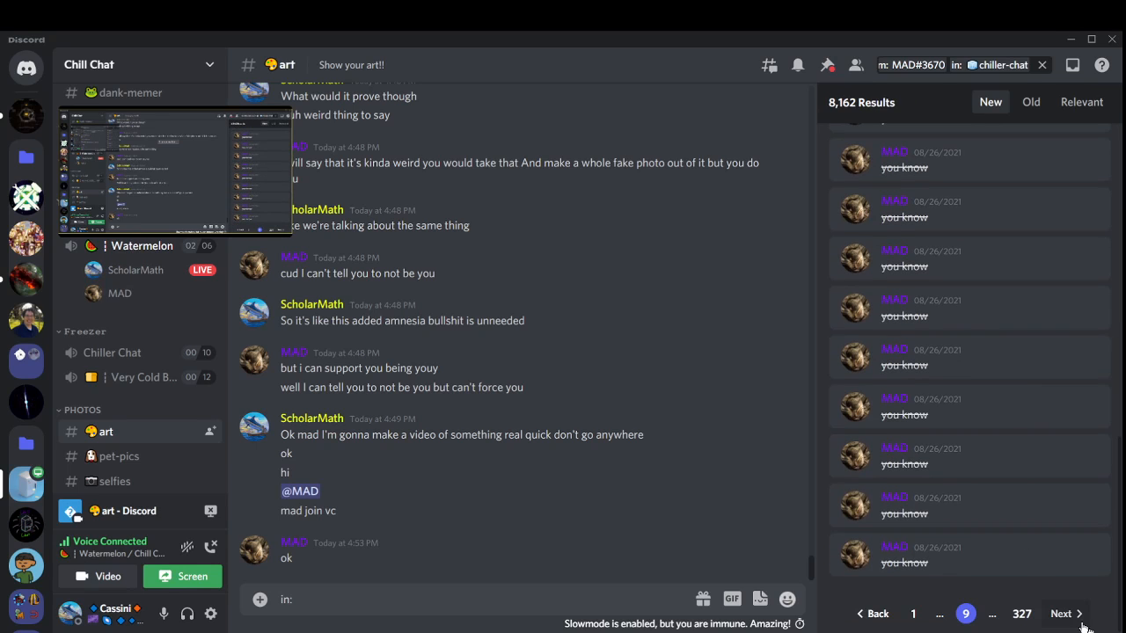
click(1062, 613)
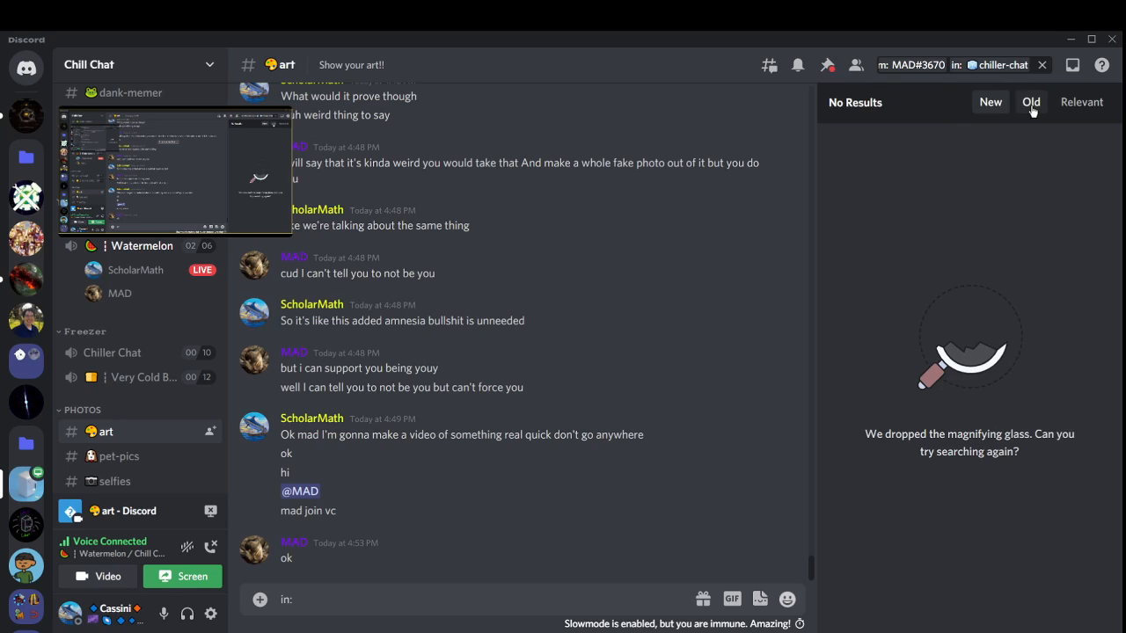
Sort the results oldest first, then clear the search to return to #art.
click(1031, 102)
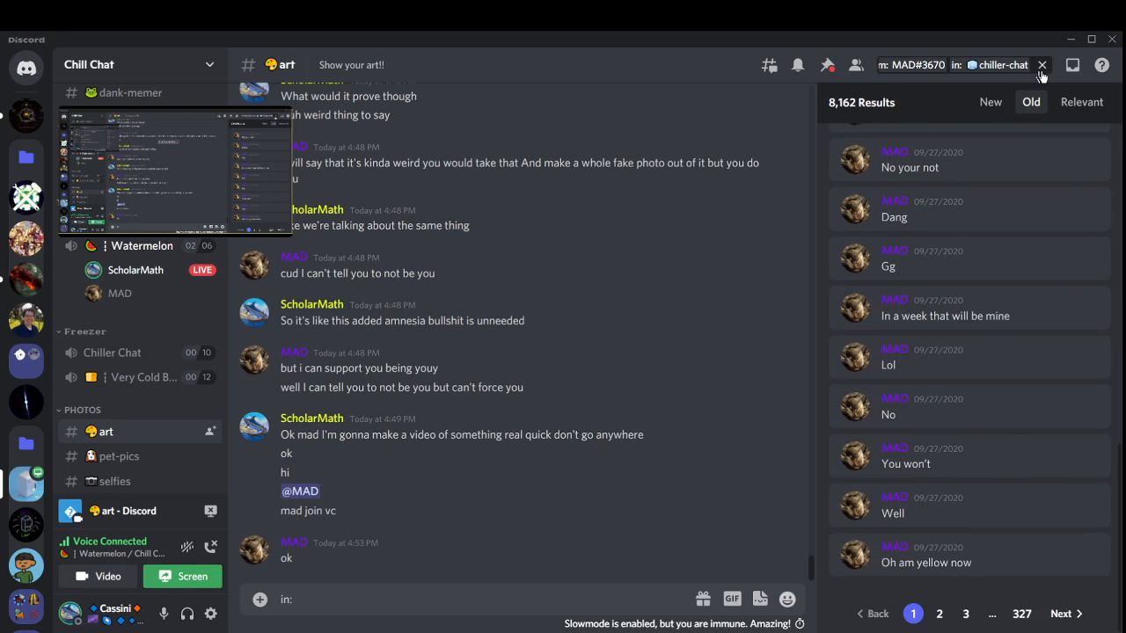
click(1042, 63)
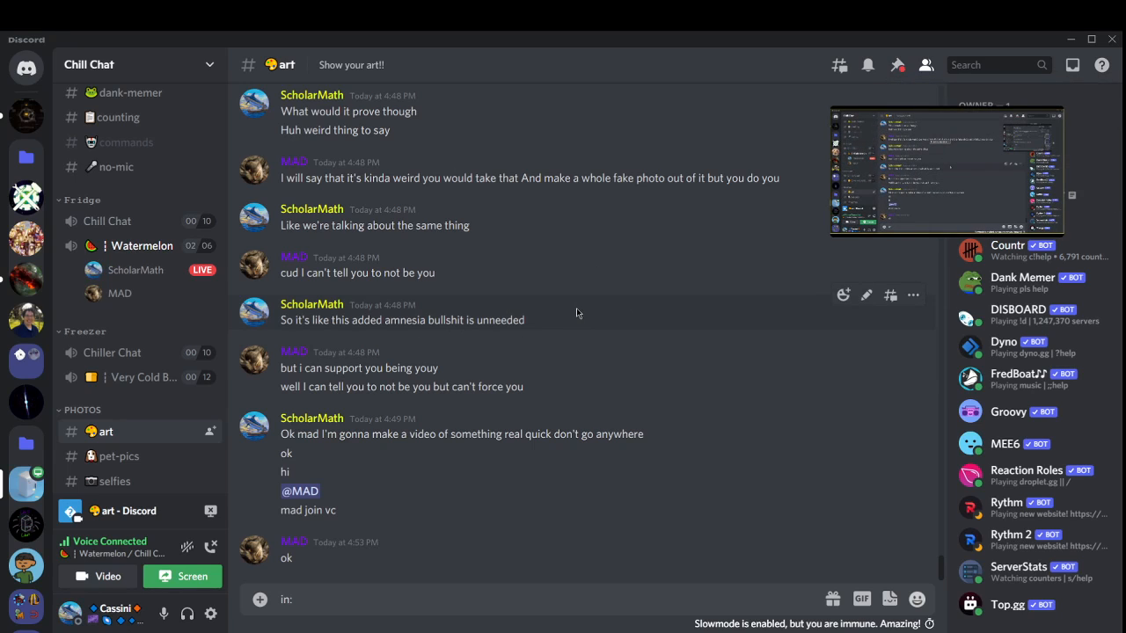
mouse_move(588, 316)
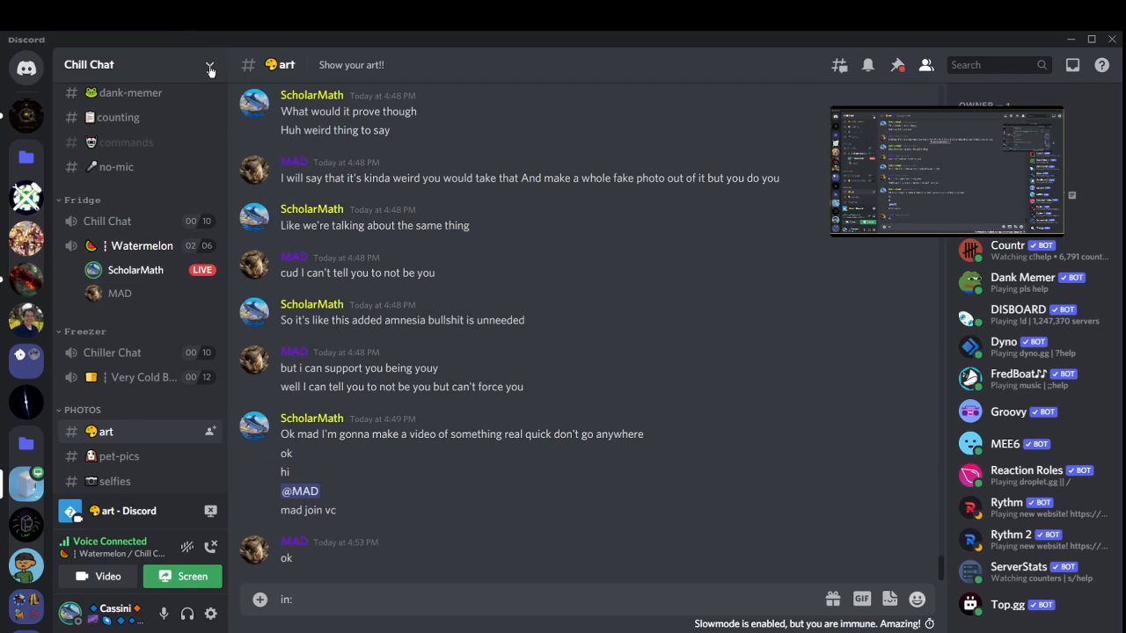
Leave the Chill Chat server menu and open the direct message with Texto.
click(209, 64)
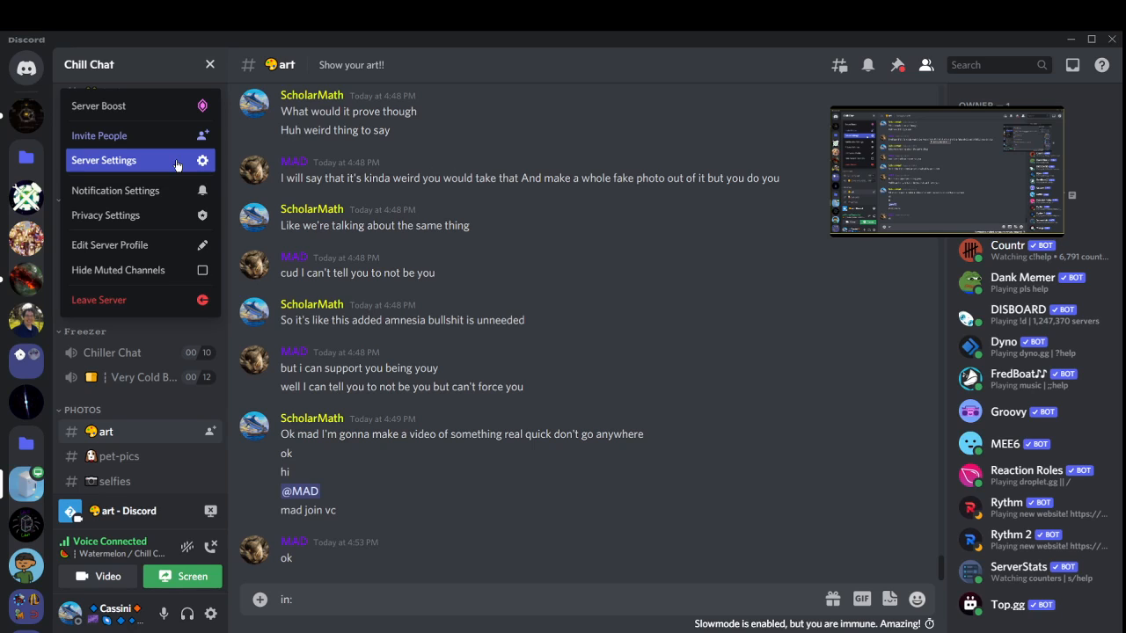
click(211, 63)
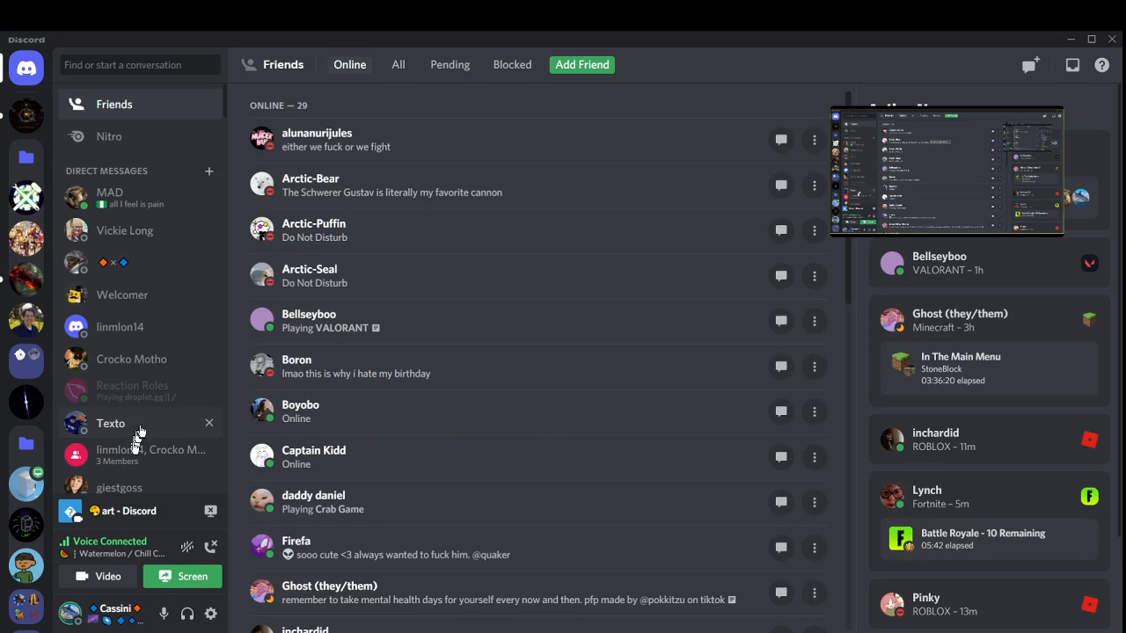
click(109, 423)
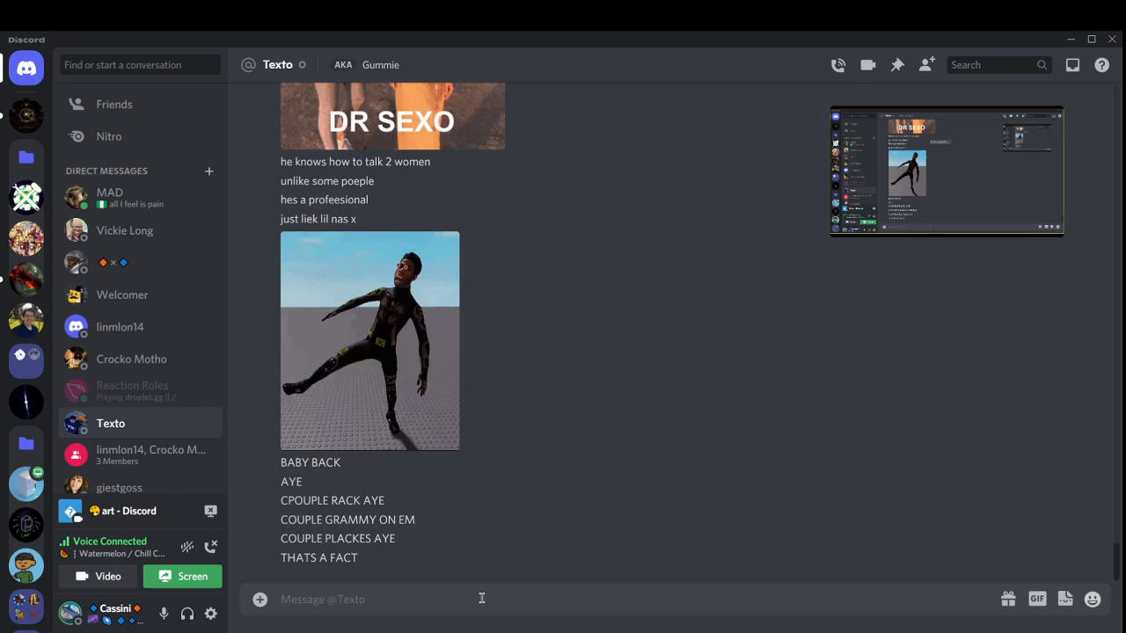
Send "hello" to Texto and dismiss the sending-too-fast warning.
text(hello)
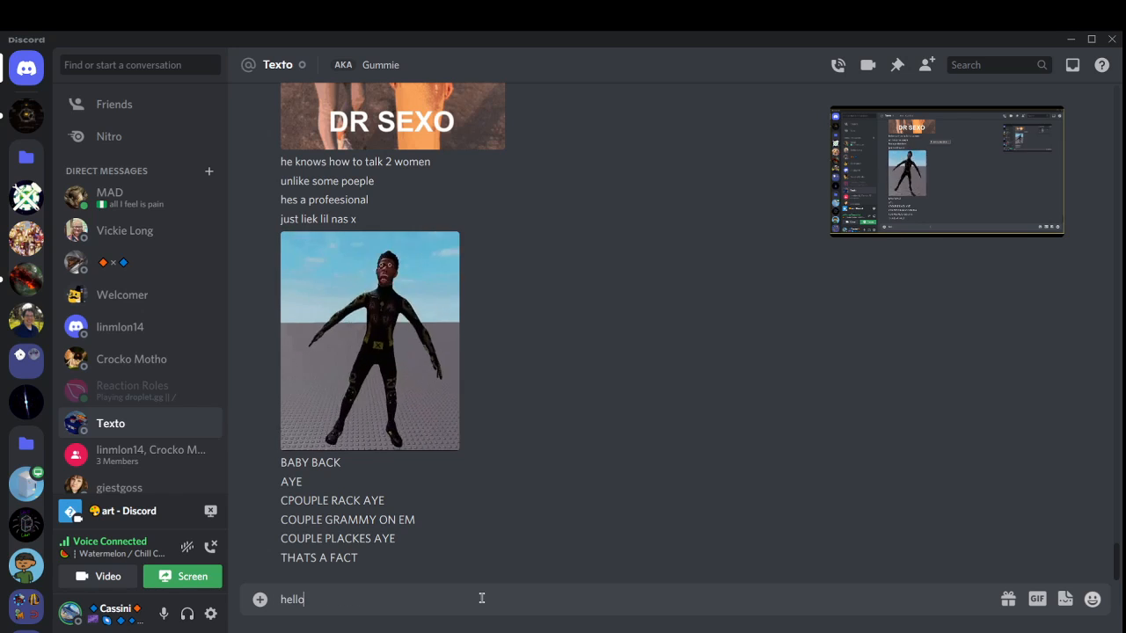
key(Enter)
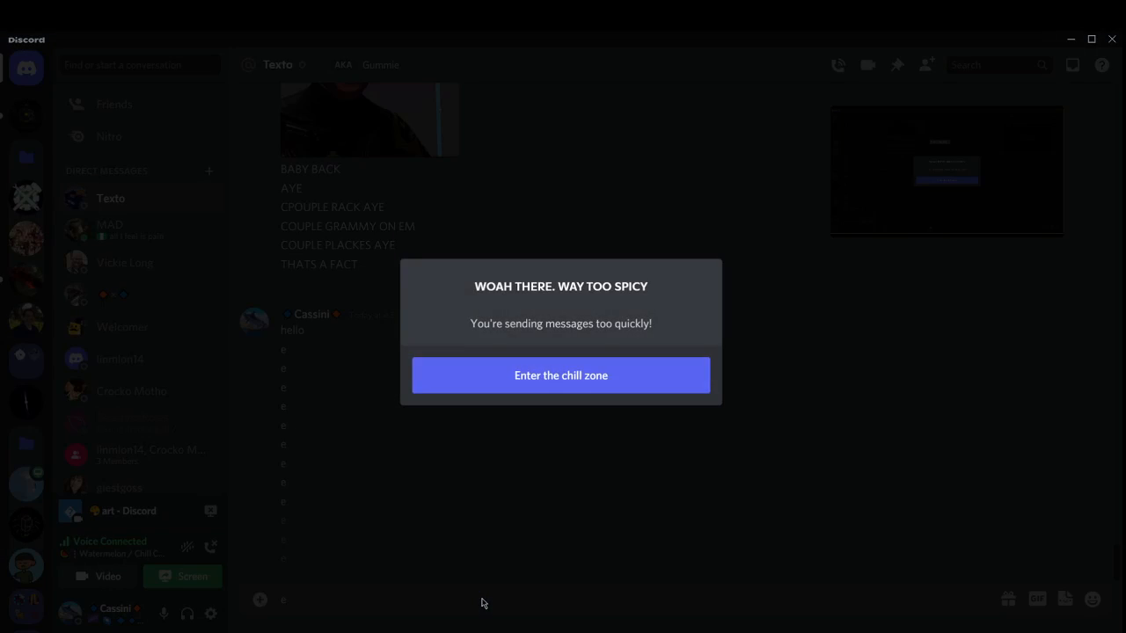
click(559, 375)
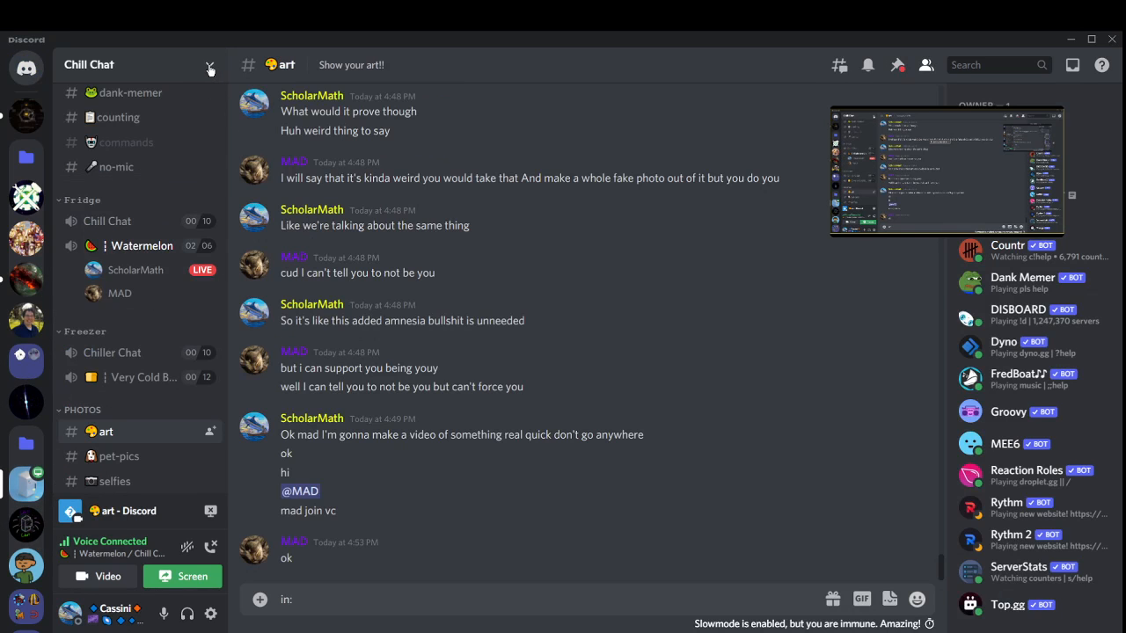
Open the Chill Chat server dropdown to reach Server Settings and the Audit Log.
click(208, 64)
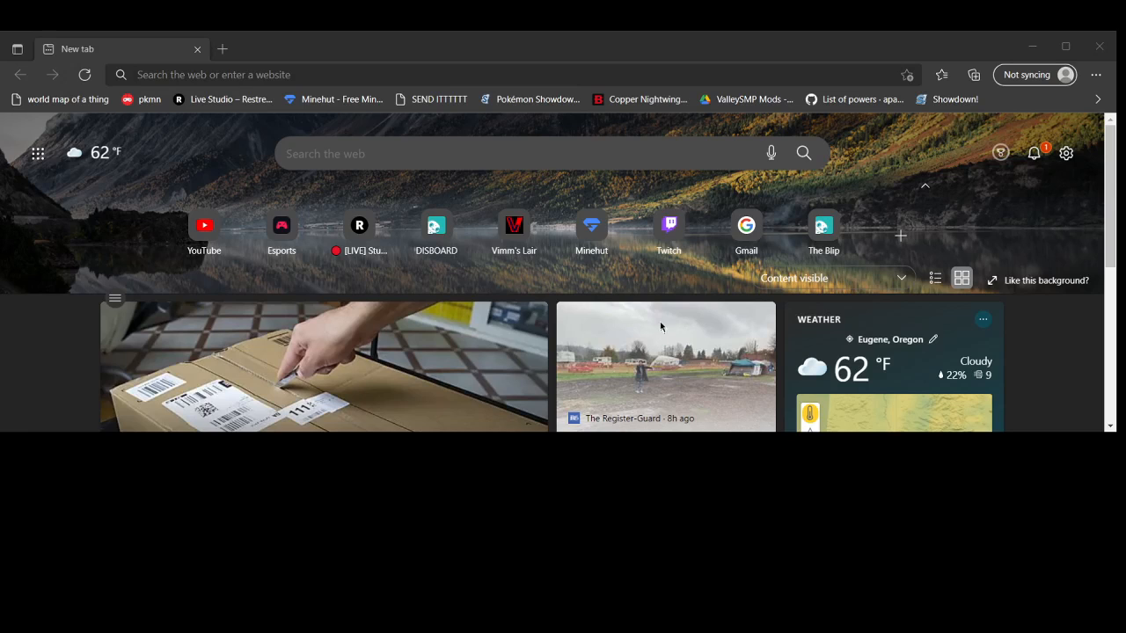
mouse_move(679, 310)
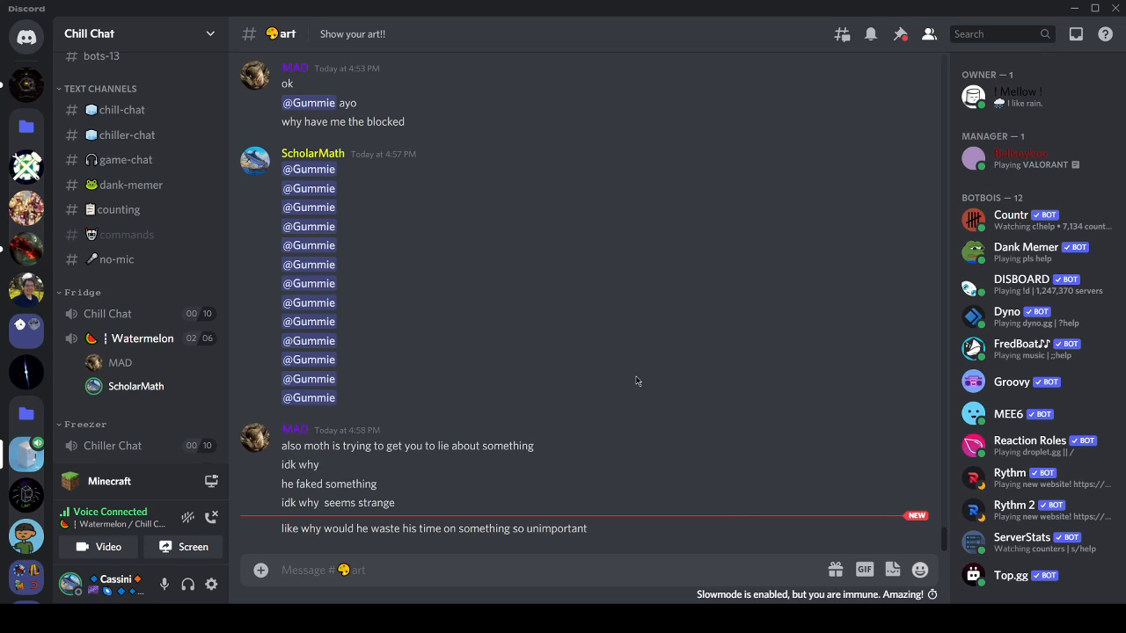
mouse_move(594, 352)
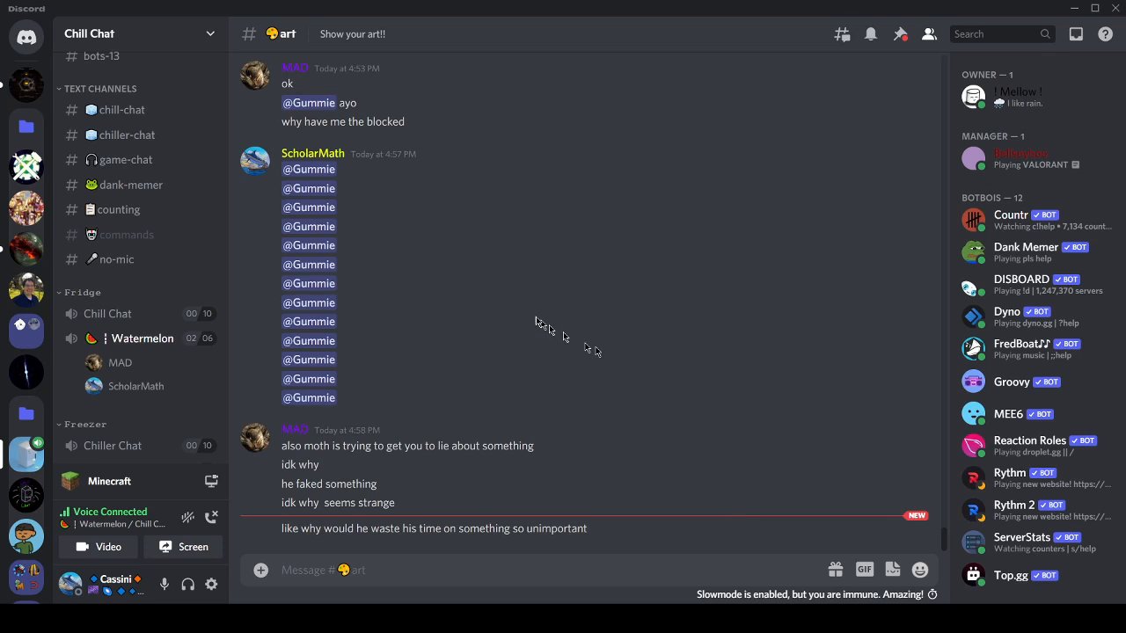
mouse_move(442, 11)
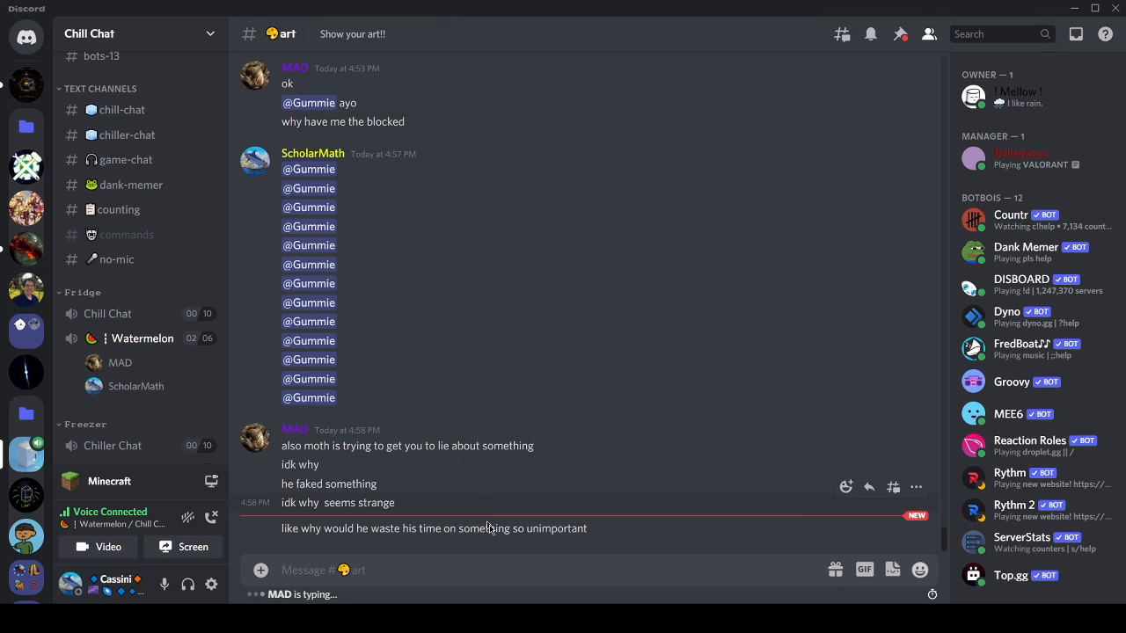
mouse_move(527, 545)
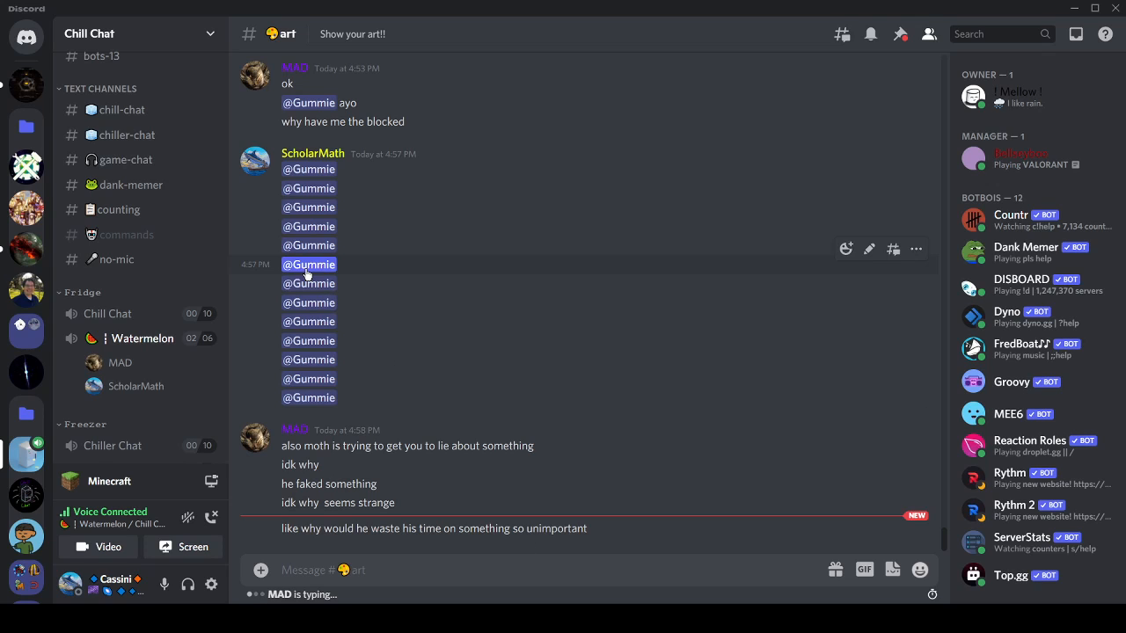
mouse_move(21, 31)
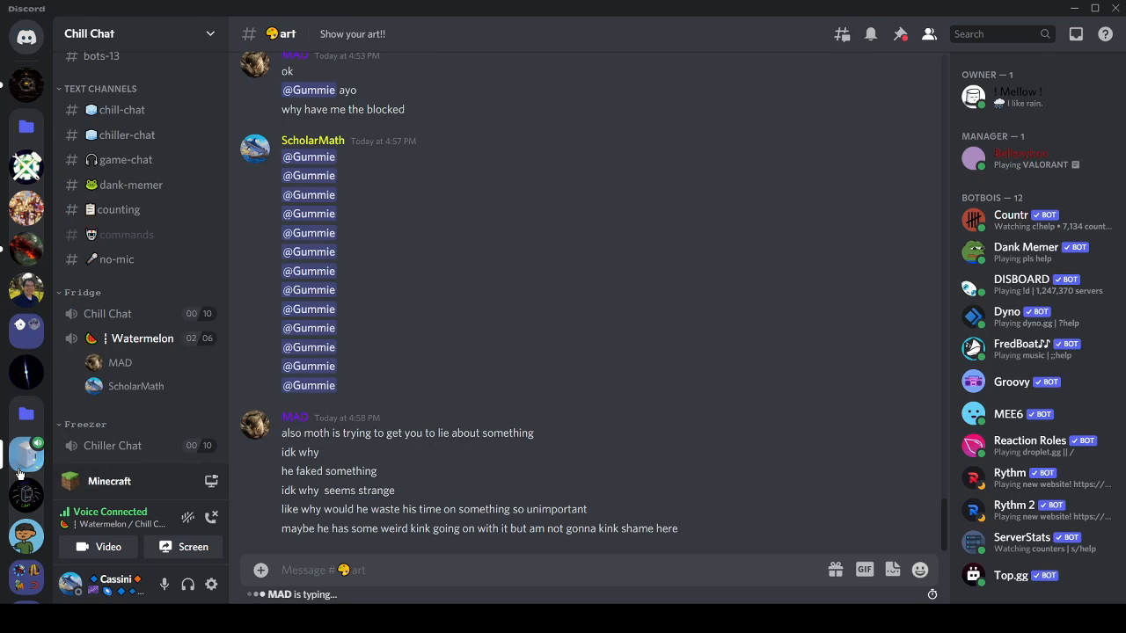
mouse_move(704, 457)
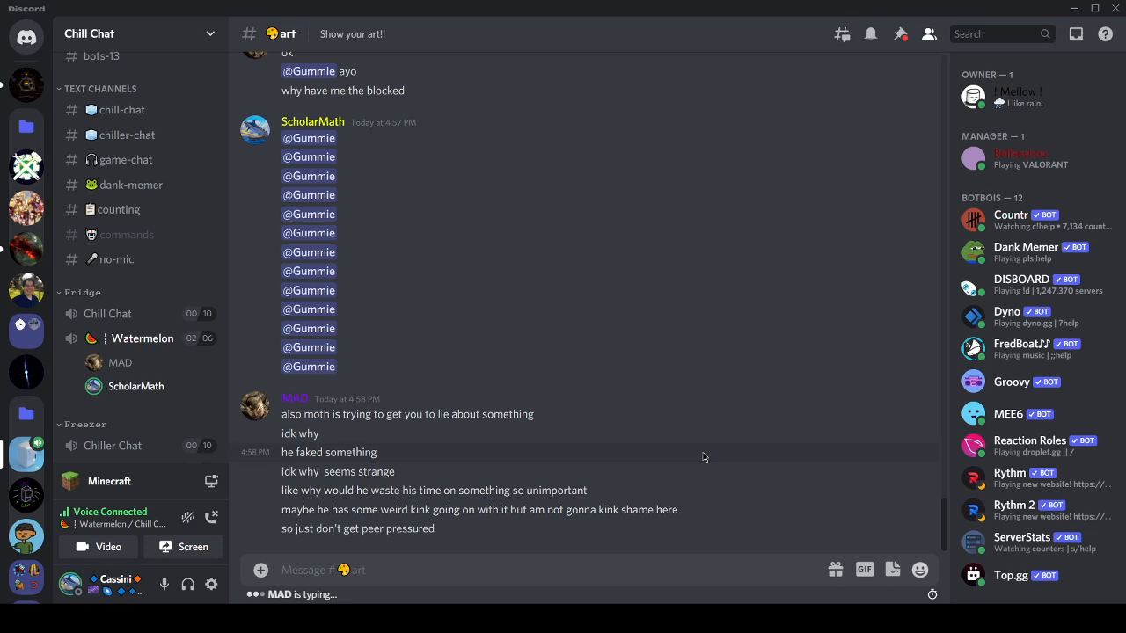
Post "respond" to MAD in #art and start typing "im trying to".
text(m)
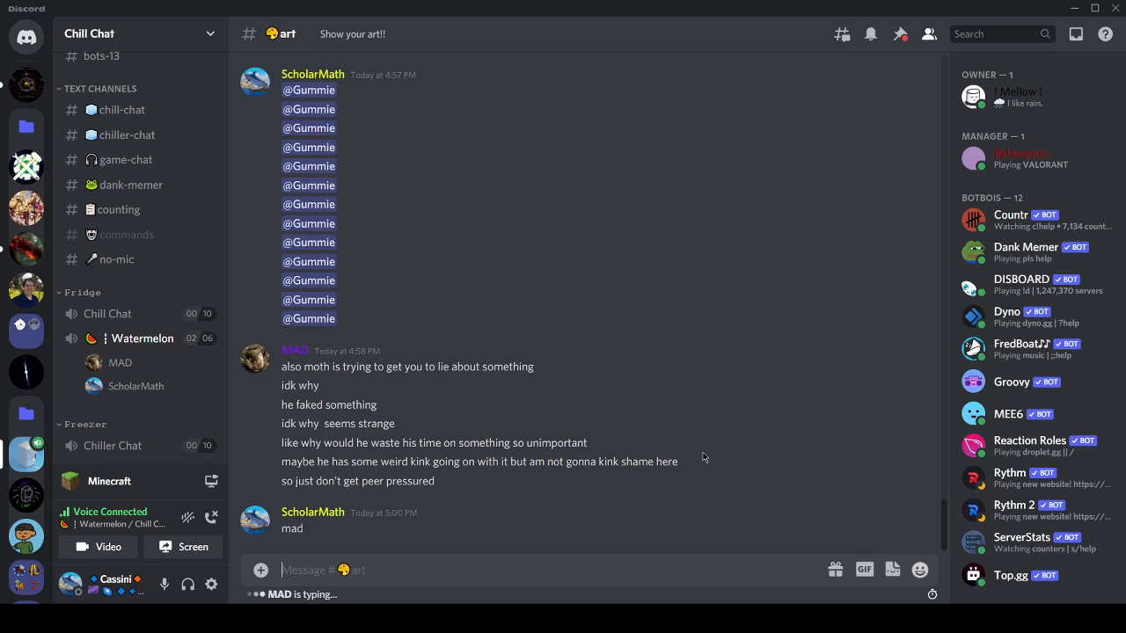
text(resp)
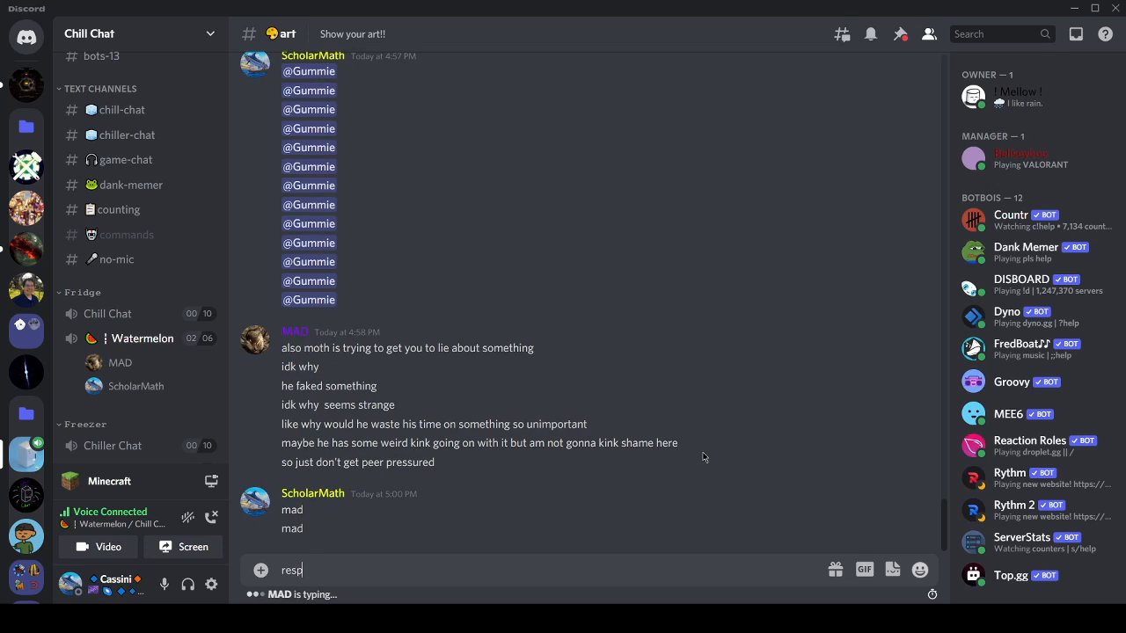
key(Enter)
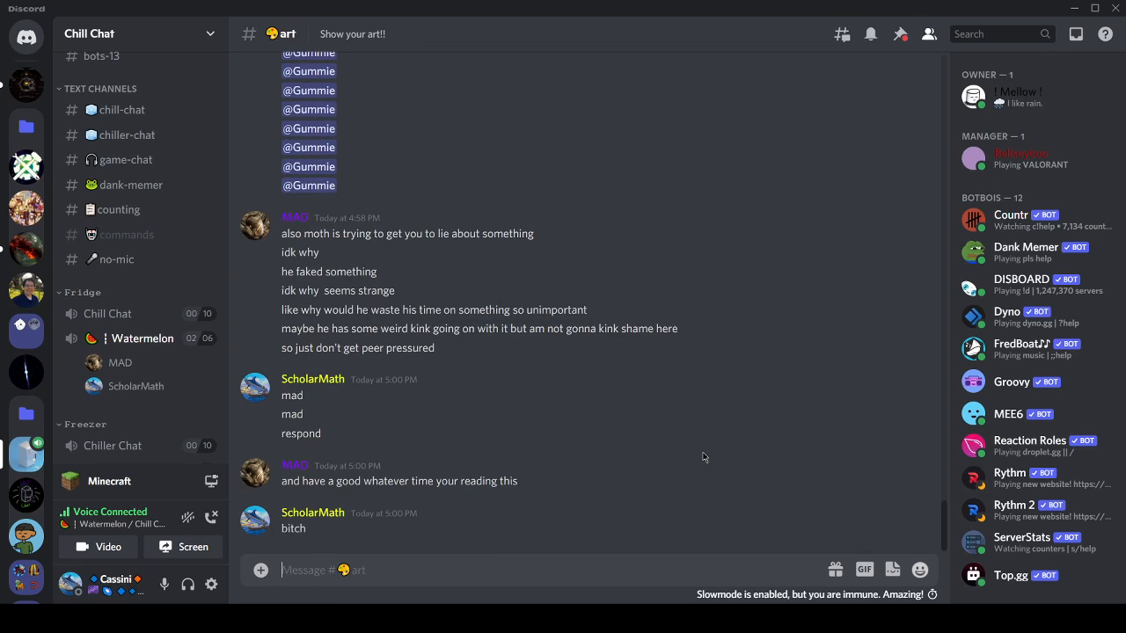
text(im trying)
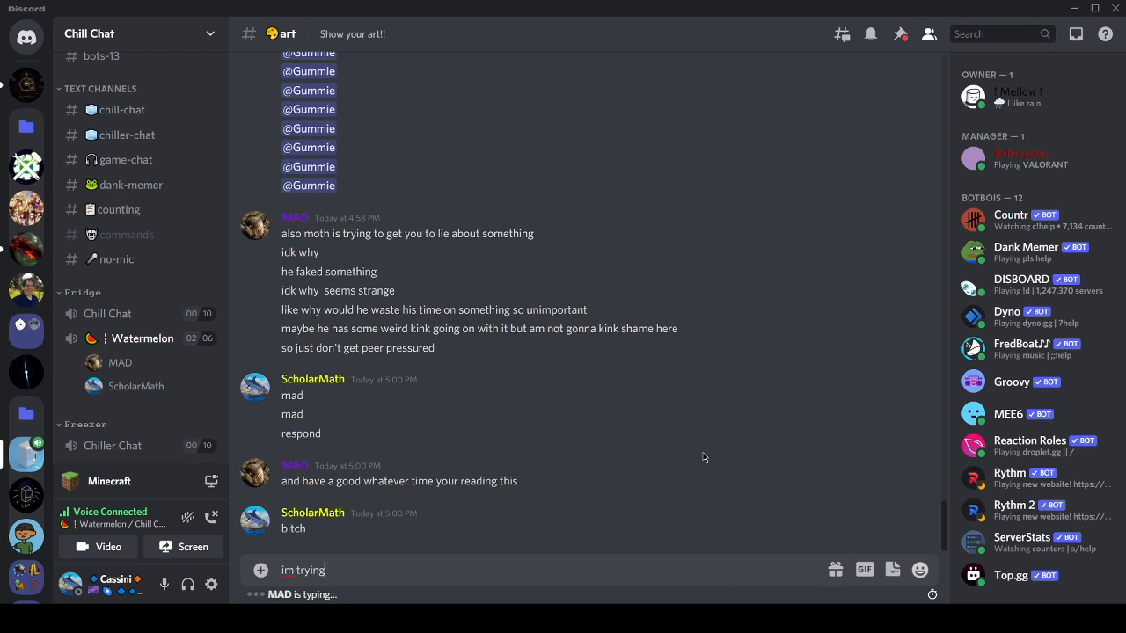
text(to)
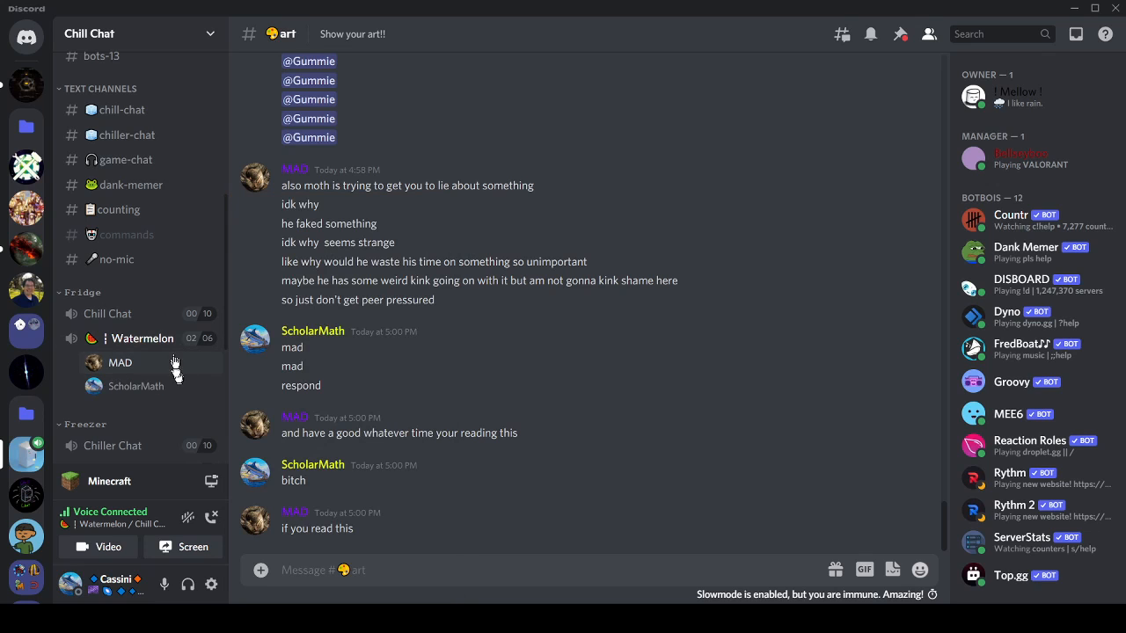
click(120, 362)
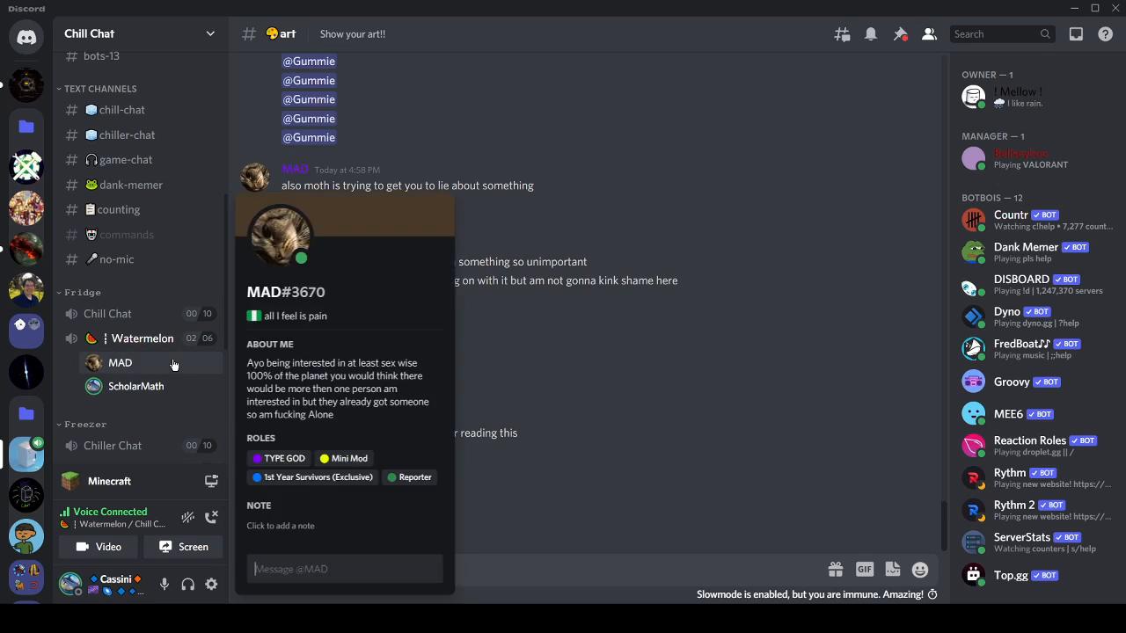
right_click(120, 362)
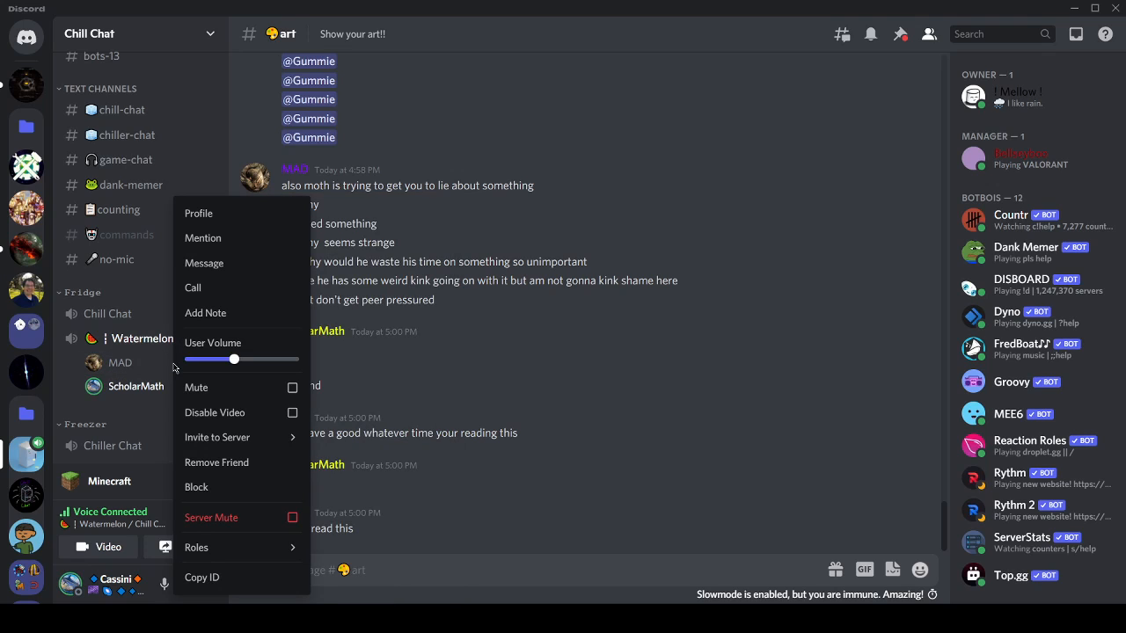
click(402, 364)
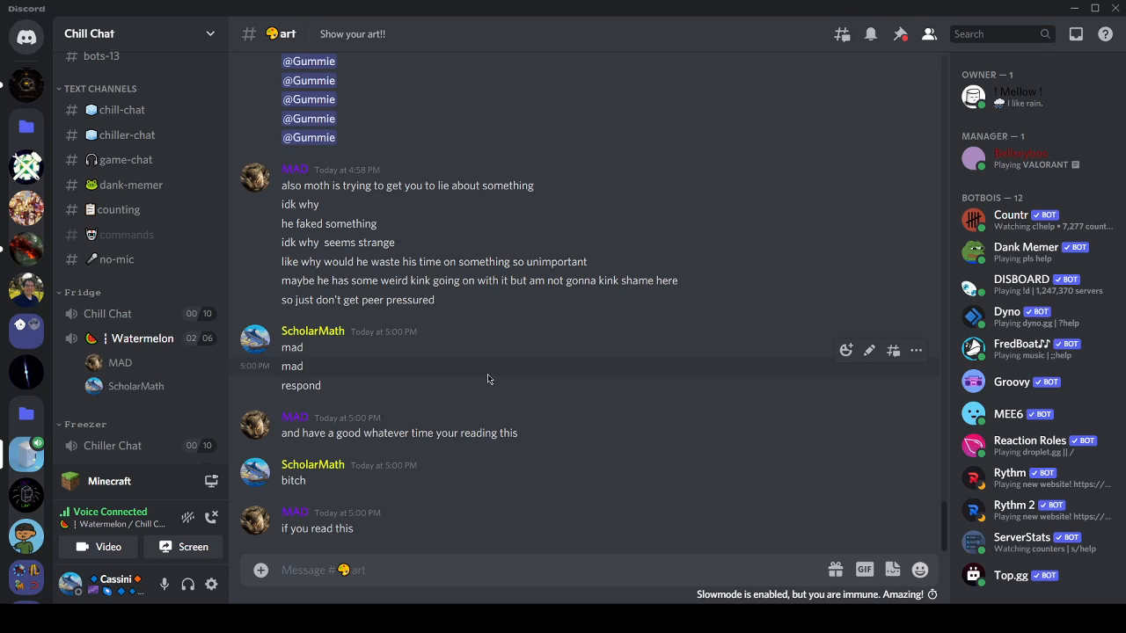
mouse_move(526, 570)
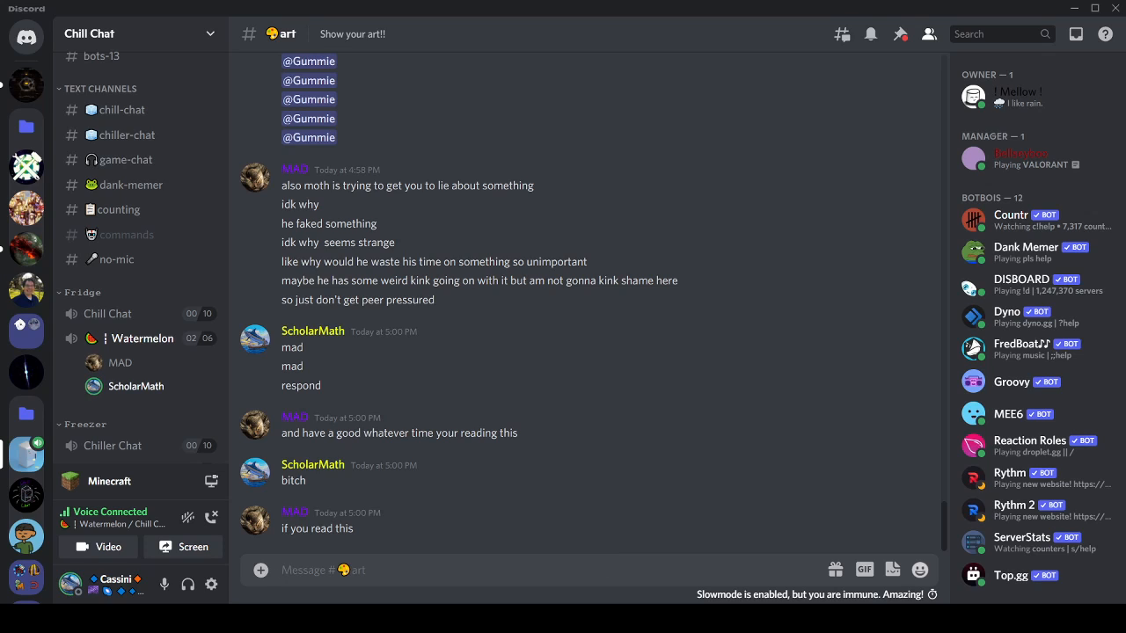
mouse_move(567, 531)
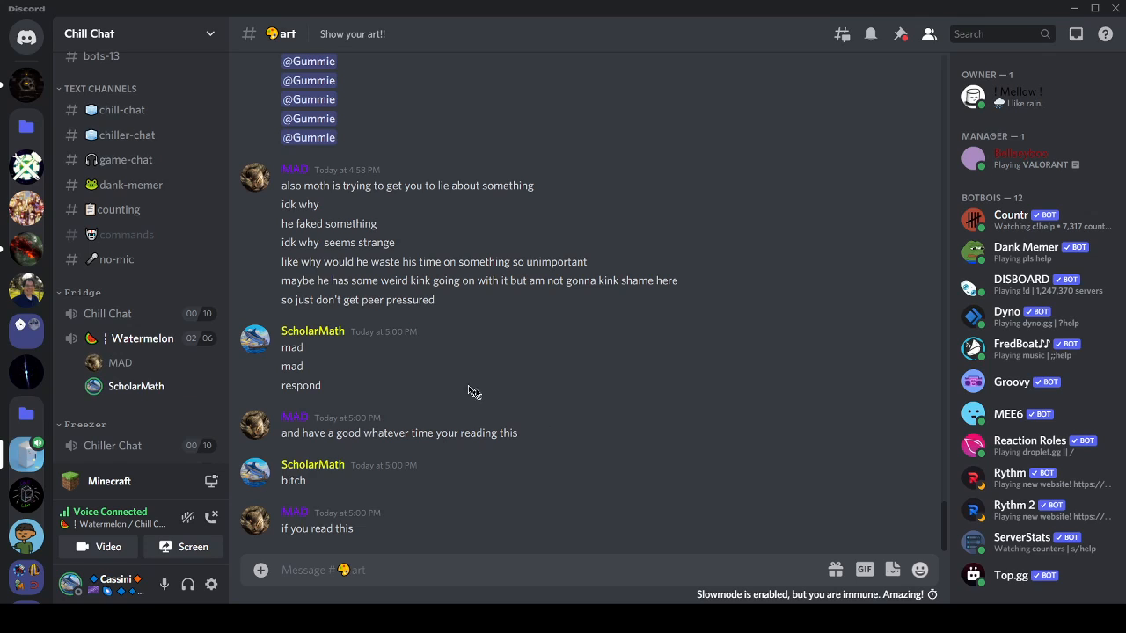
mouse_move(470, 387)
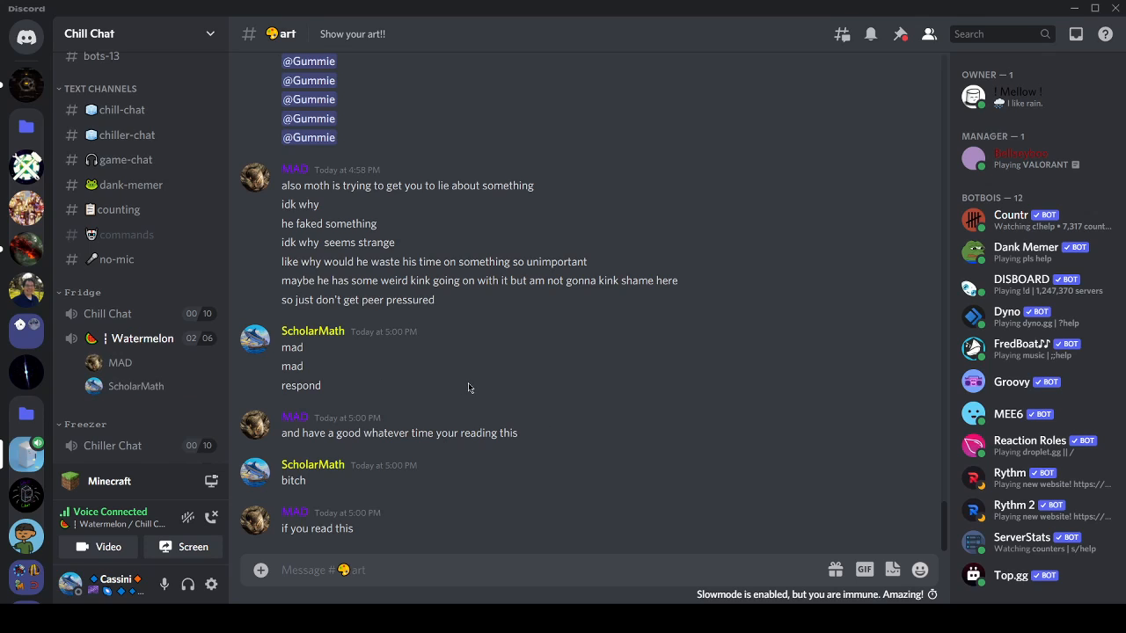
mouse_move(419, 382)
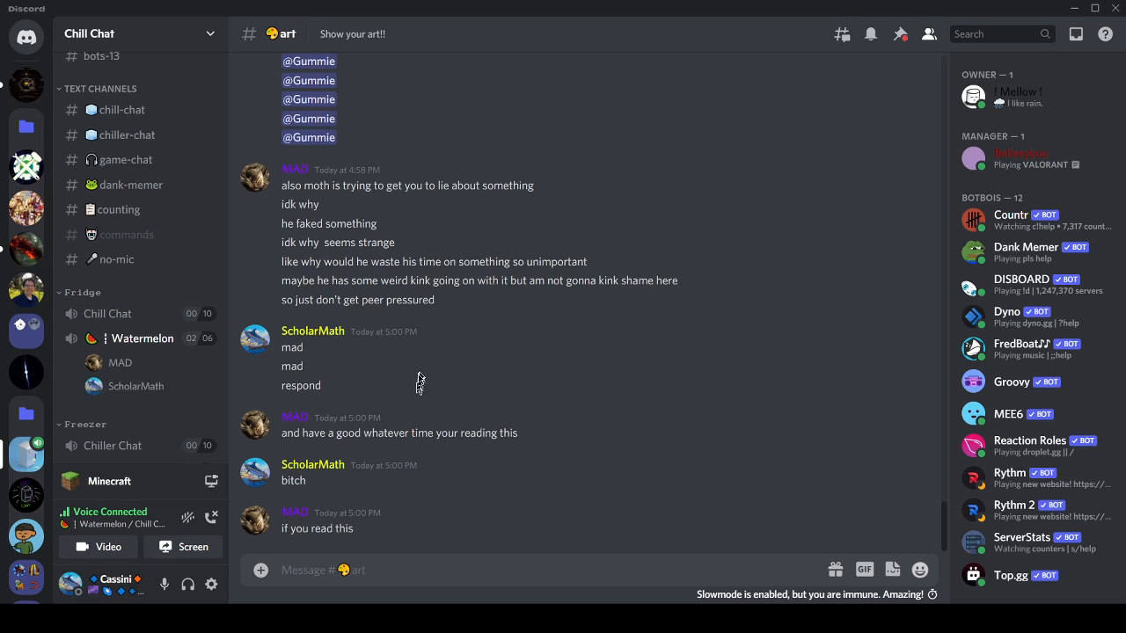
mouse_move(231, 415)
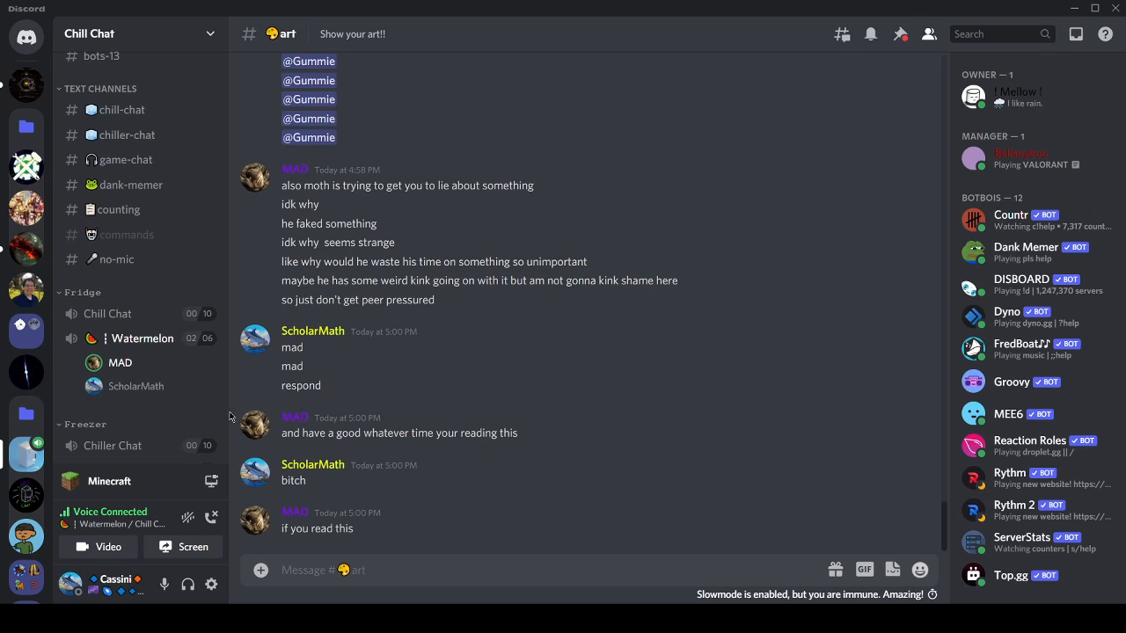
mouse_move(389, 404)
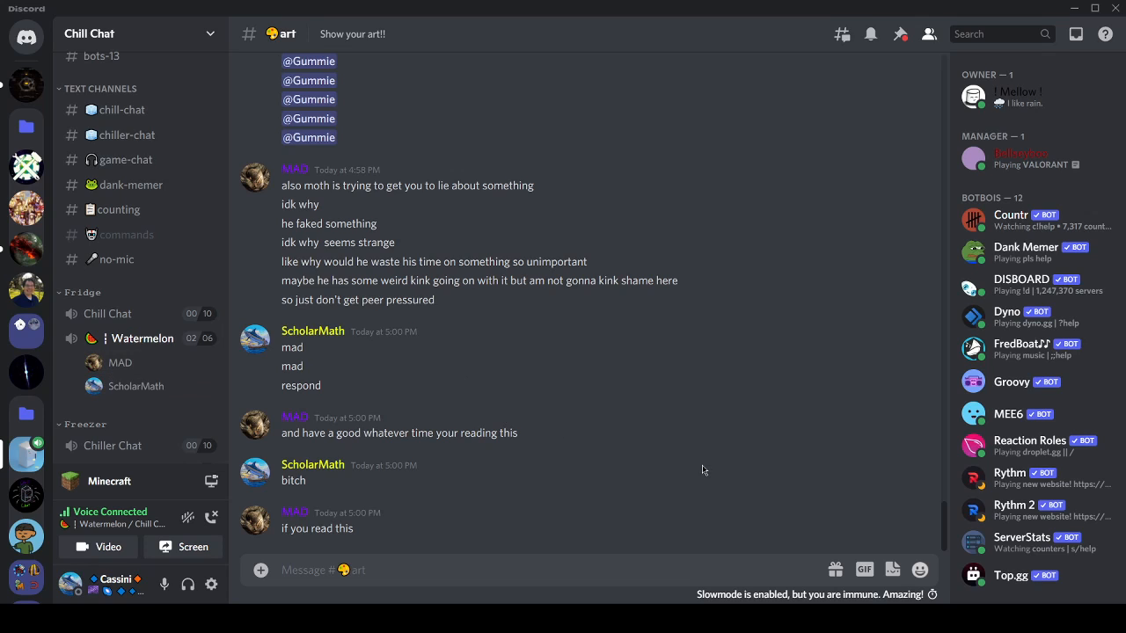
mouse_move(506, 440)
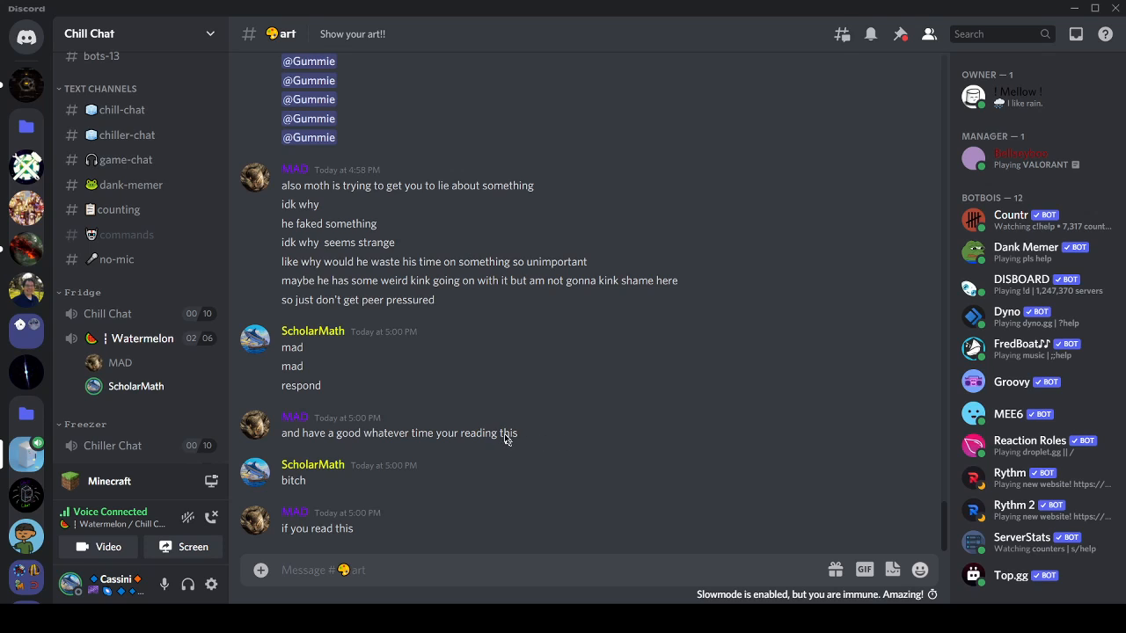
mouse_move(566, 440)
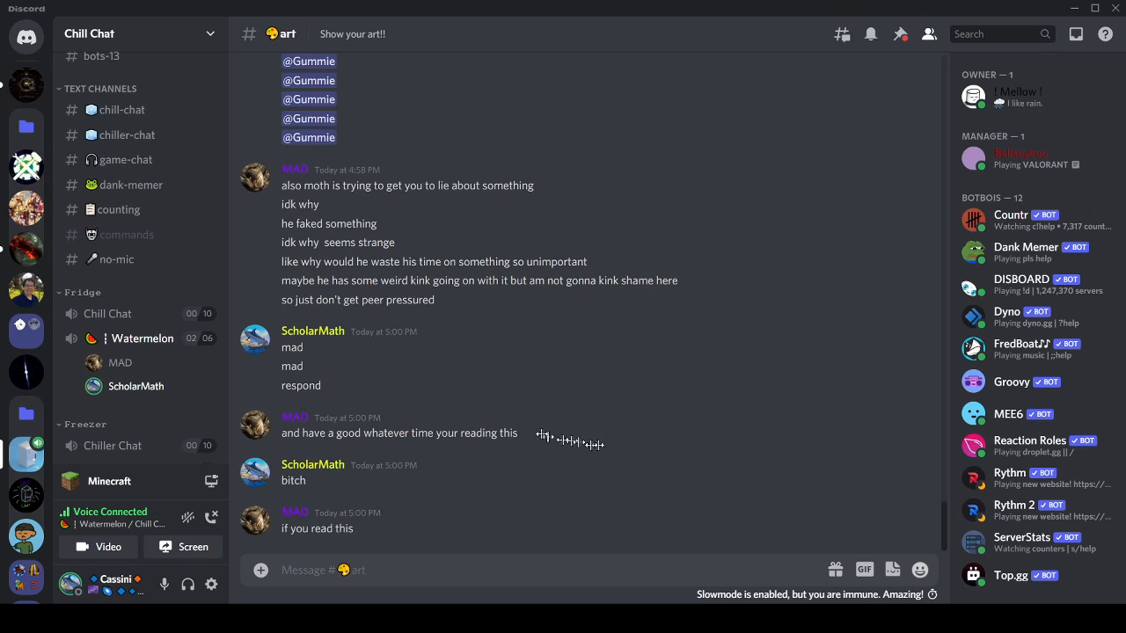
mouse_move(521, 443)
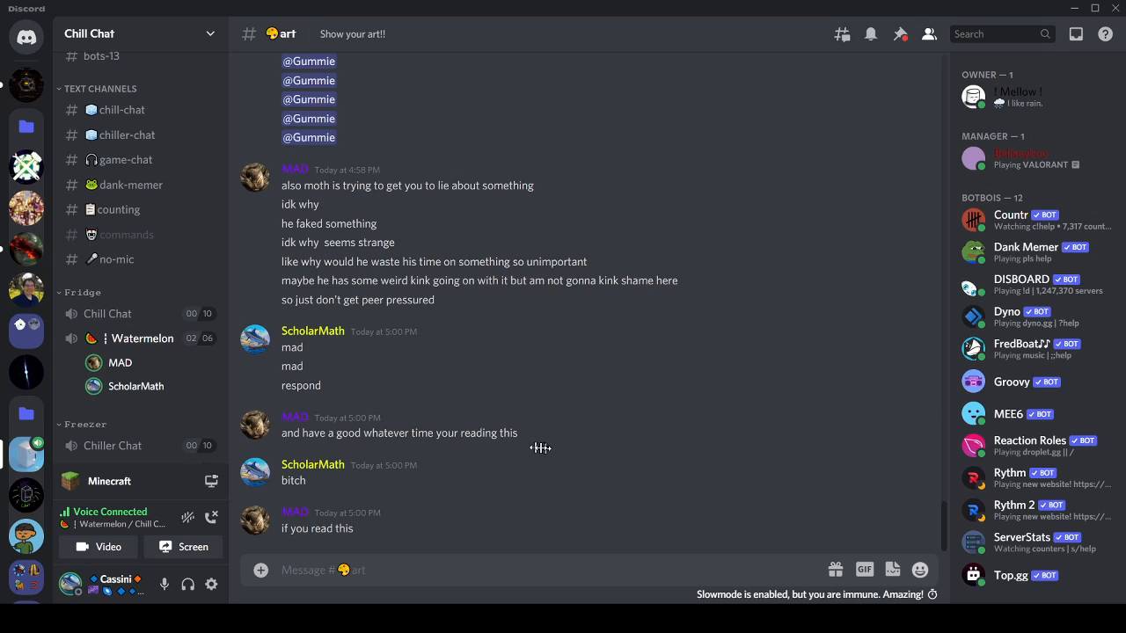
mouse_move(659, 432)
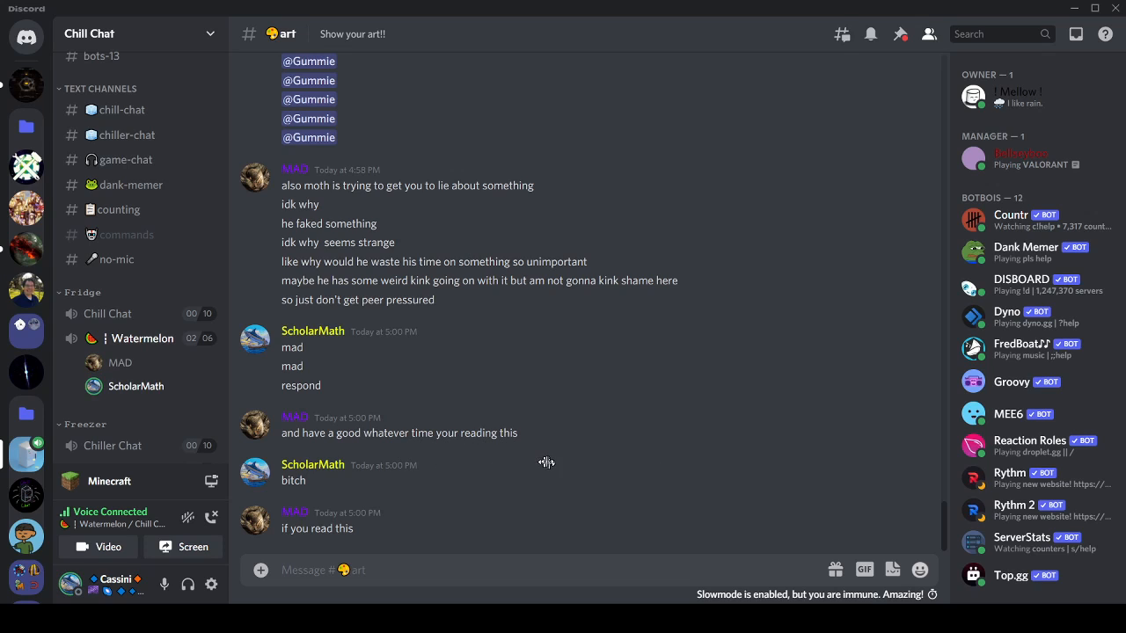
mouse_move(530, 451)
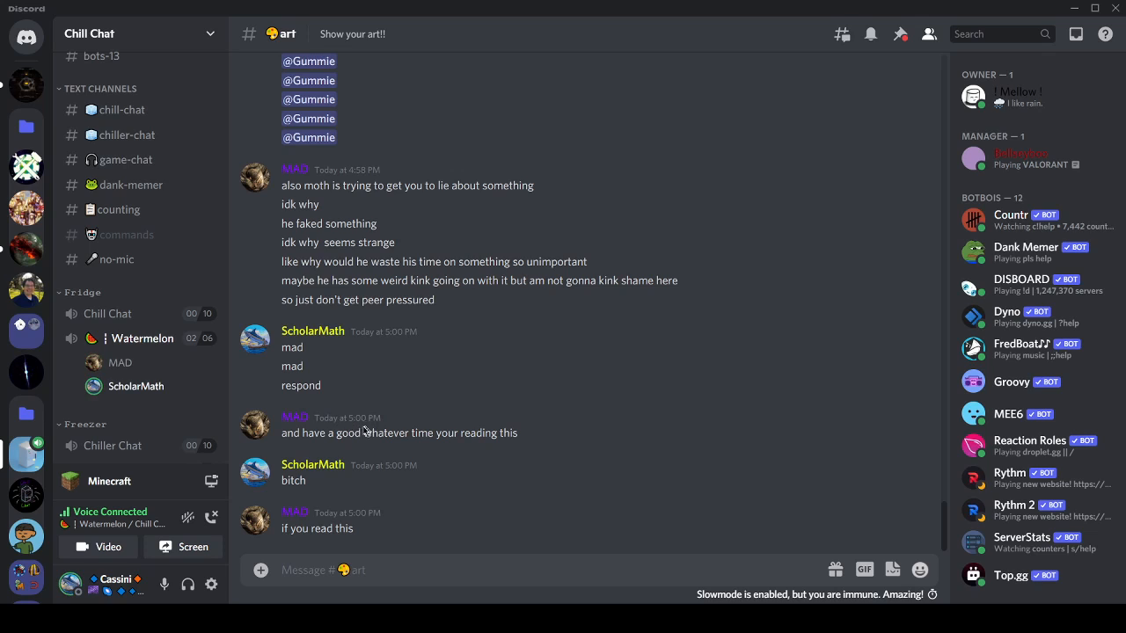
mouse_move(745, 432)
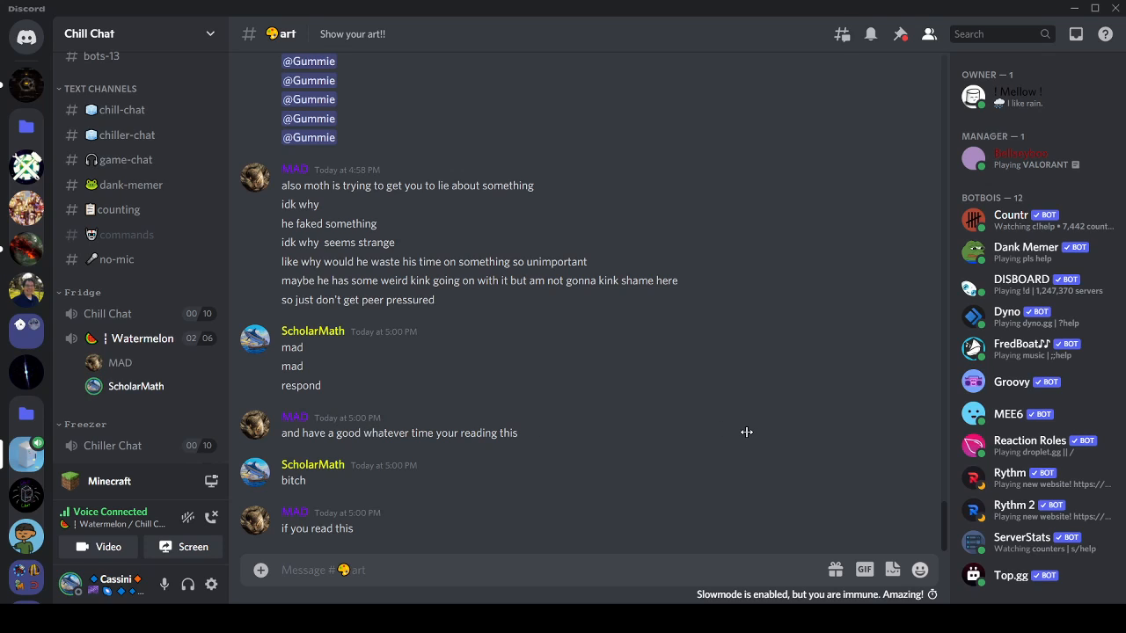
mouse_move(777, 436)
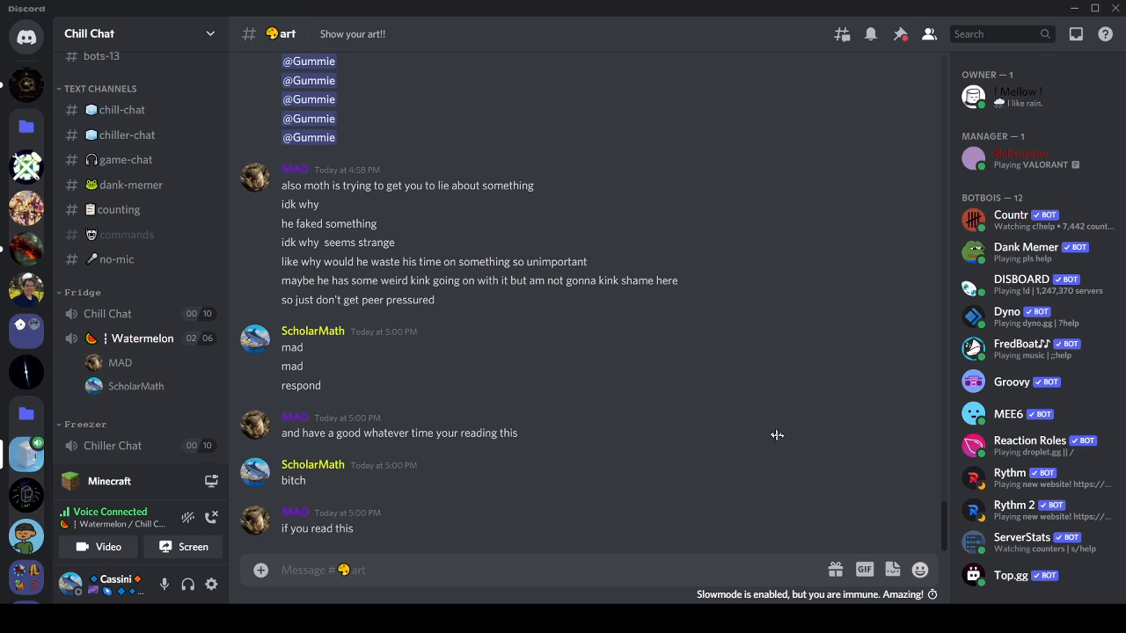
mouse_move(834, 570)
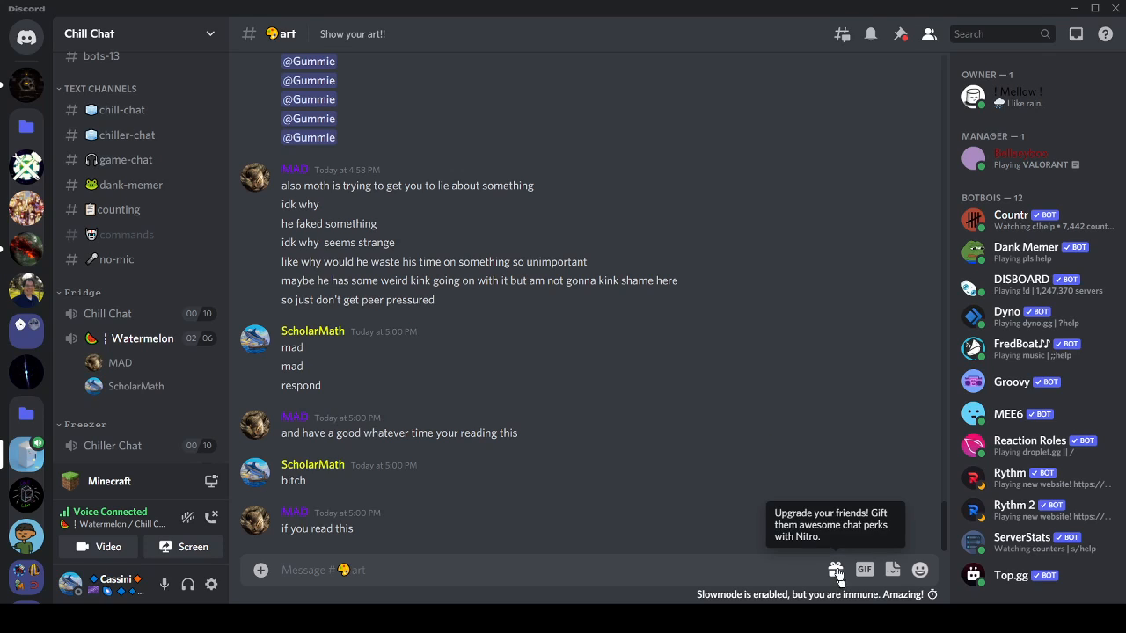
mouse_move(506, 7)
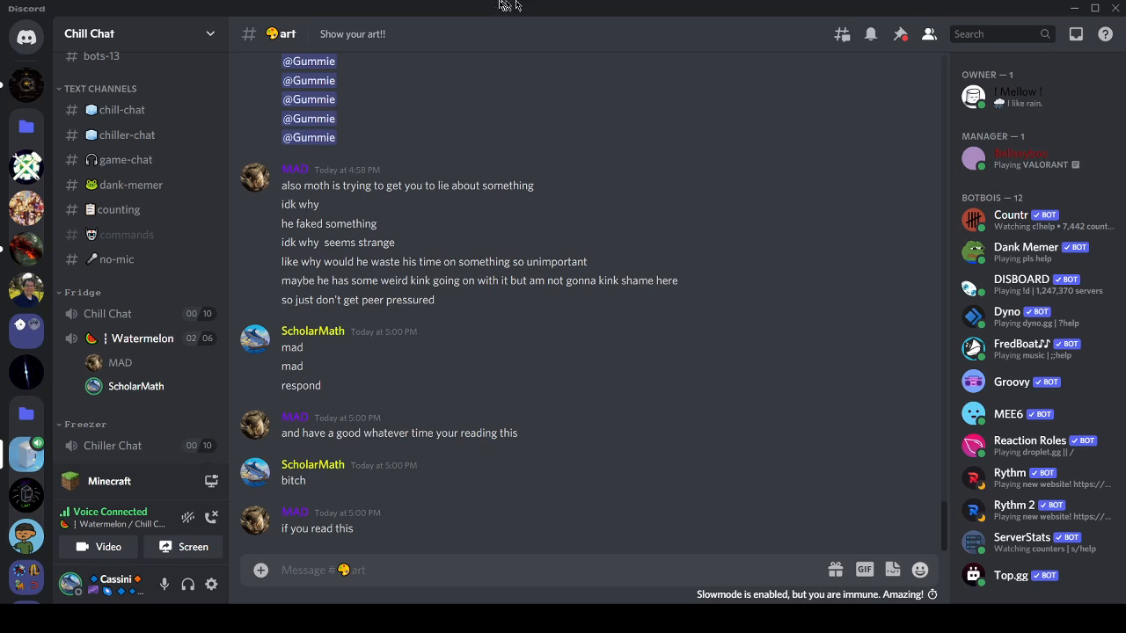
mouse_move(173, 378)
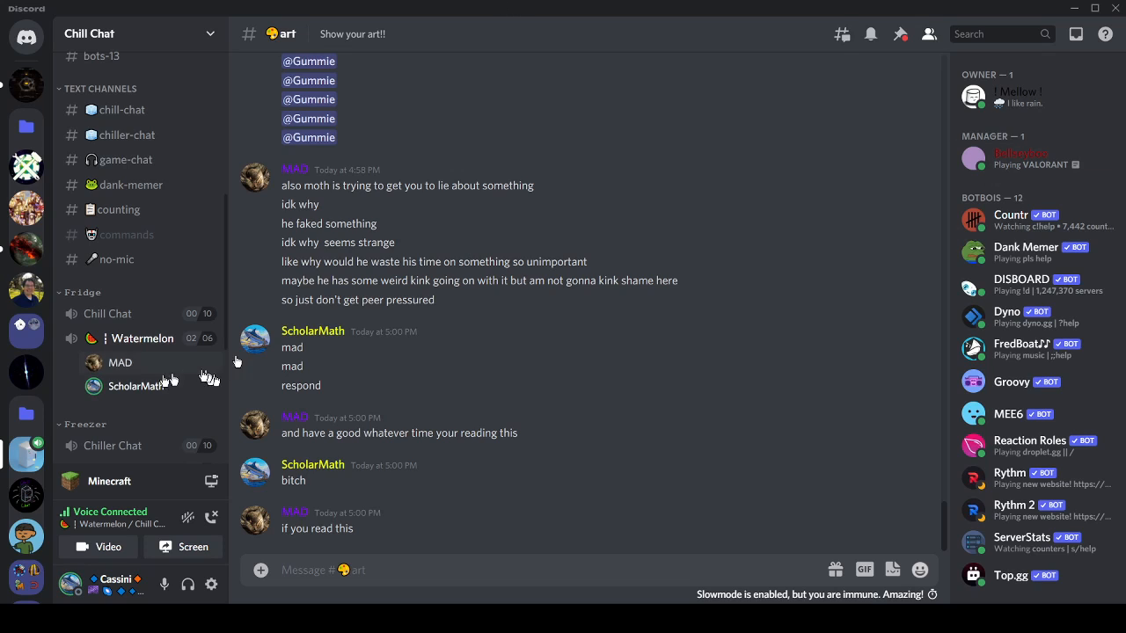
mouse_move(98, 364)
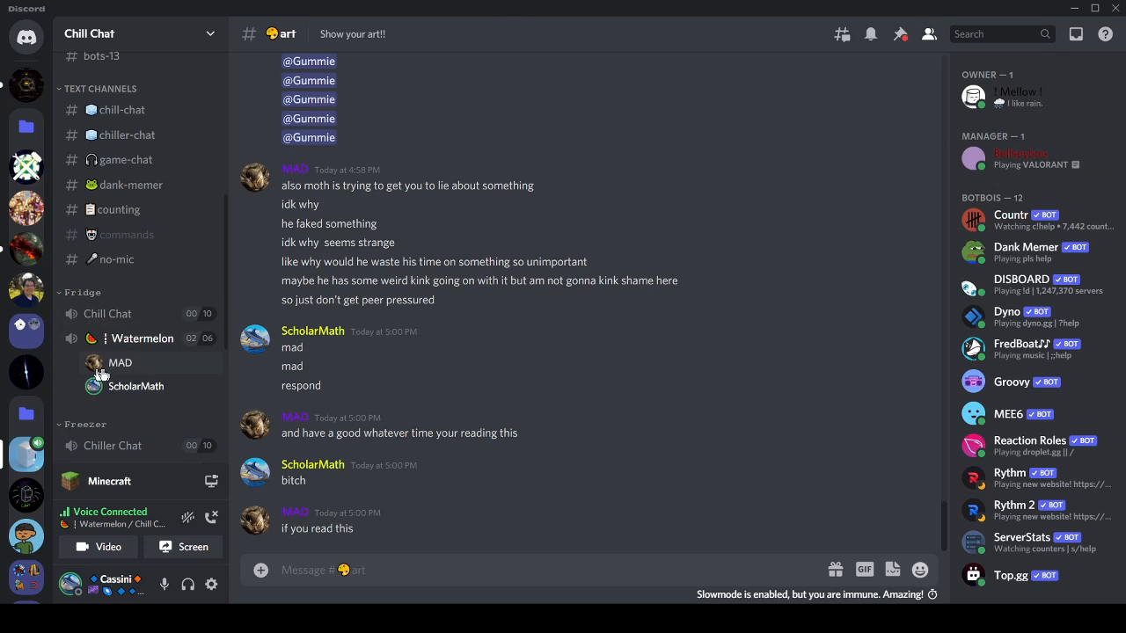
mouse_move(454, 404)
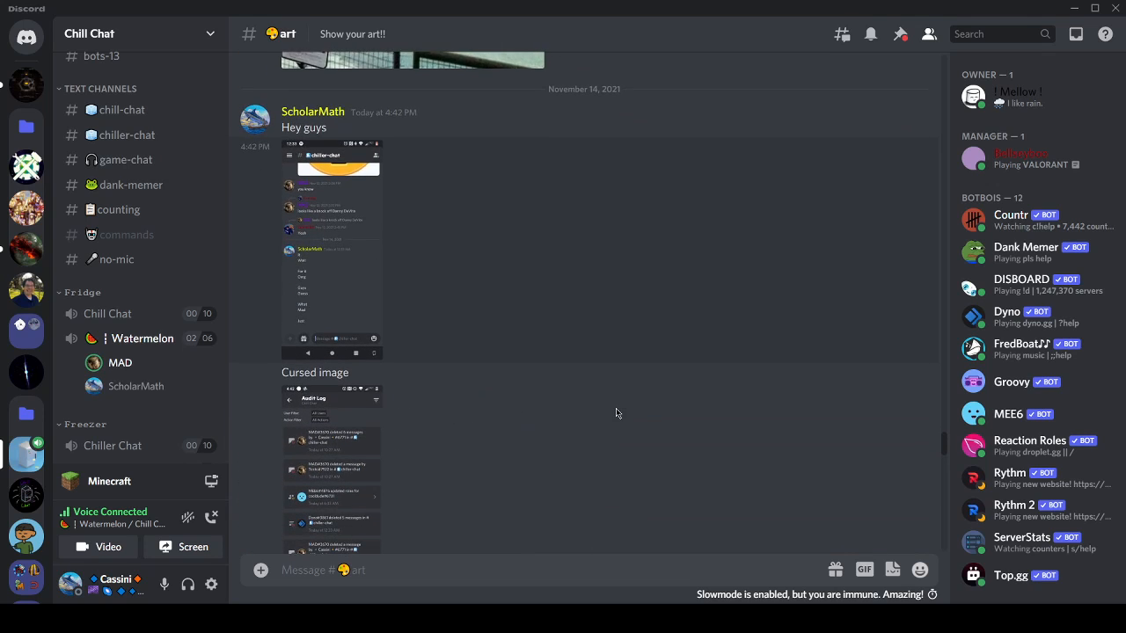
Scroll #art down to MAD's latest messages ending with "if you read this".
scroll(down, 3)
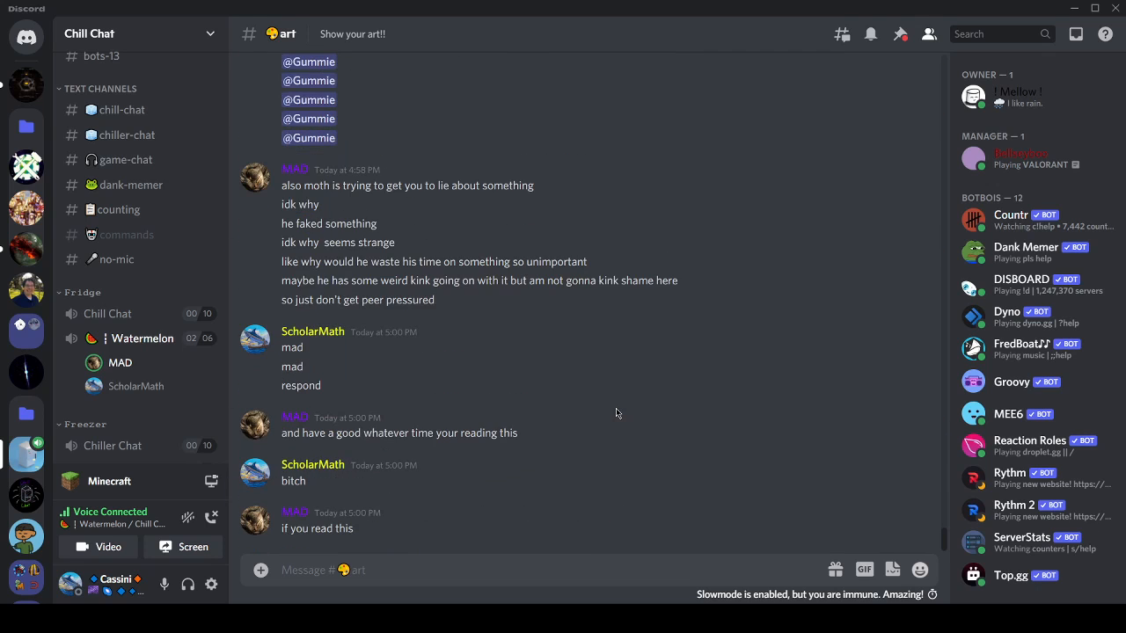
mouse_move(398, 549)
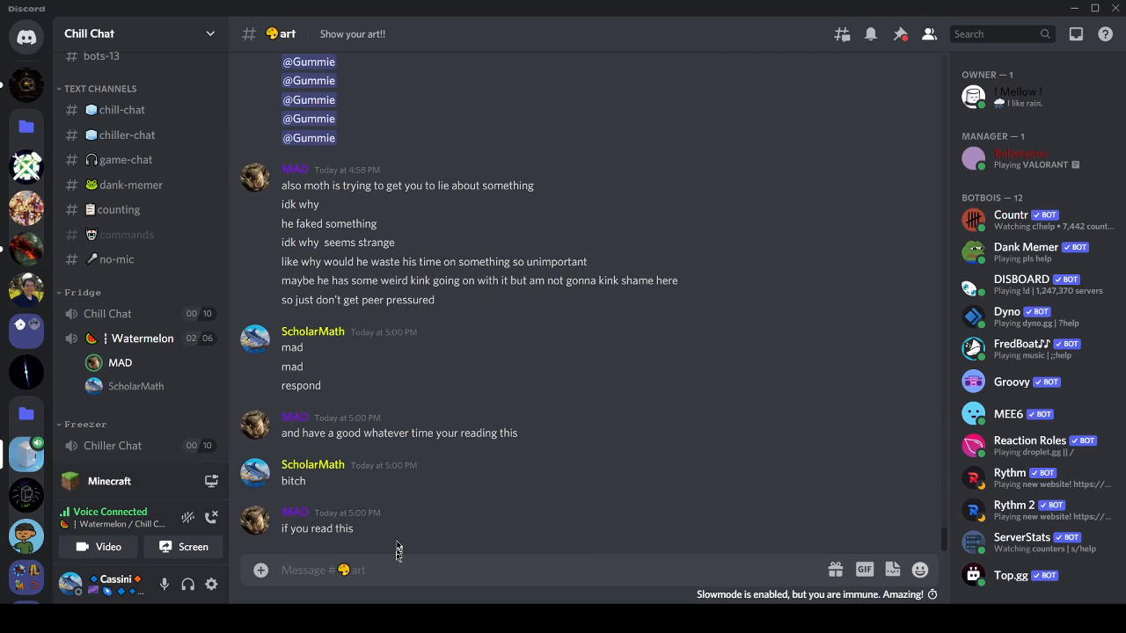
mouse_move(398, 549)
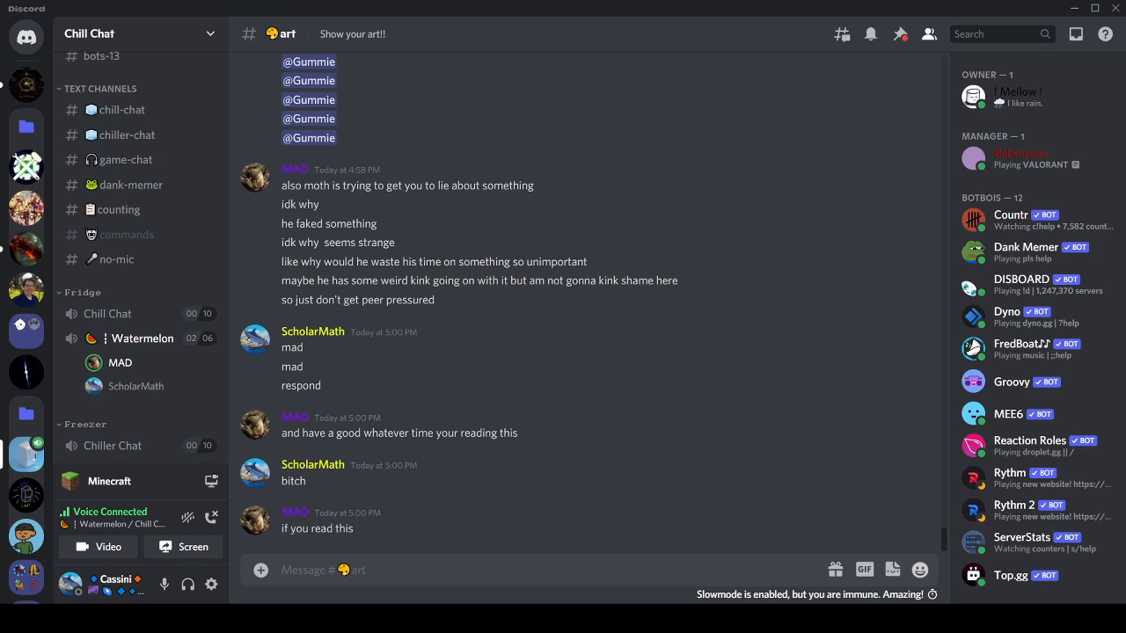
mouse_move(24, 37)
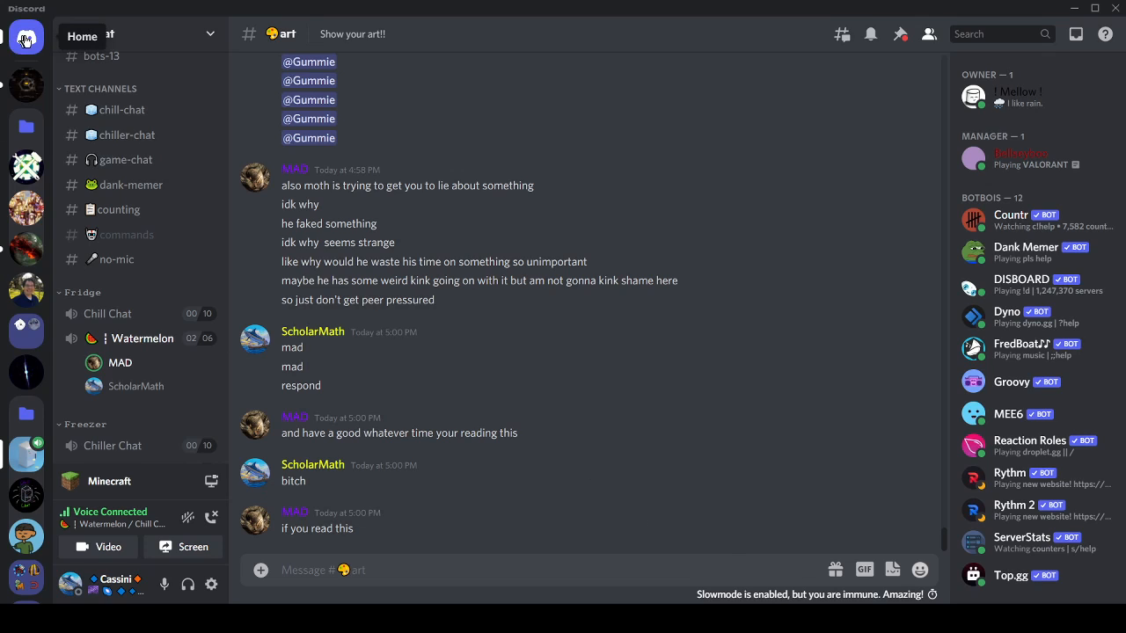
click(28, 35)
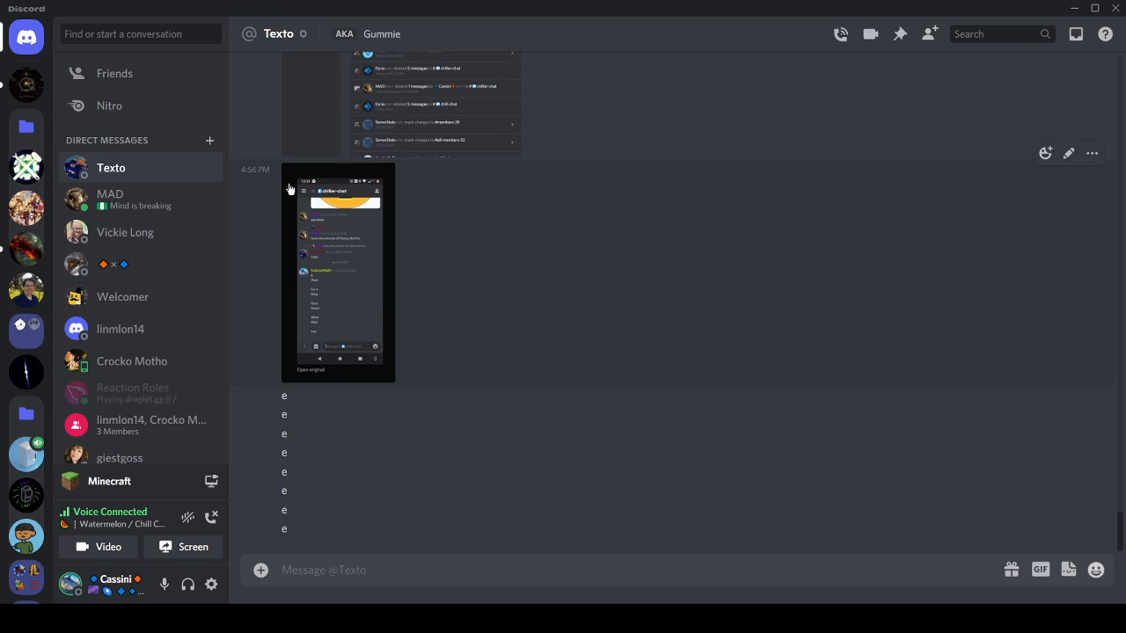
click(109, 200)
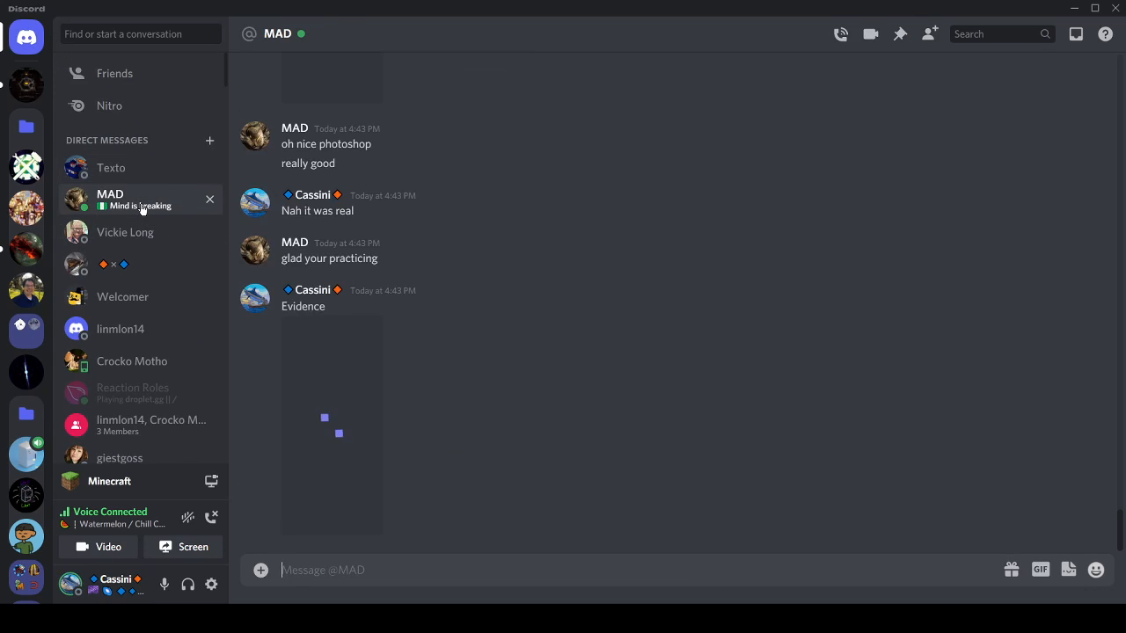
click(253, 254)
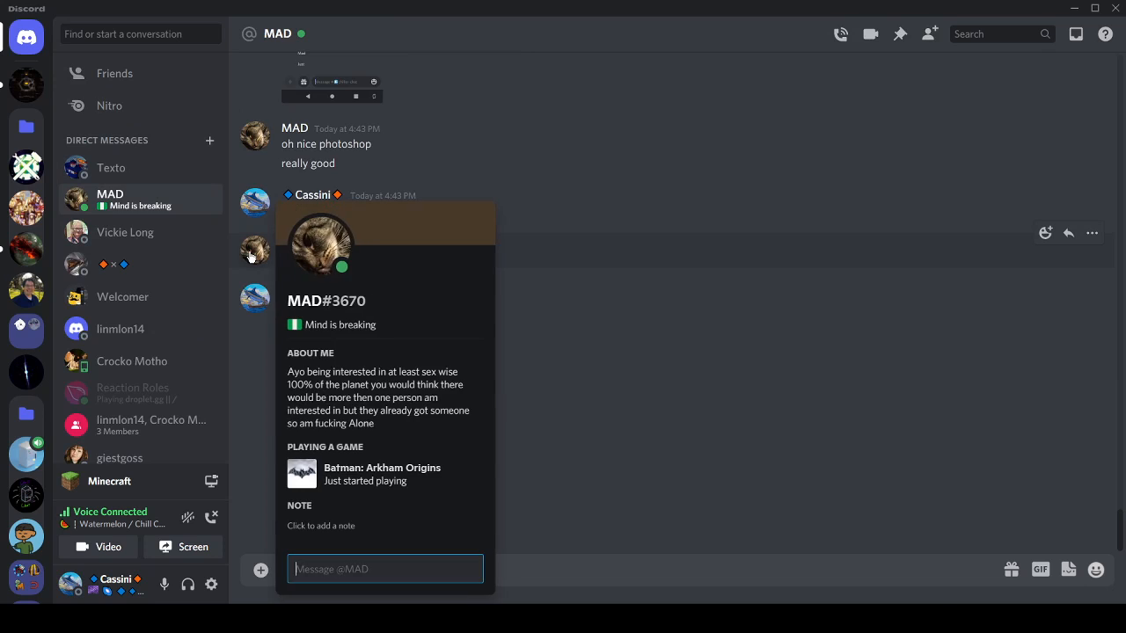
mouse_move(394, 404)
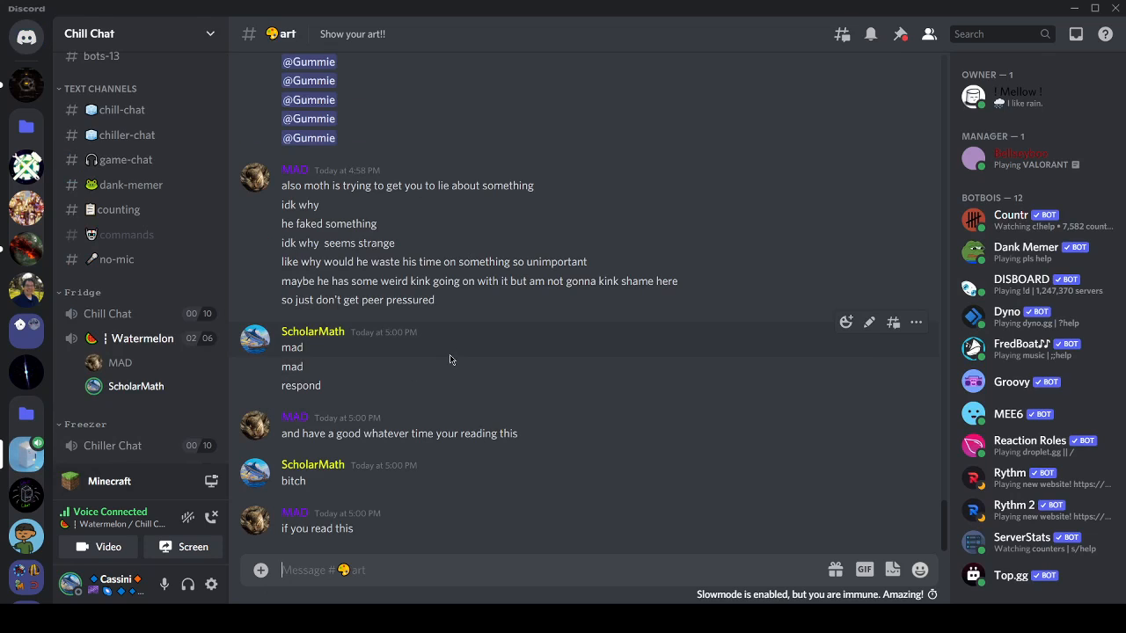
mouse_move(450, 359)
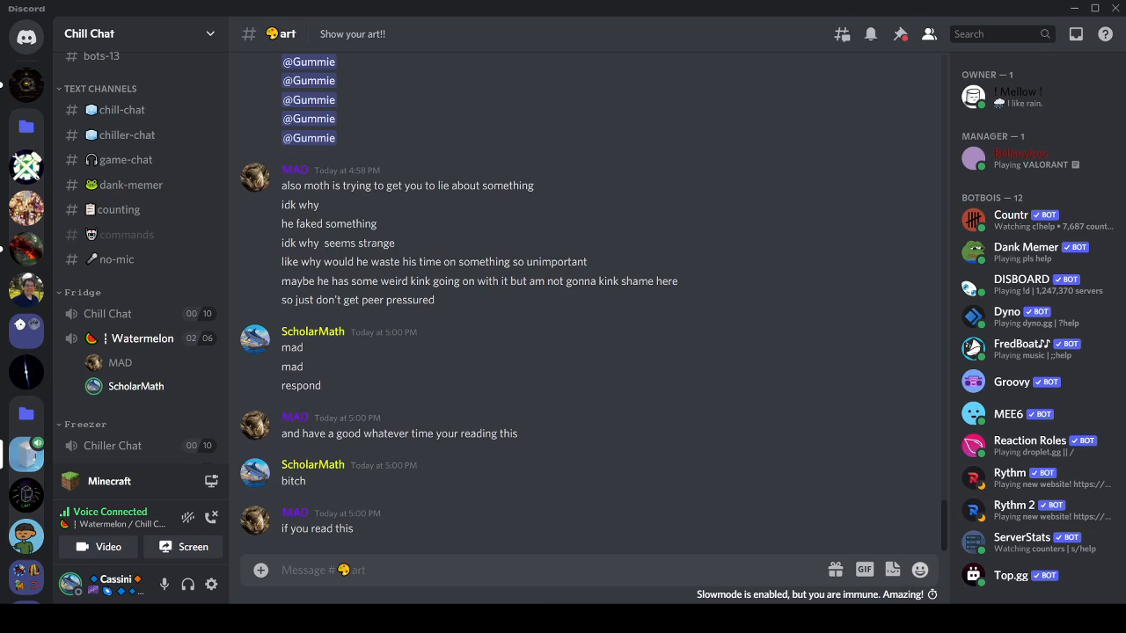
mouse_move(486, 429)
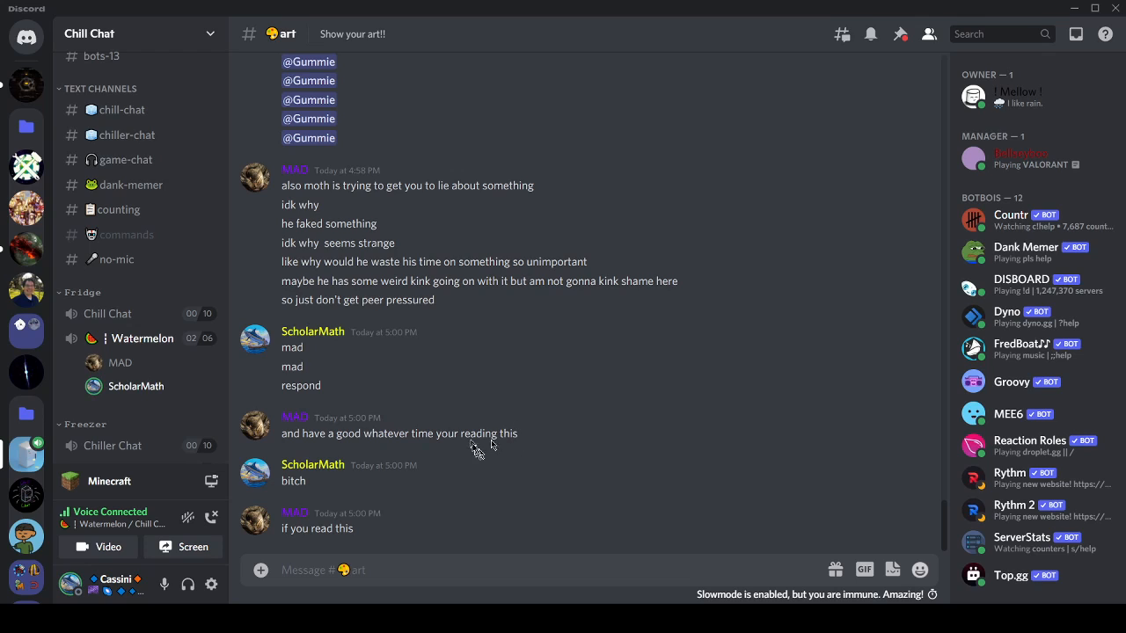
mouse_move(524, 429)
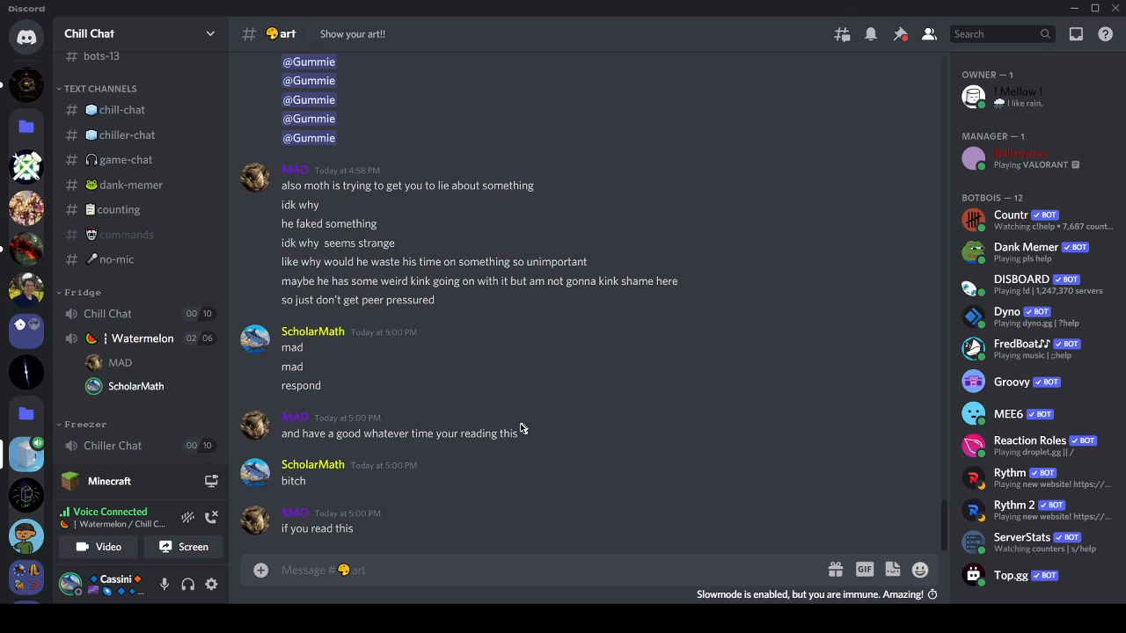
mouse_move(517, 391)
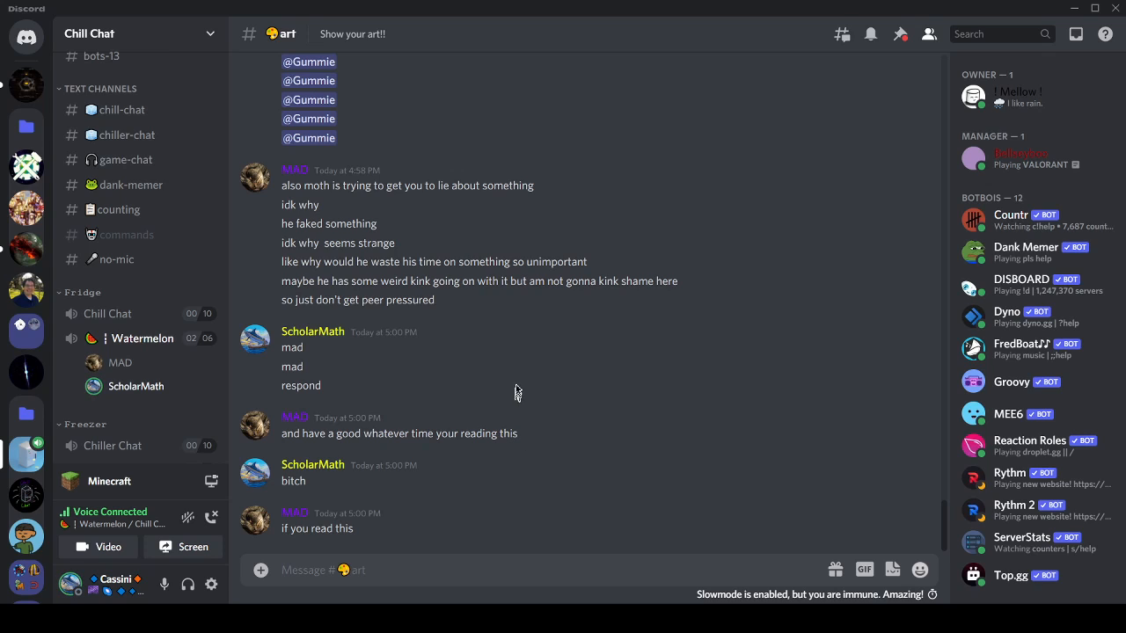
mouse_move(482, 338)
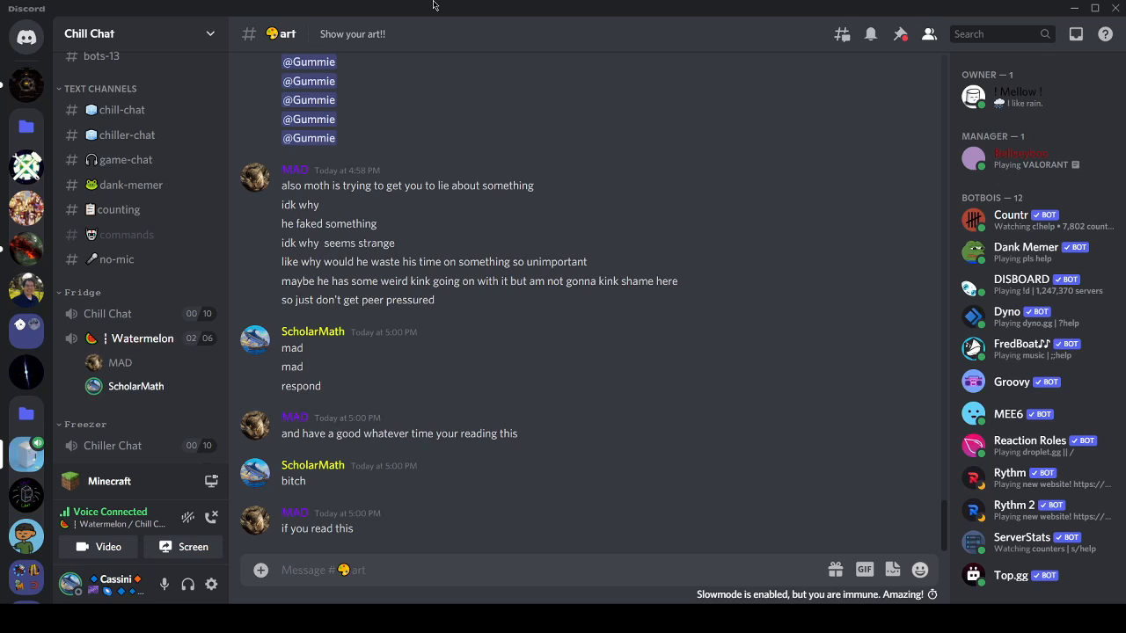
mouse_move(162, 42)
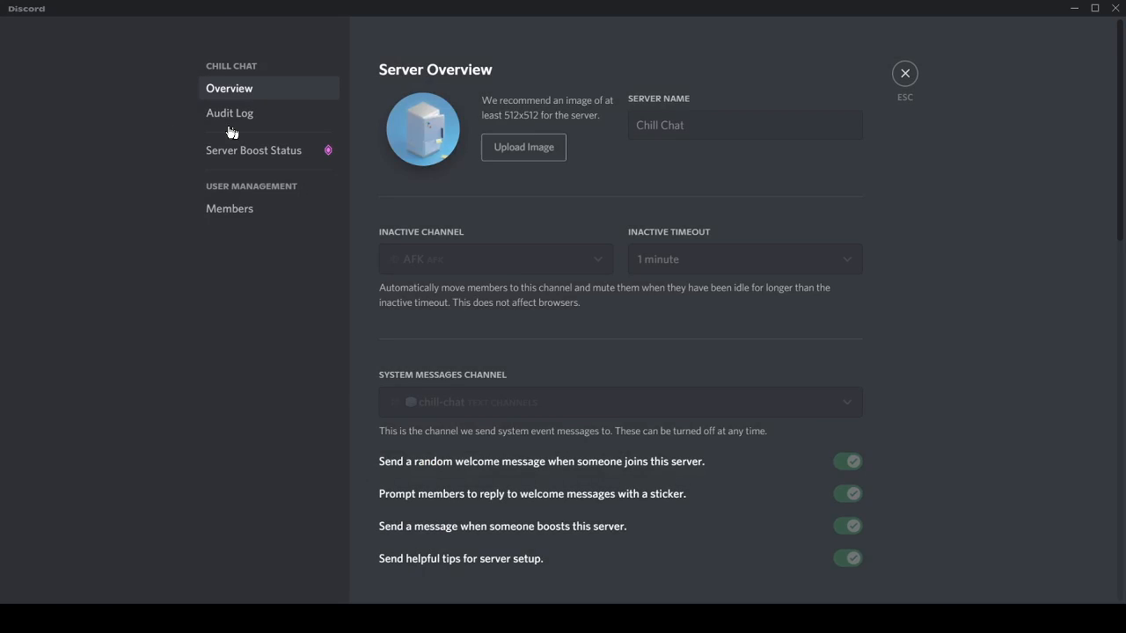
Show Chill Chat's Audit Log listing MAD's and Dyno's message deletions in chiller-chat and art.
click(229, 112)
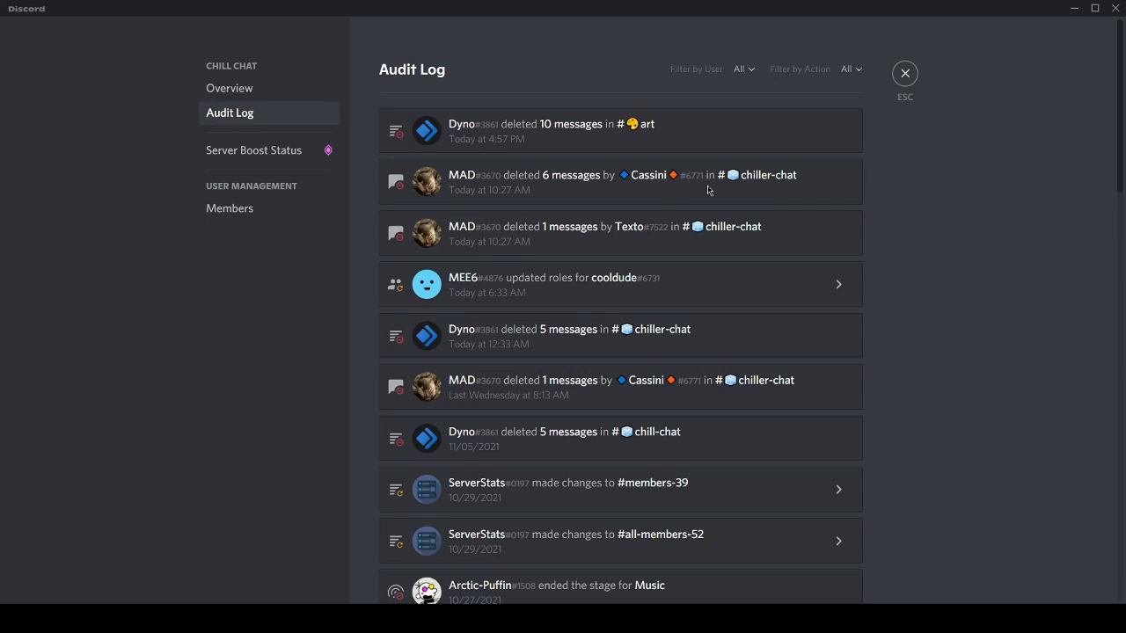
mouse_move(672, 171)
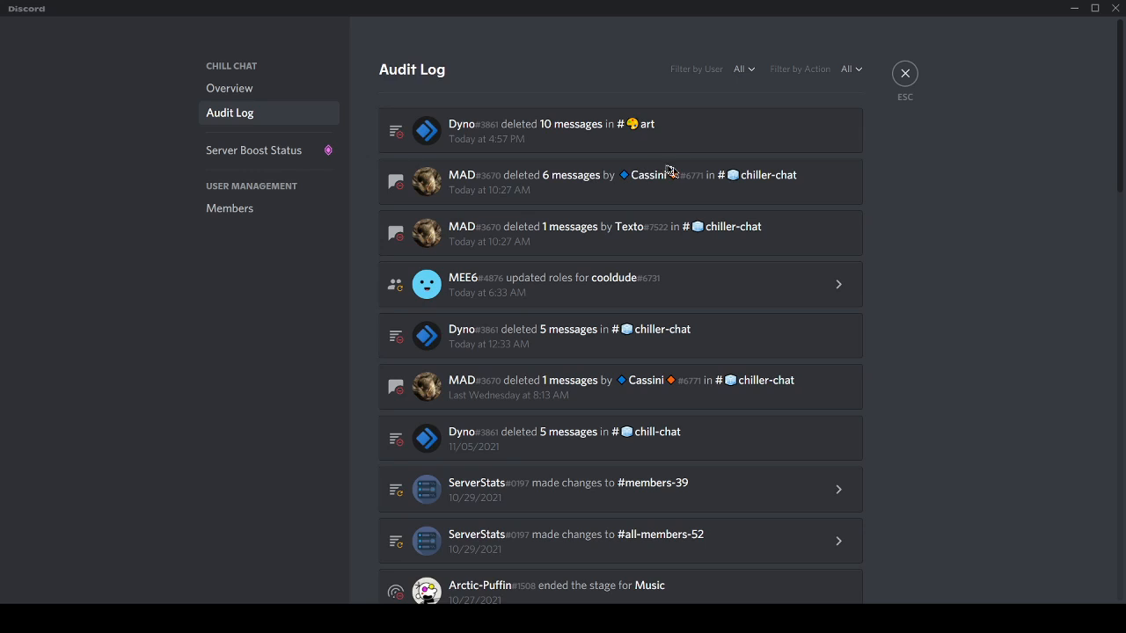
mouse_move(905, 176)
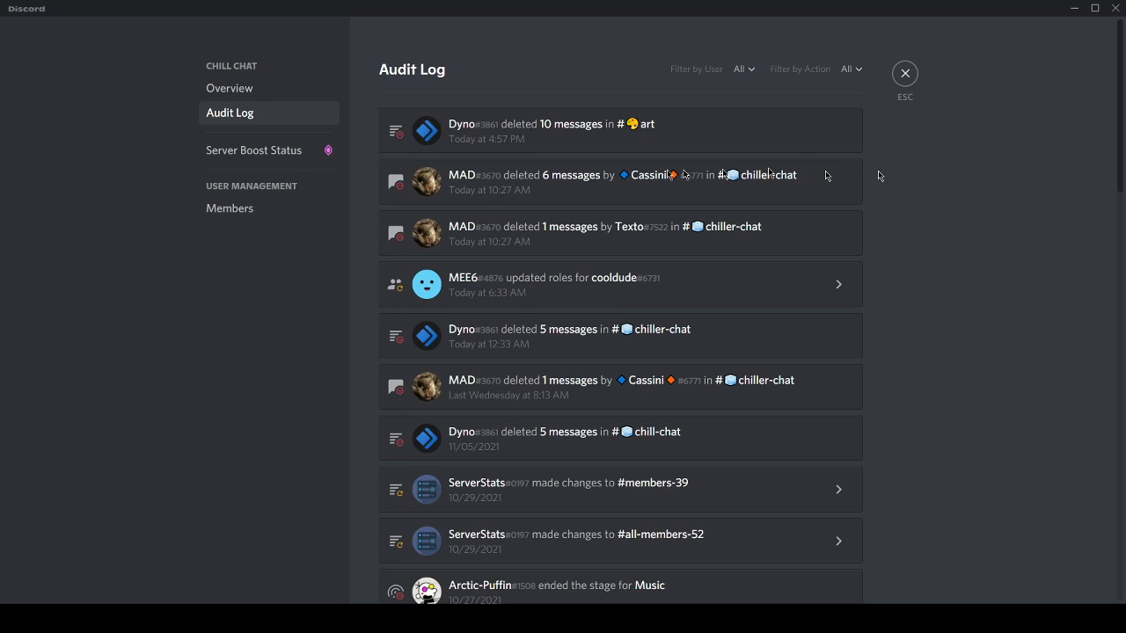
mouse_move(398, 186)
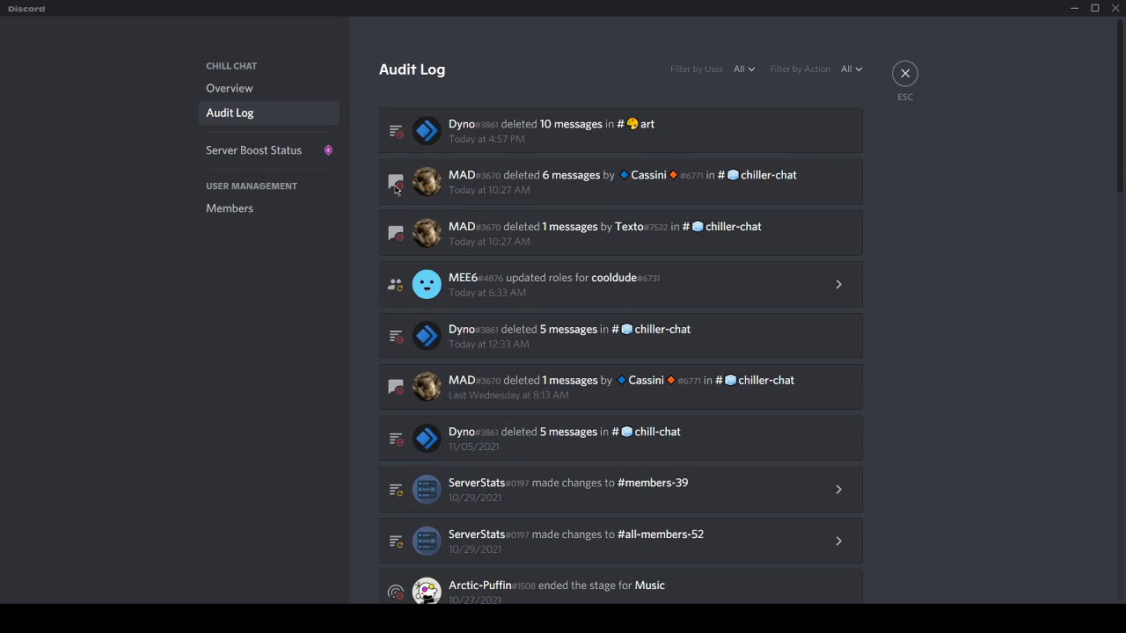
mouse_move(901, 181)
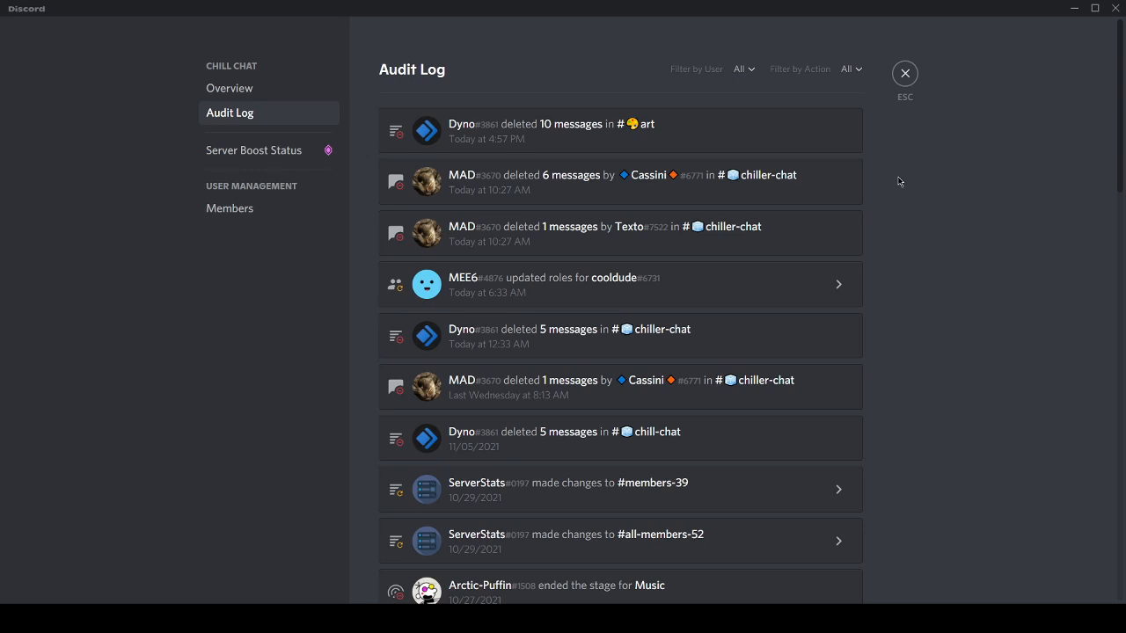
mouse_move(471, 194)
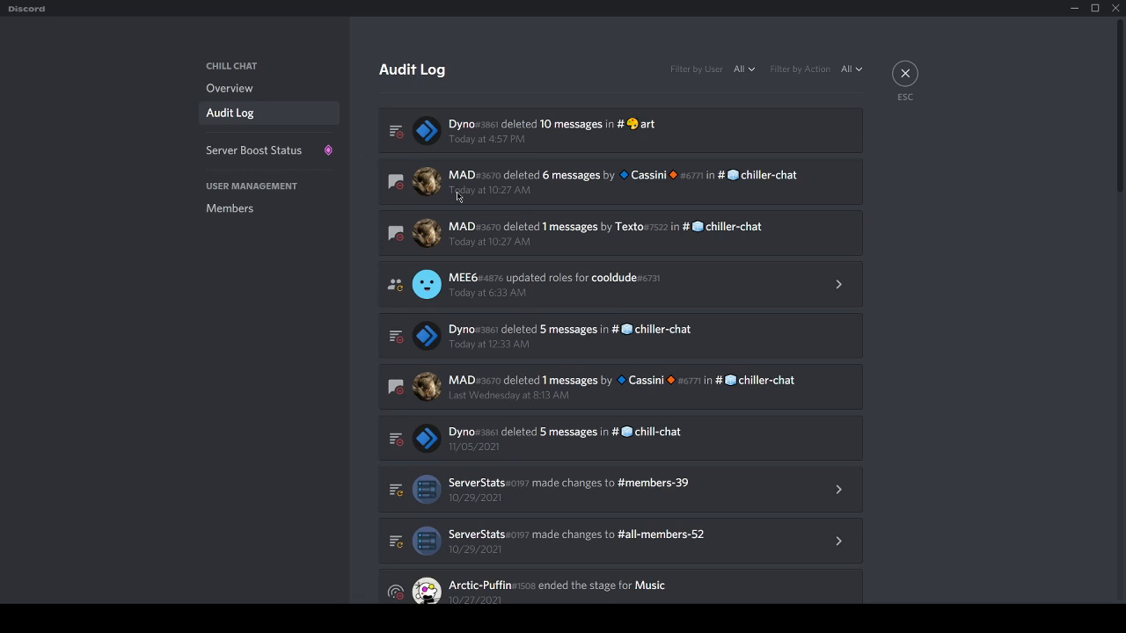
mouse_move(535, 190)
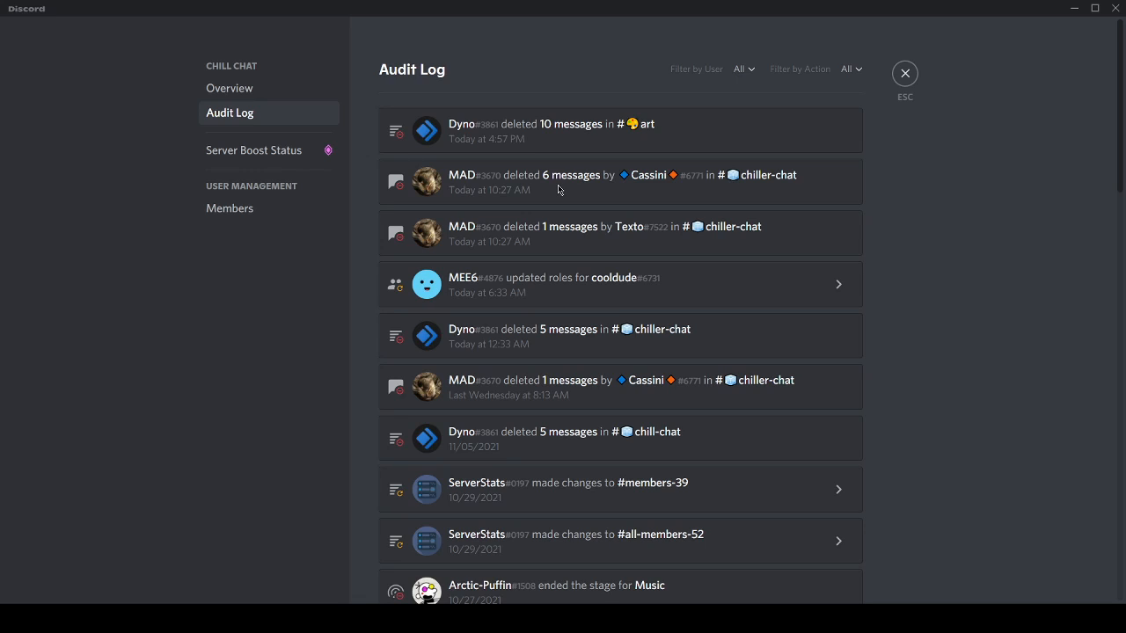
mouse_move(549, 395)
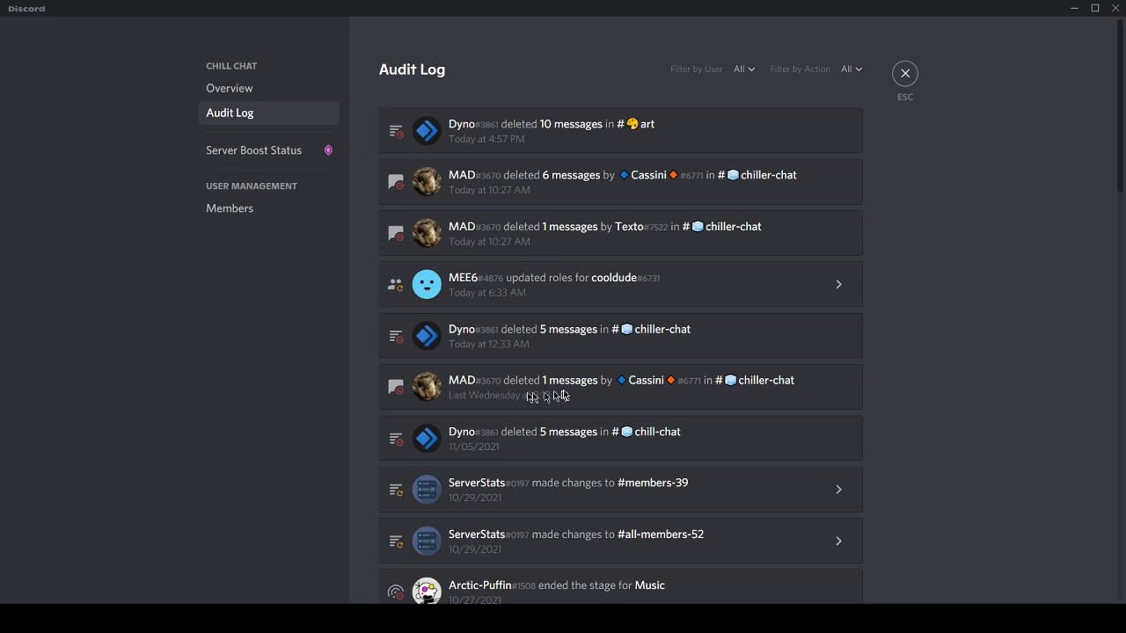
mouse_move(946, 352)
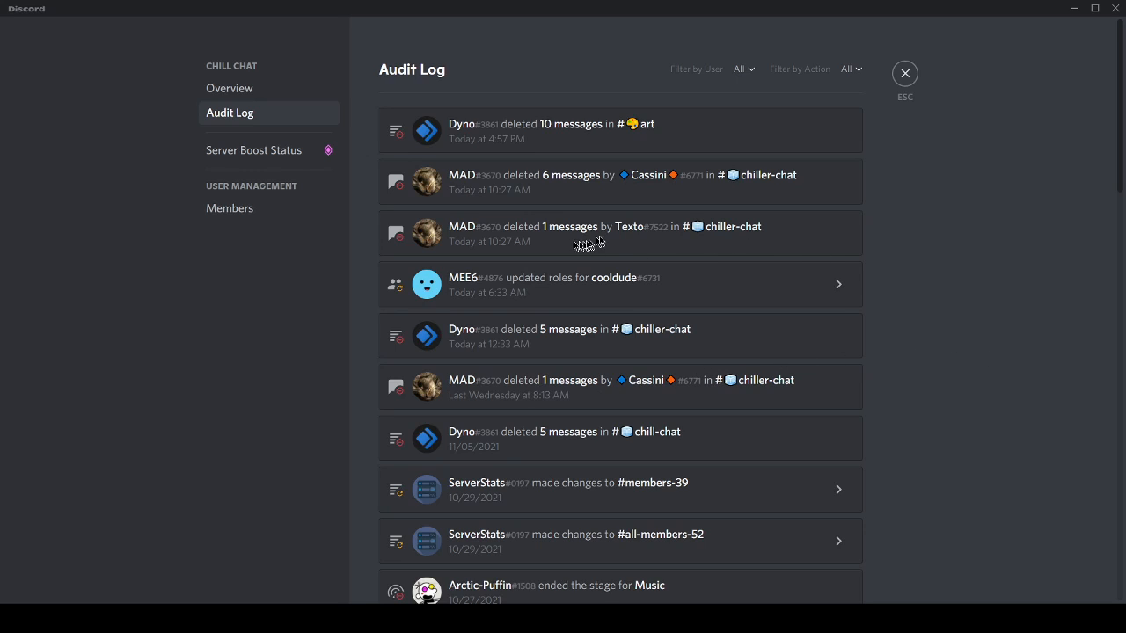
mouse_move(871, 232)
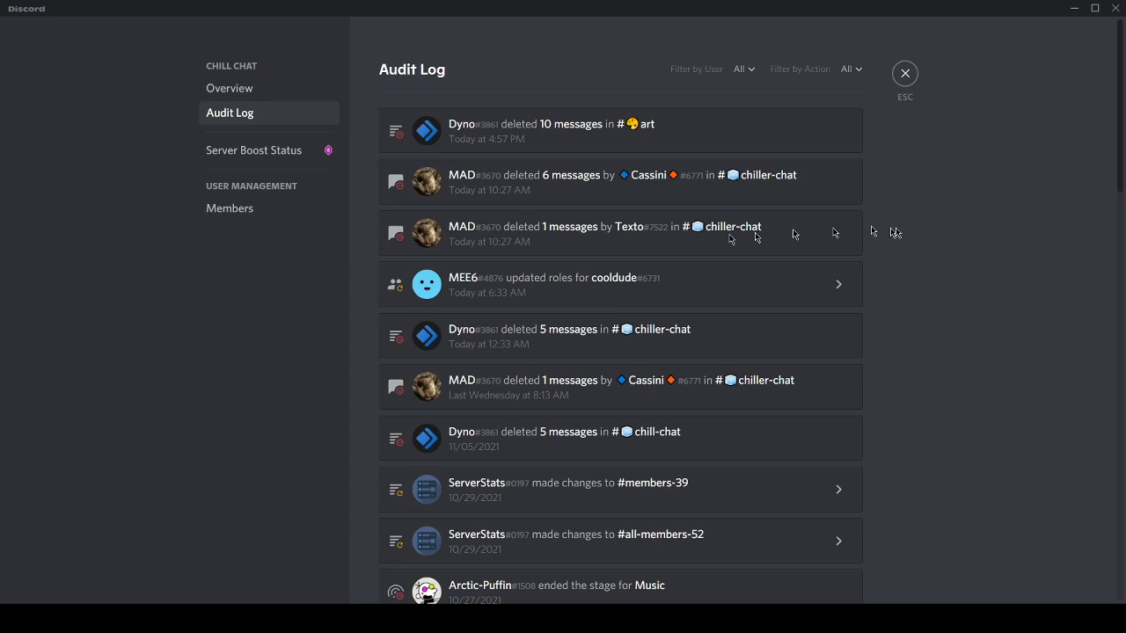
mouse_move(955, 250)
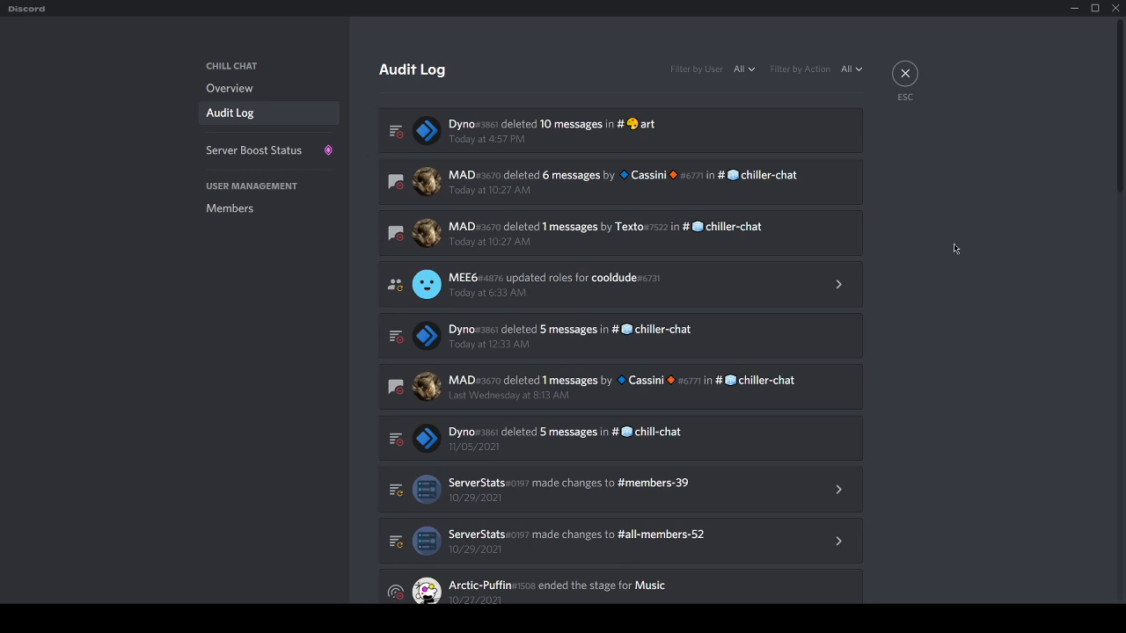
Close server settings and return to the art channel ending with MAD's "if you read this".
click(905, 72)
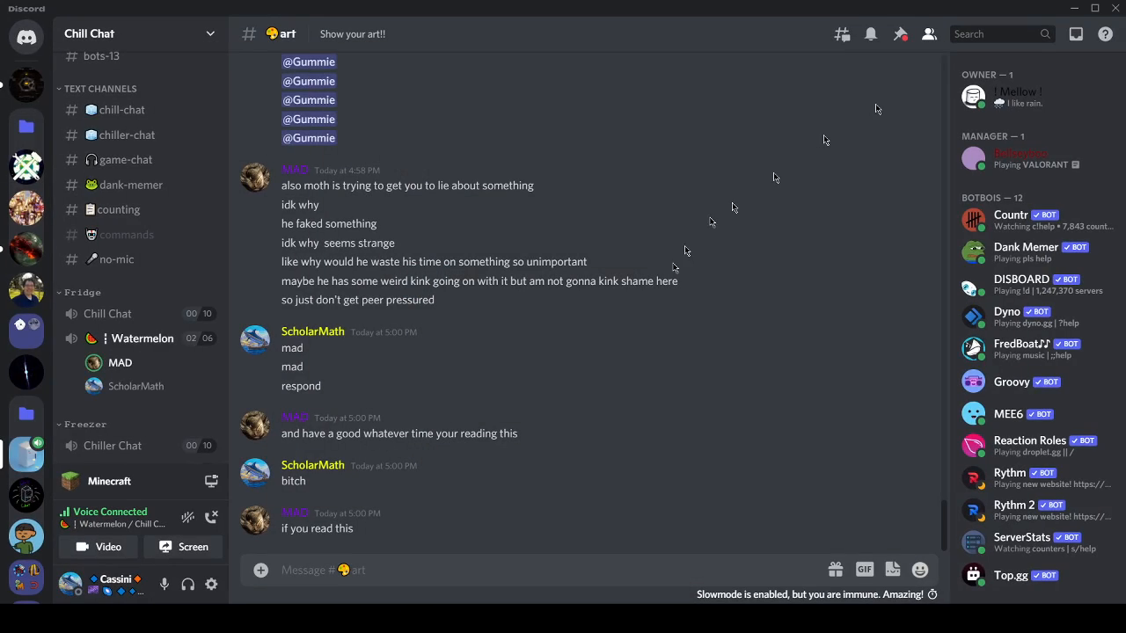
mouse_move(353, 364)
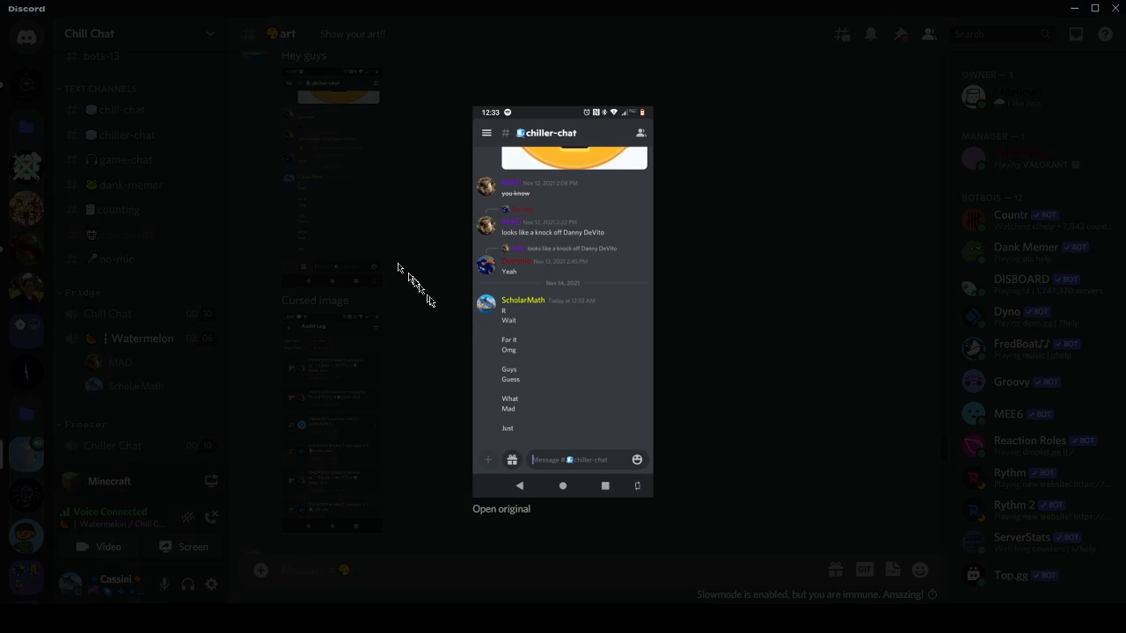
mouse_move(584, 313)
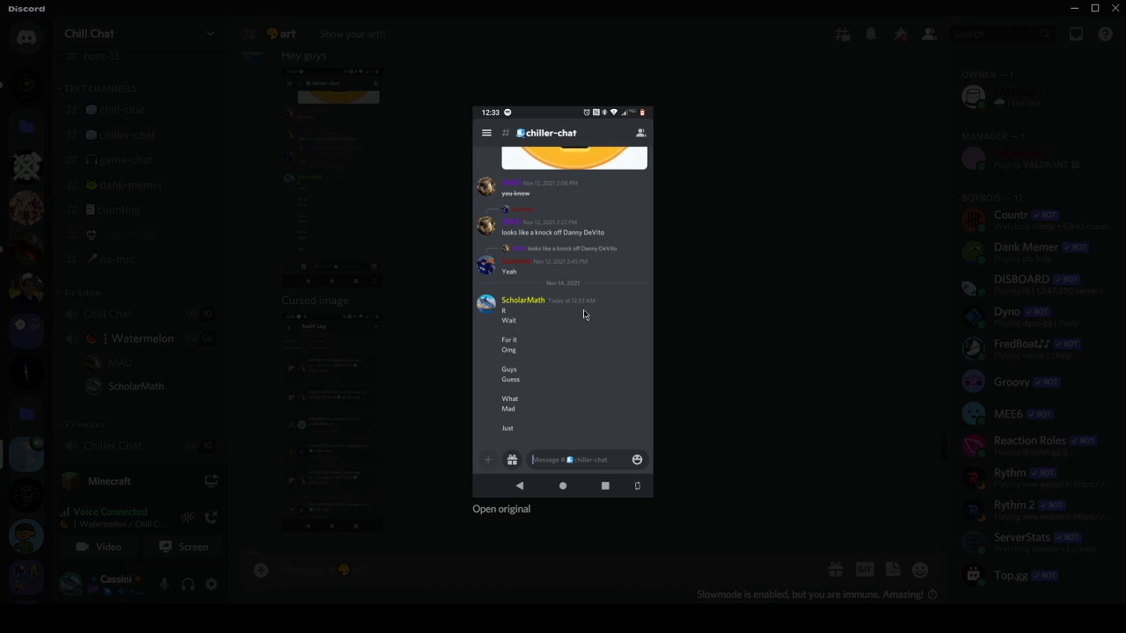
mouse_move(751, 301)
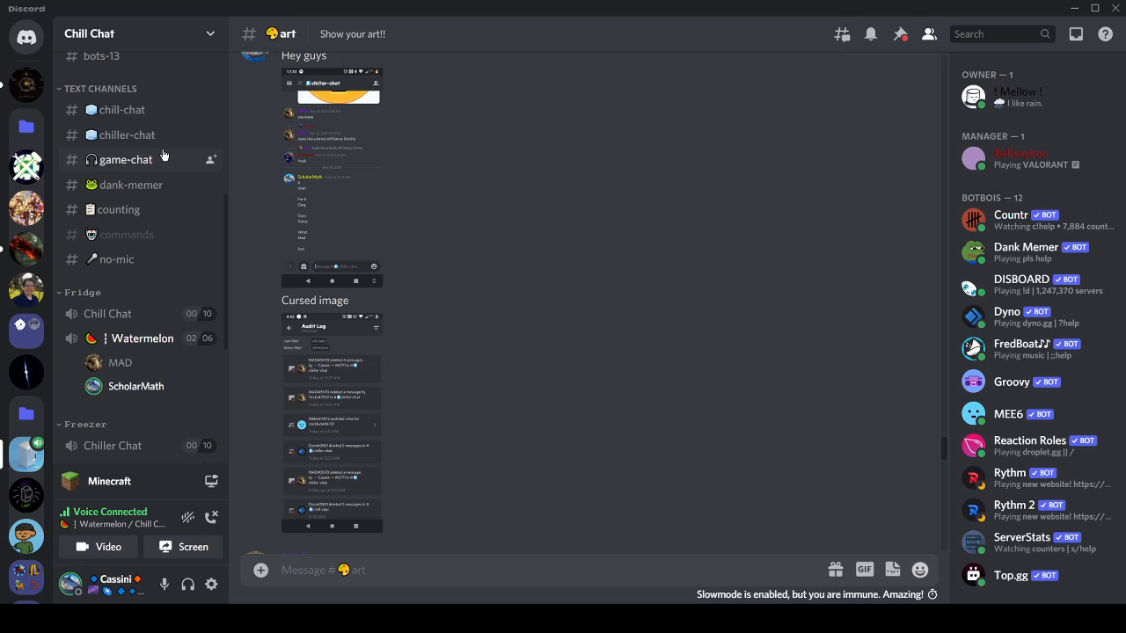
mouse_move(672, 334)
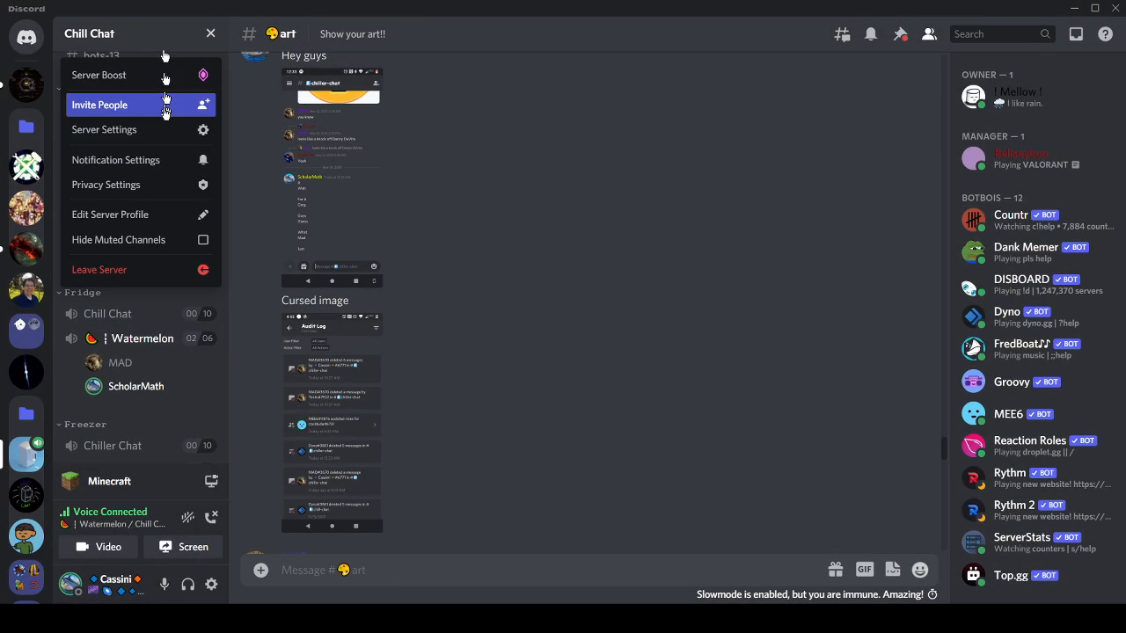
click(103, 130)
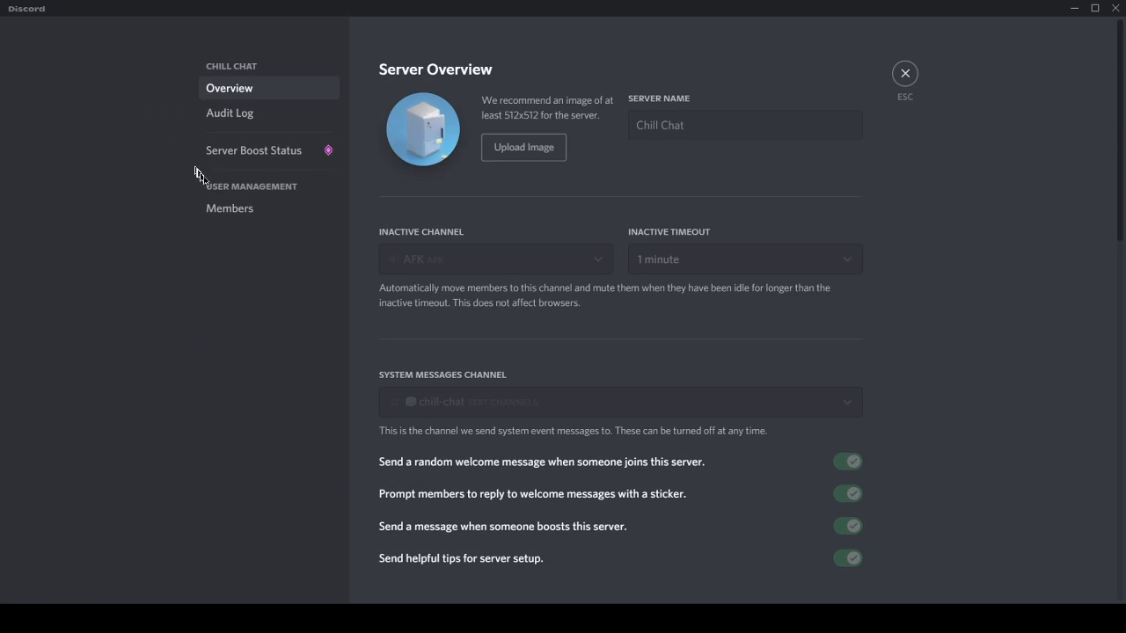
click(229, 113)
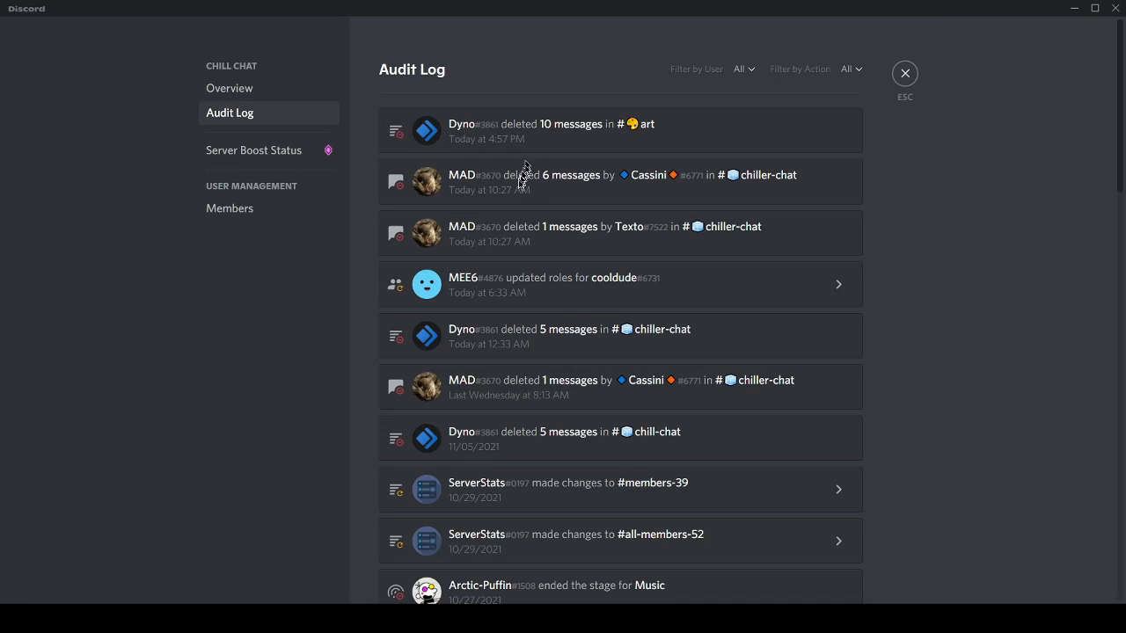
mouse_move(366, 137)
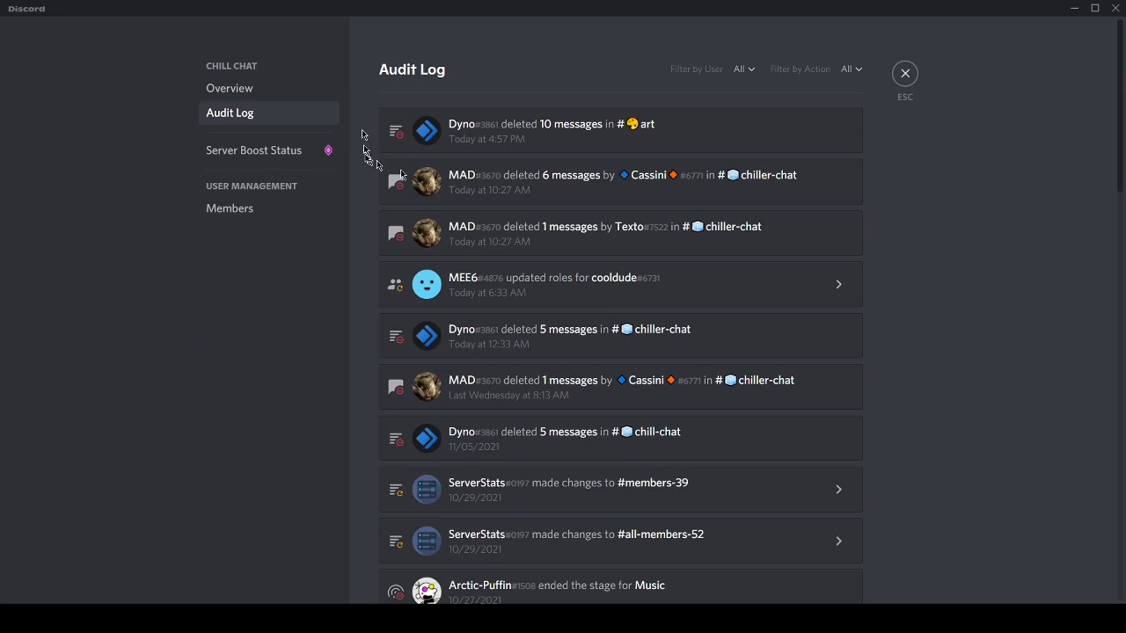
mouse_move(368, 77)
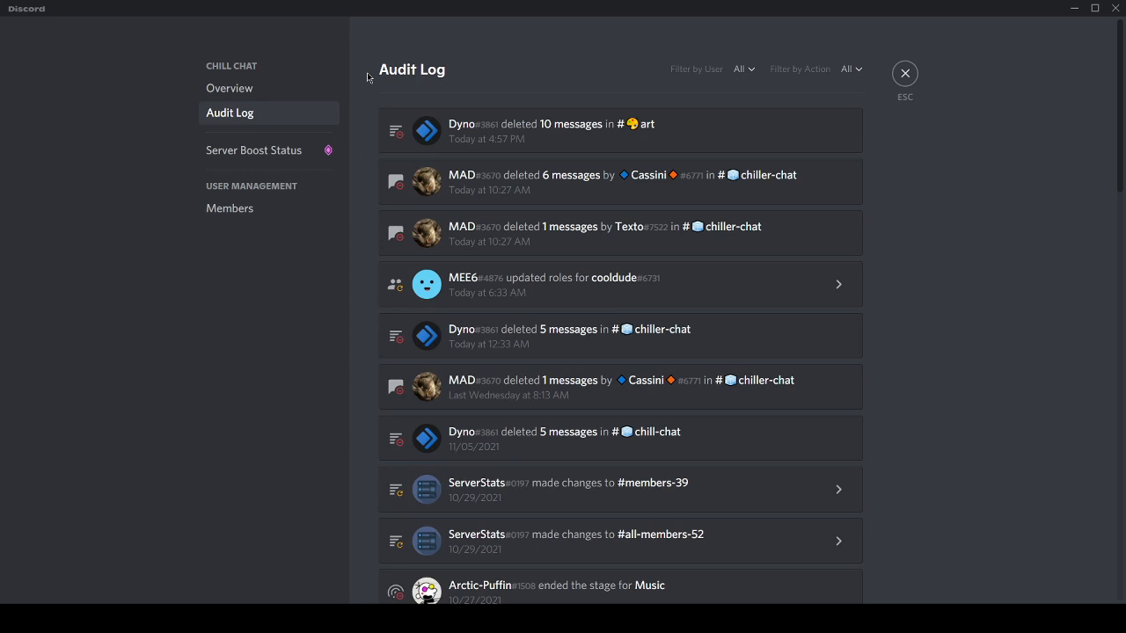
mouse_move(906, 71)
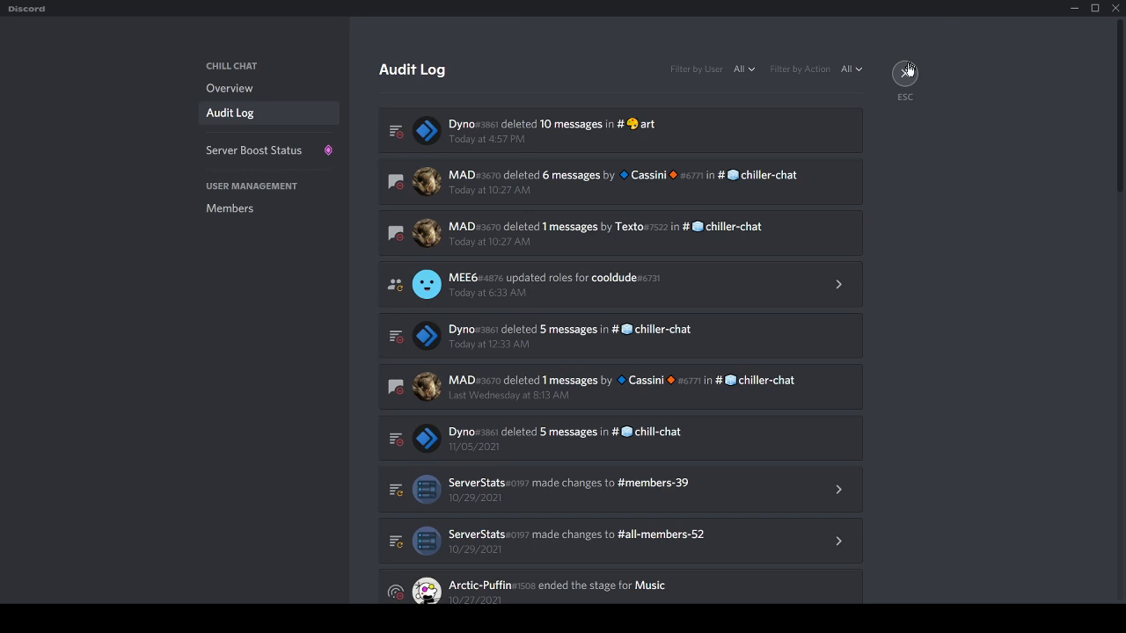
Exit server settings and scroll the art channel down to MAD's latest "if you read this".
click(904, 72)
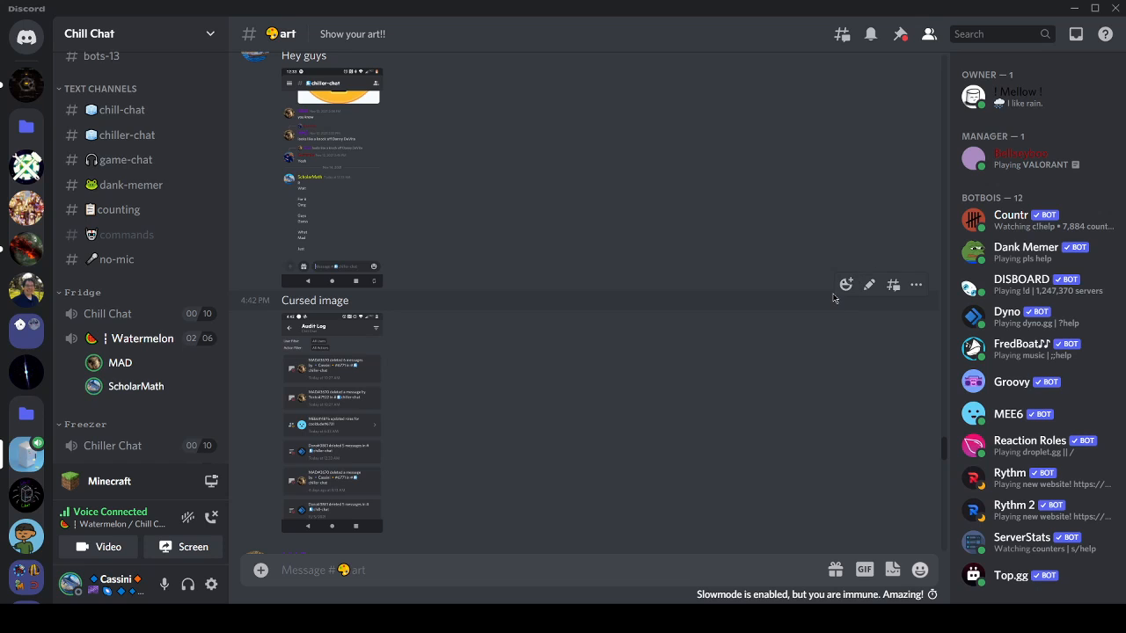
scroll(down, 3)
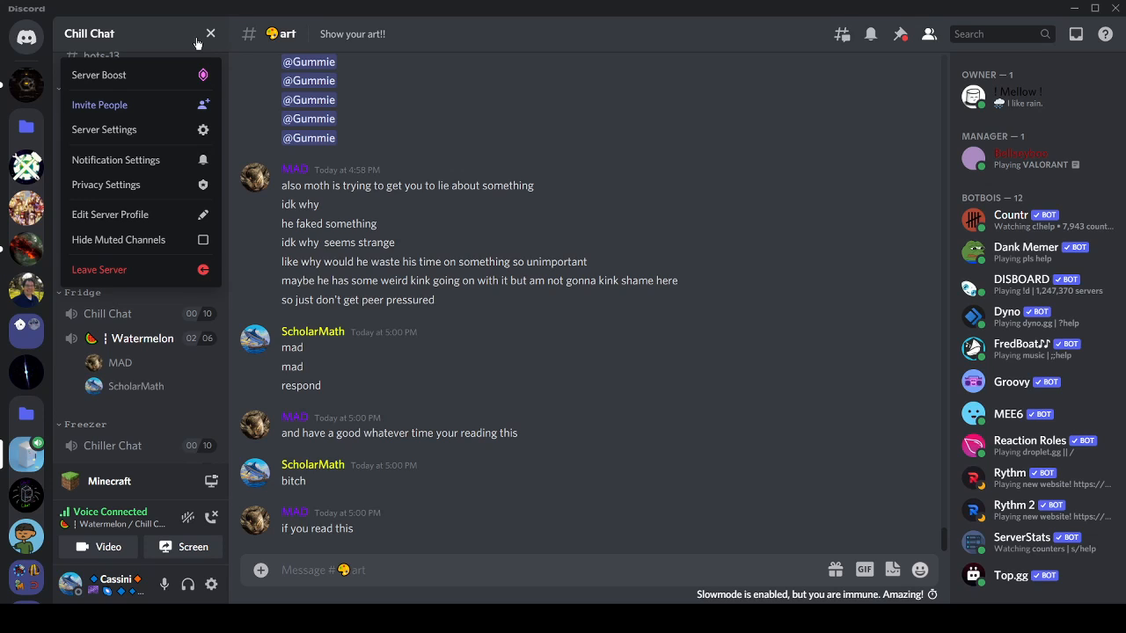
Close the Chill Chat server options menu, leaving only the art channel conversation.
click(210, 31)
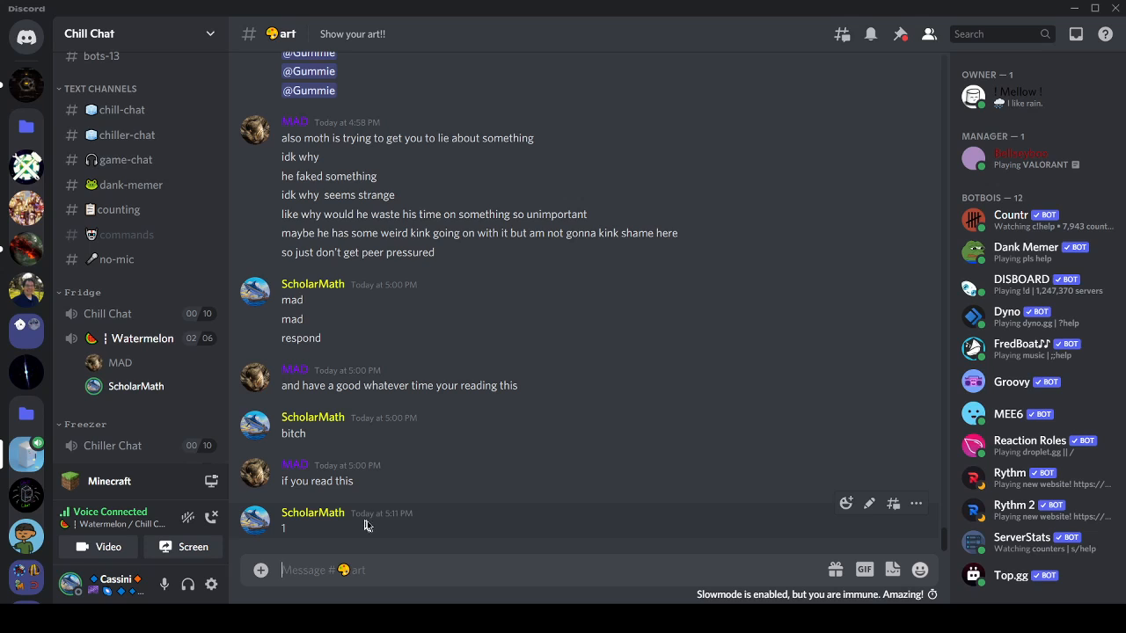
mouse_move(123, 8)
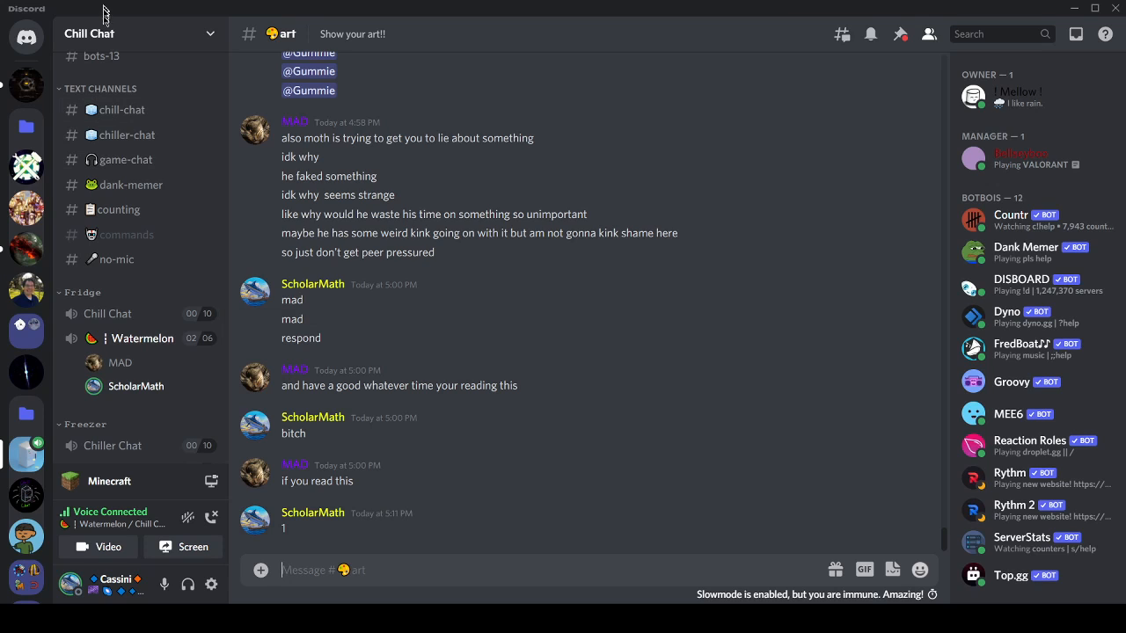
mouse_move(670, 265)
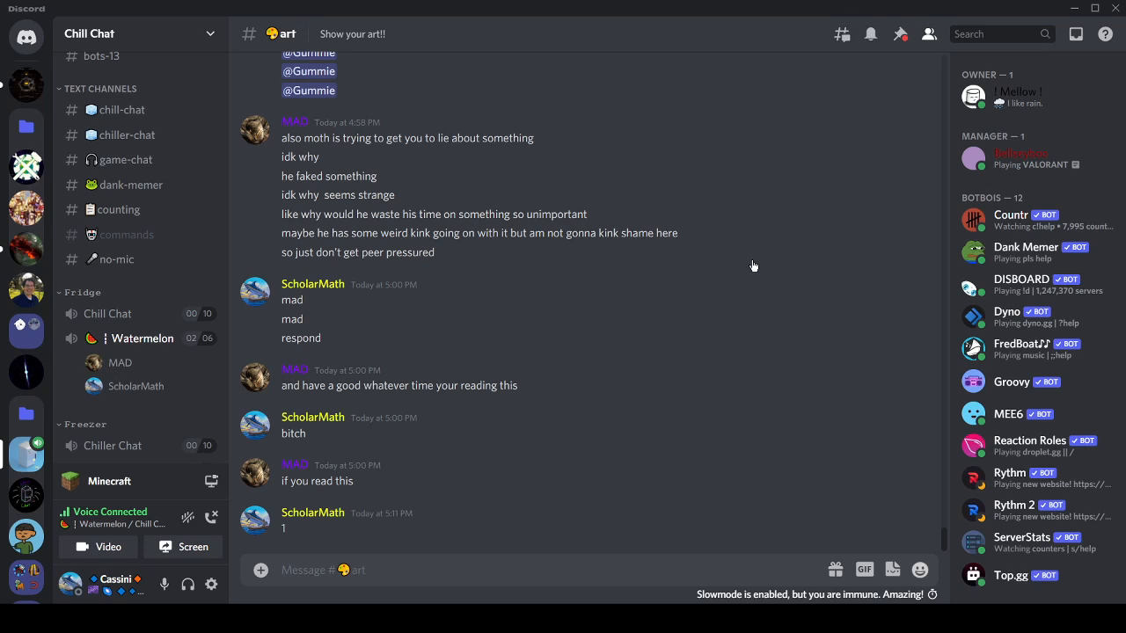
mouse_move(774, 419)
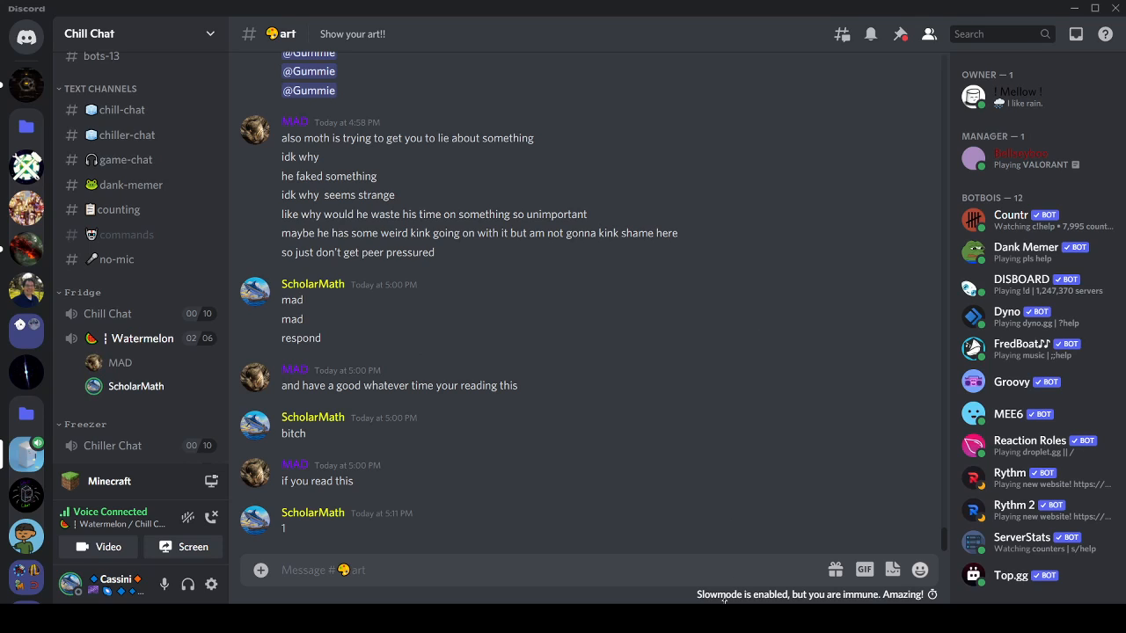
mouse_move(241, 322)
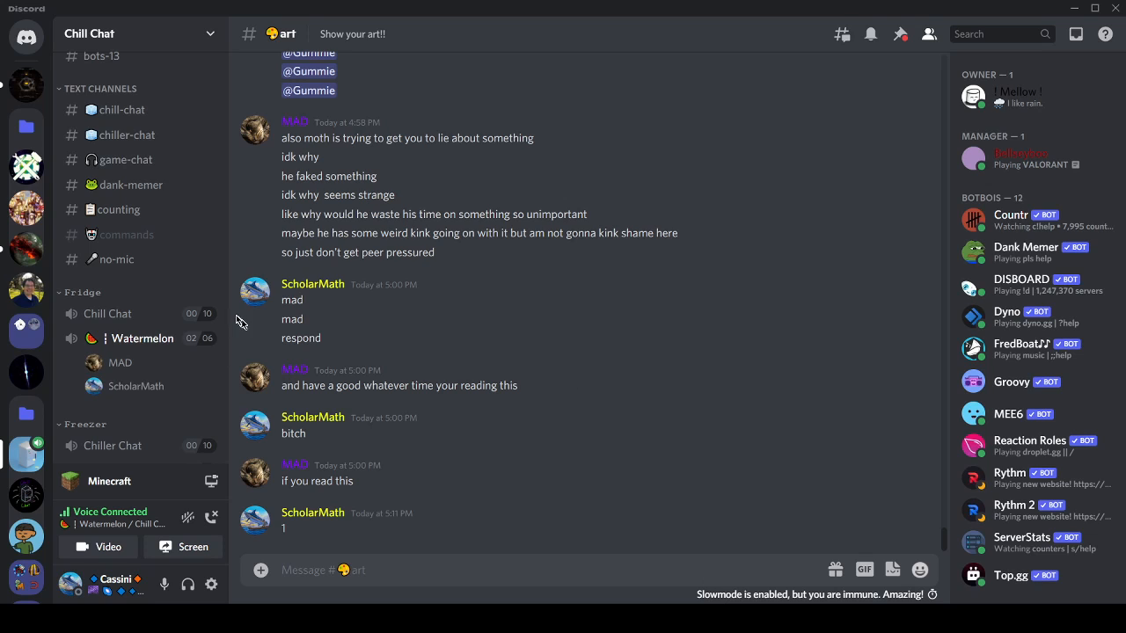
mouse_move(352, 341)
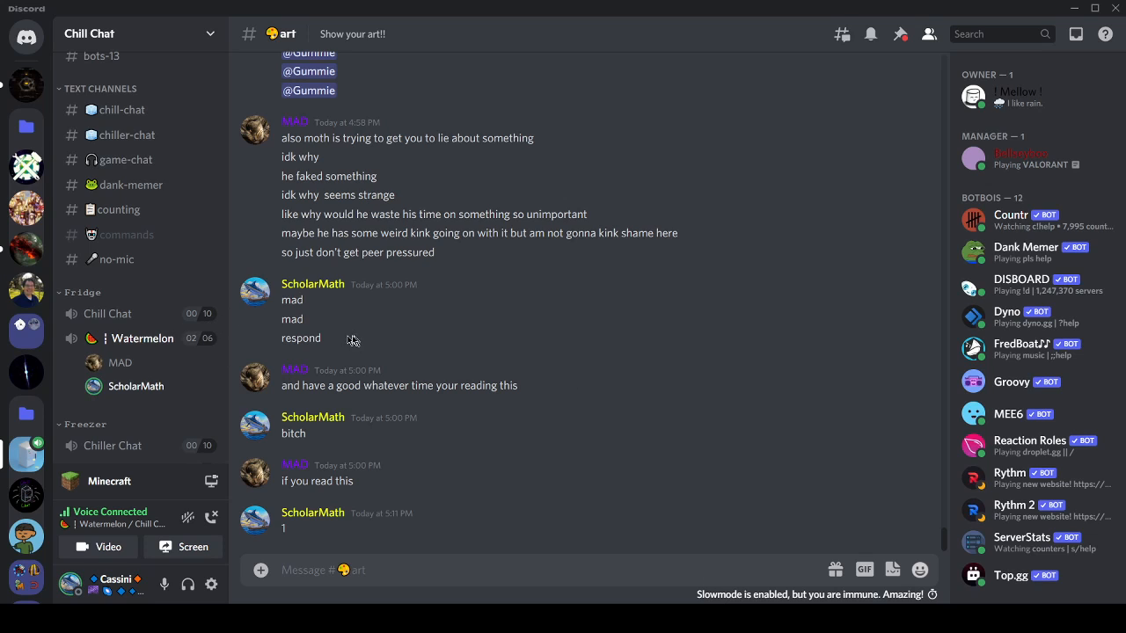
mouse_move(179, 338)
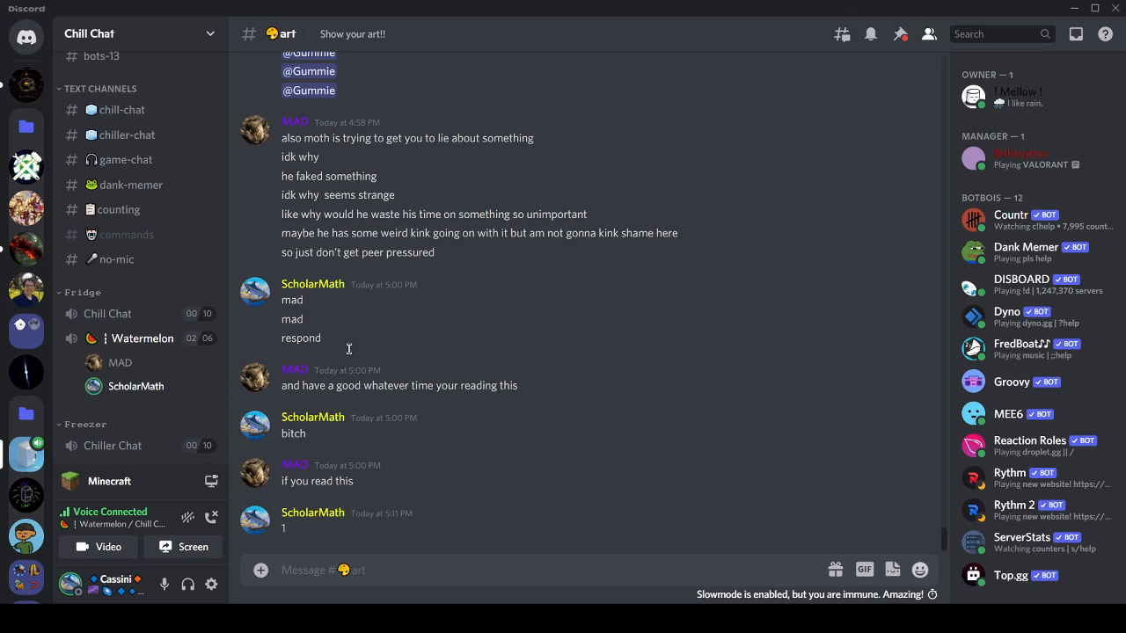
mouse_move(552, 354)
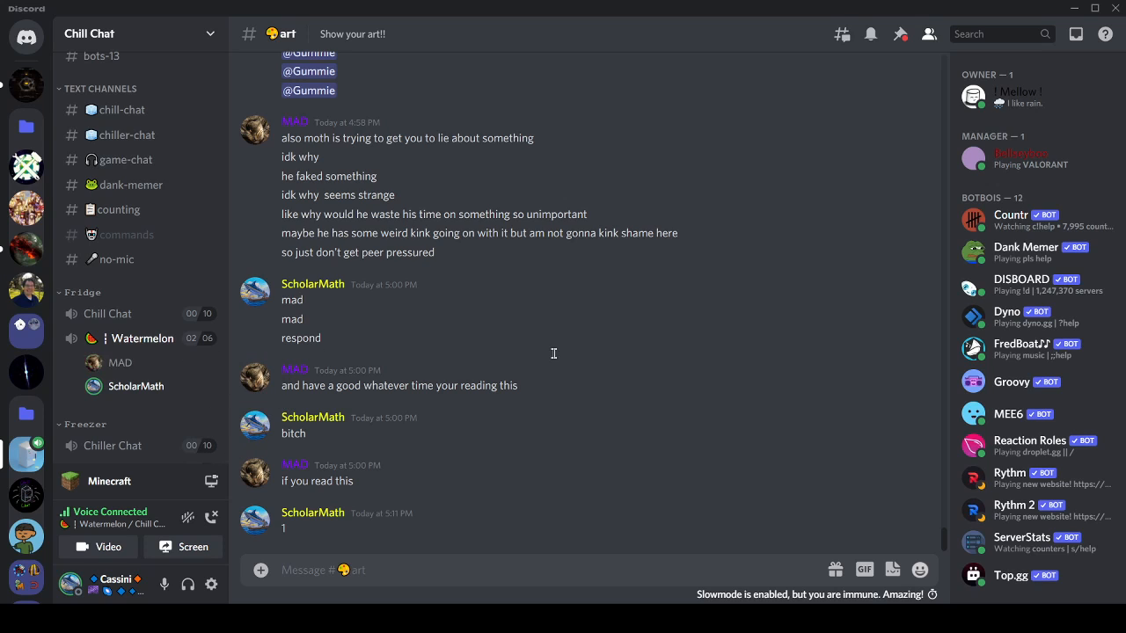
mouse_move(630, 517)
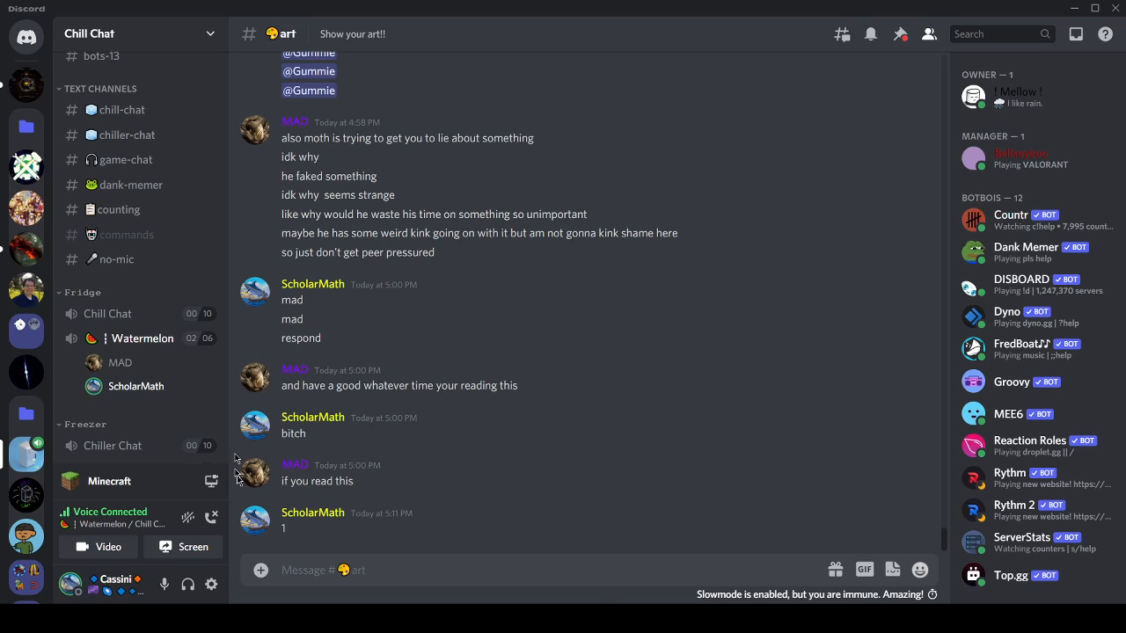
mouse_move(233, 260)
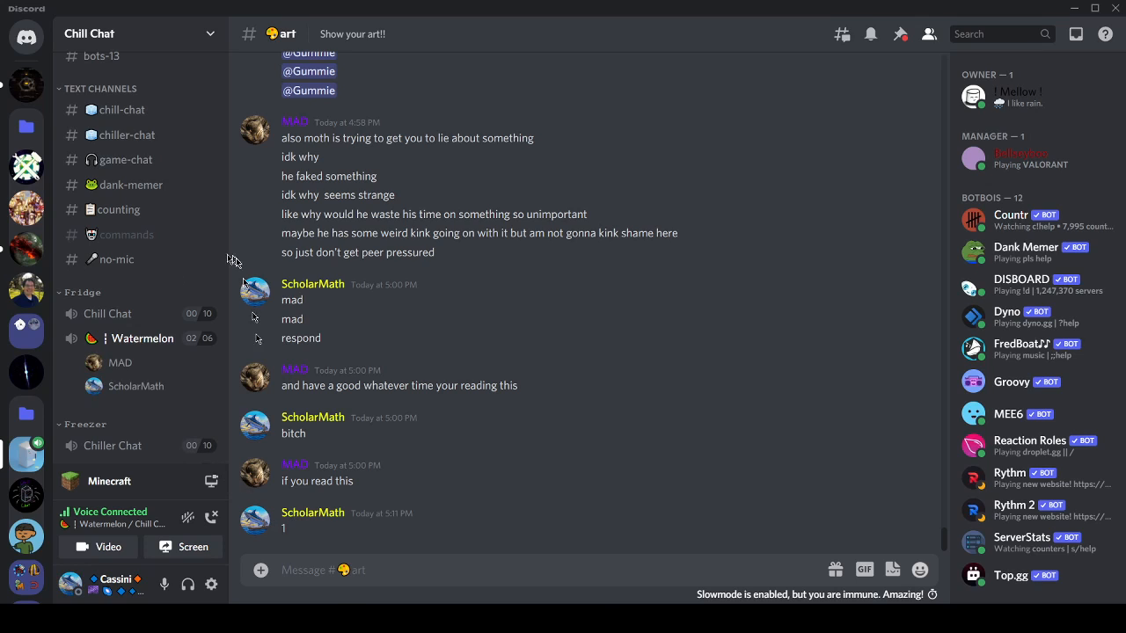
mouse_move(173, 218)
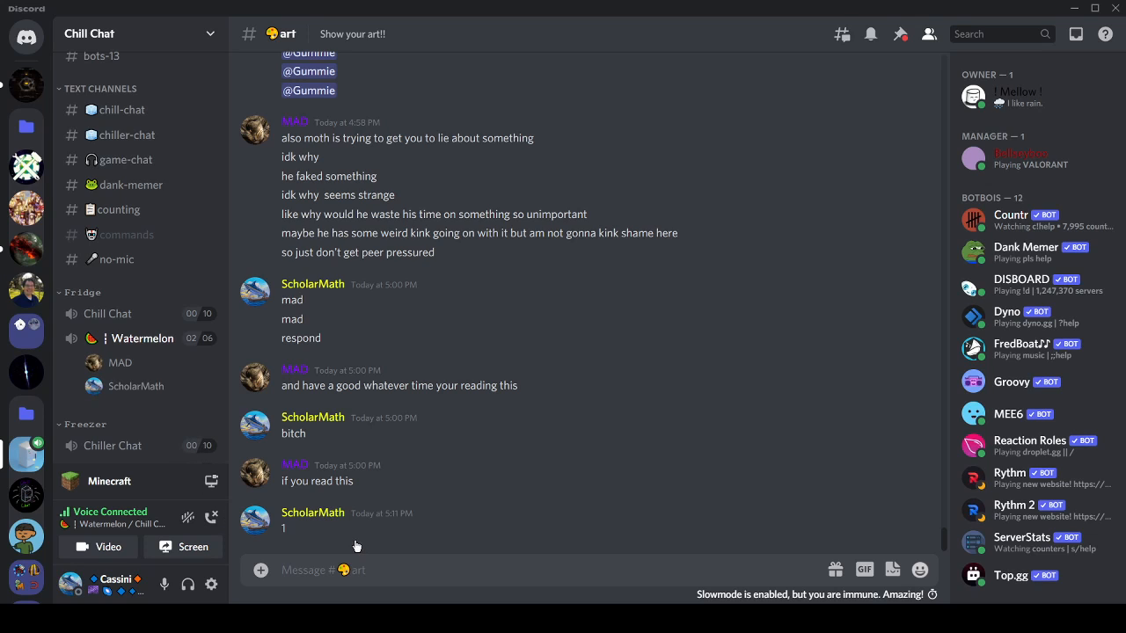
mouse_move(356, 542)
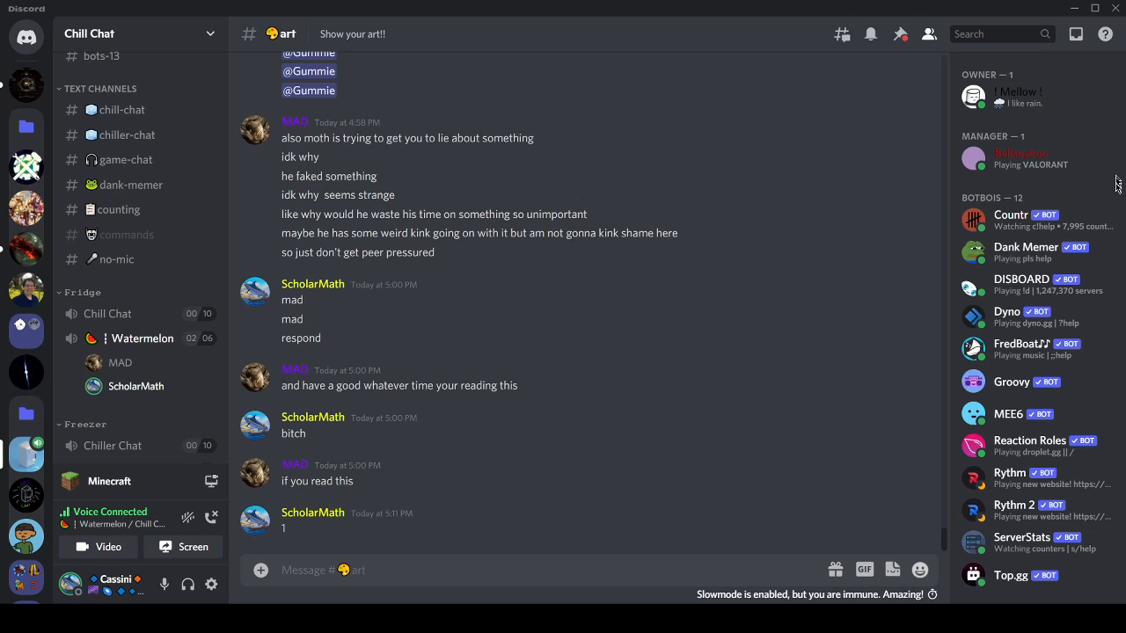
mouse_move(619, 405)
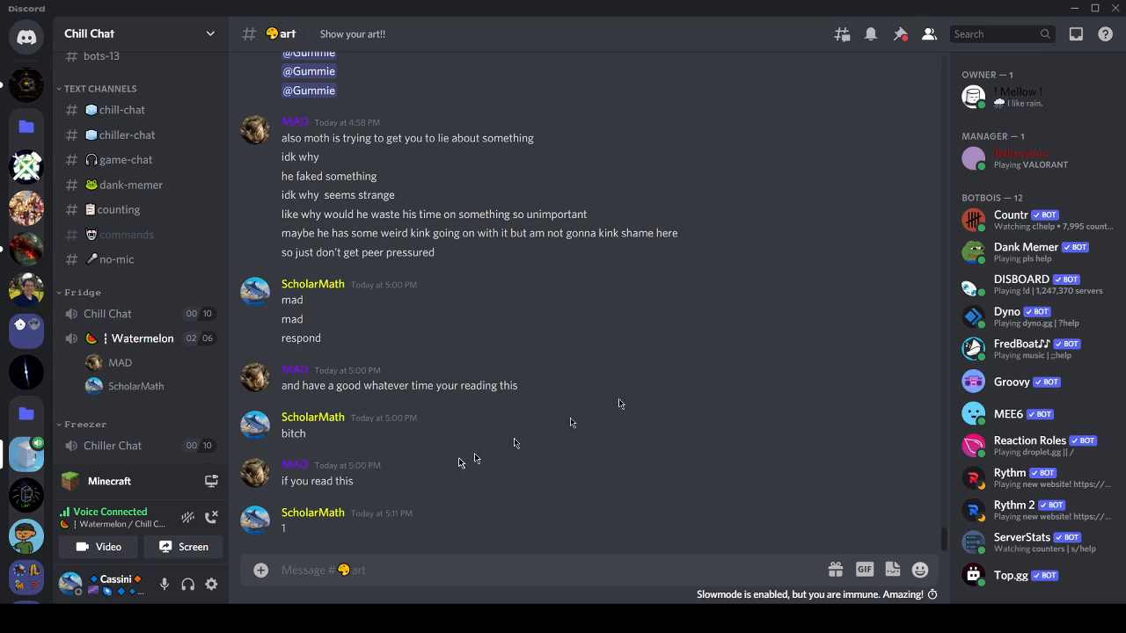
mouse_move(521, 537)
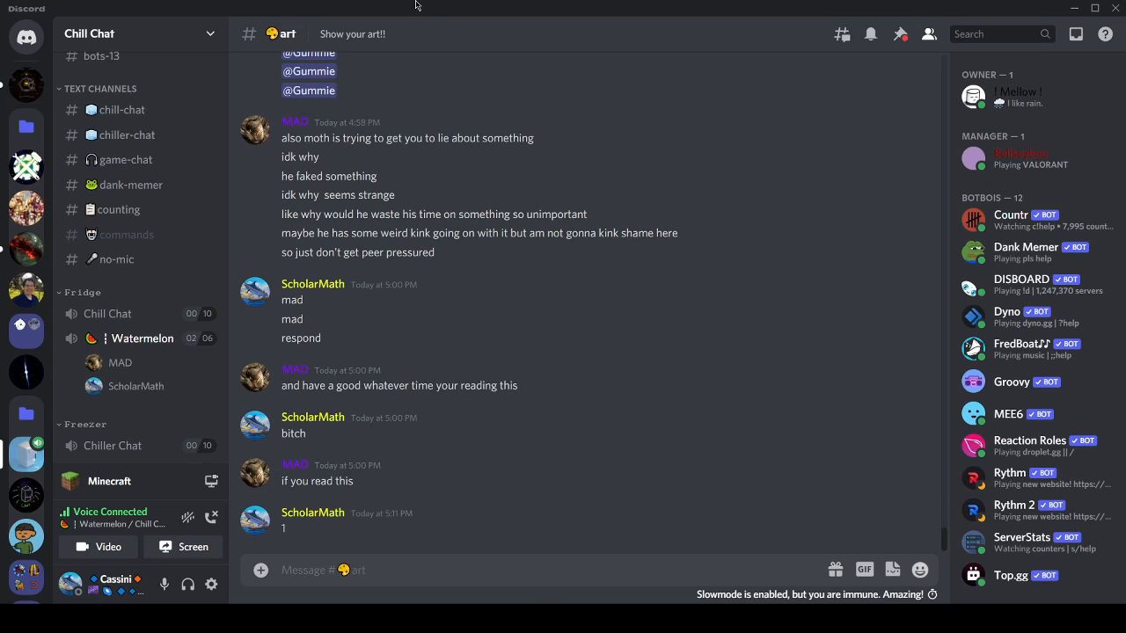
mouse_move(145, 294)
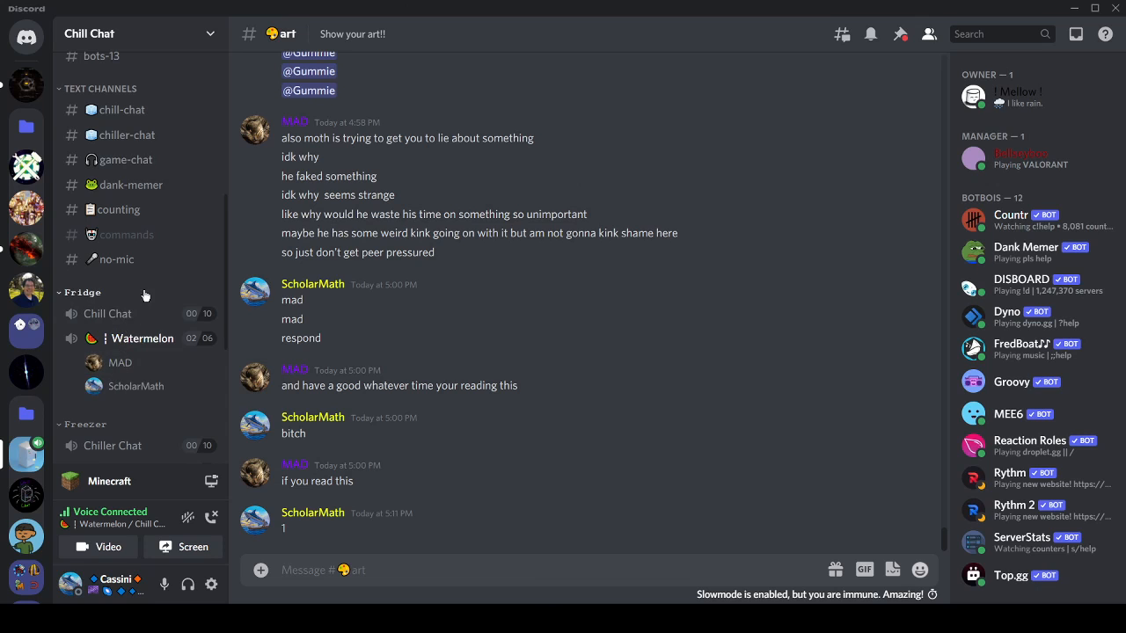
Join the Watermelon voice channel call view showing MAD and ScholarMath.
click(108, 313)
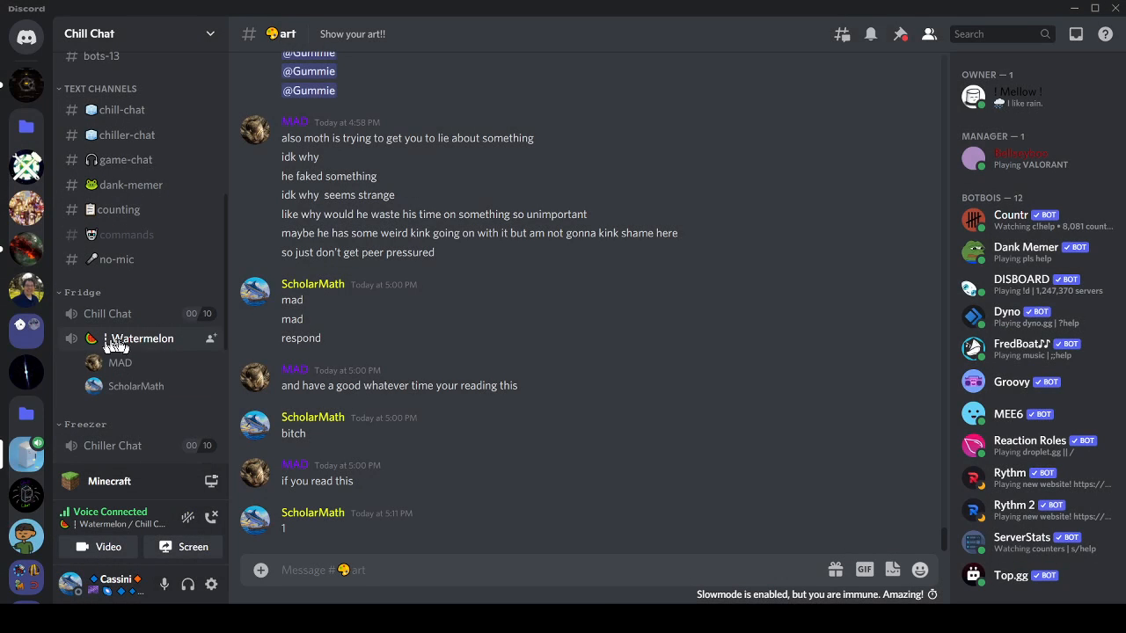
click(141, 337)
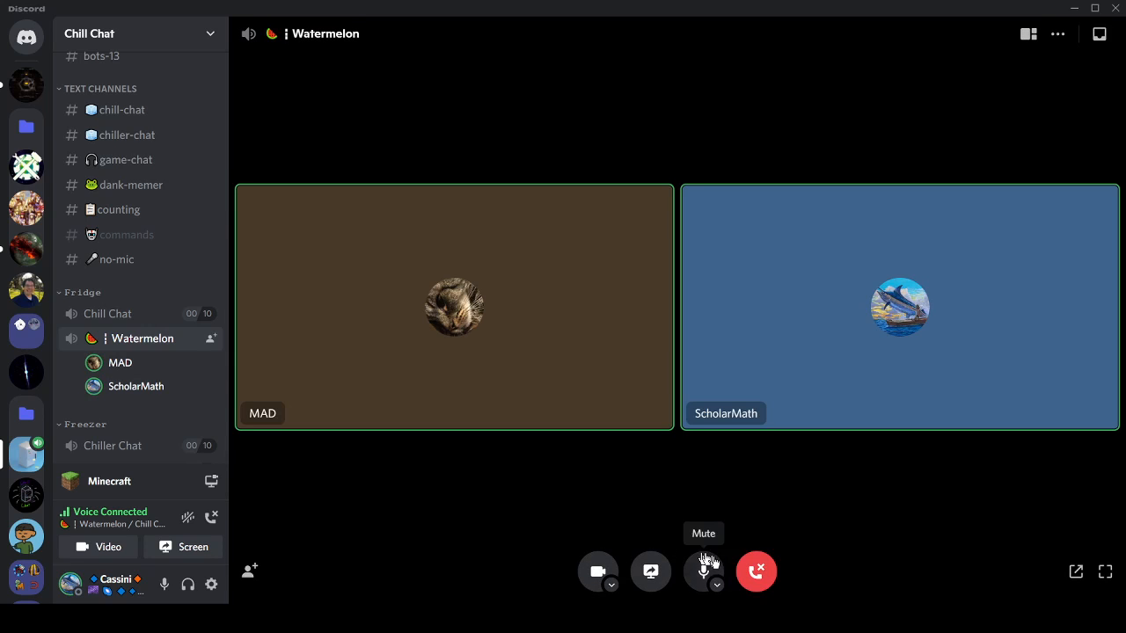
Mute your own microphone in the Watermelon call.
click(704, 572)
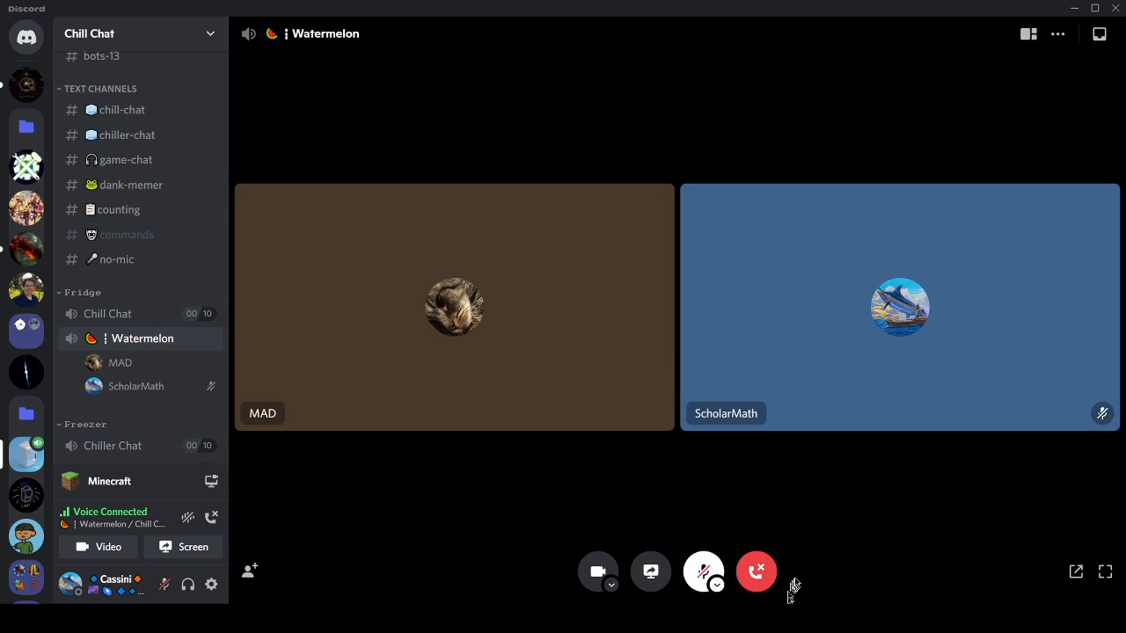
mouse_move(1063, 322)
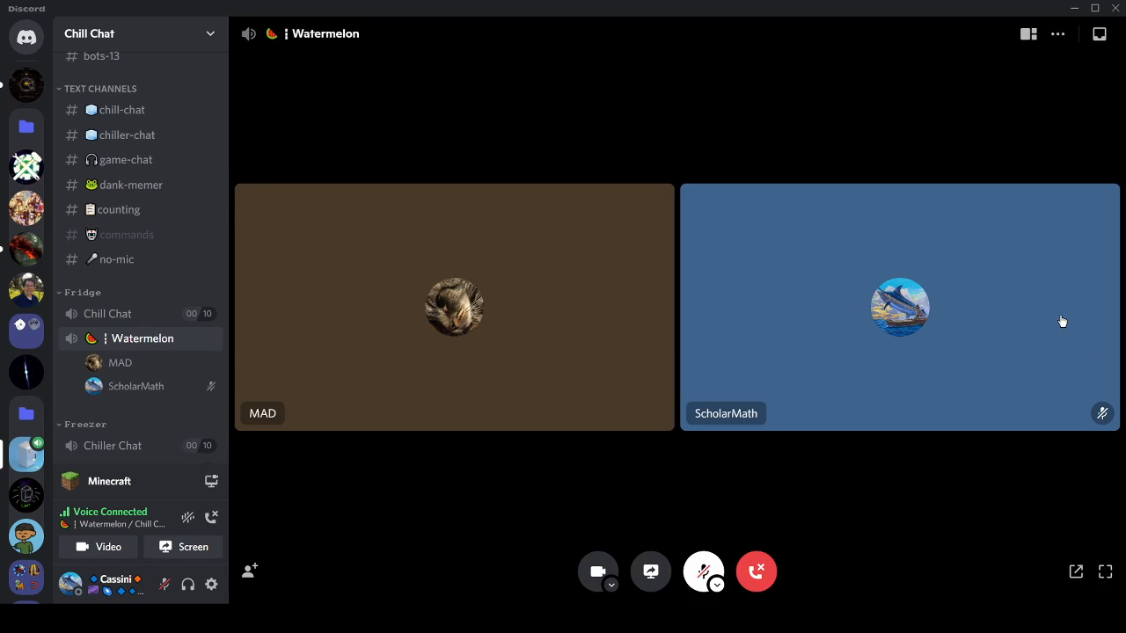
mouse_move(929, 169)
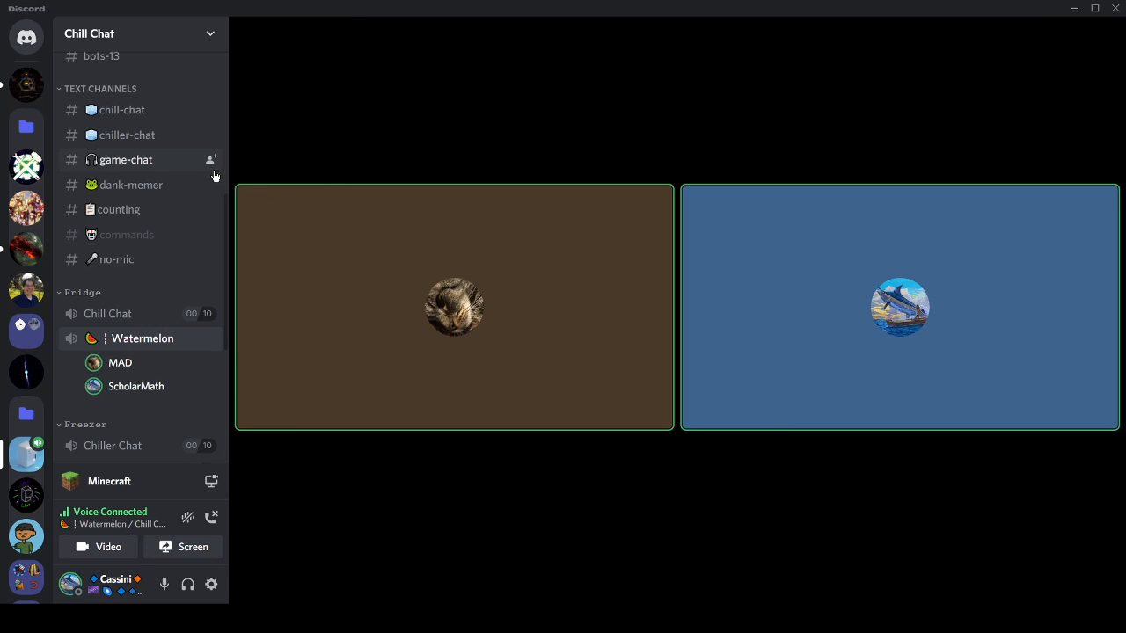
mouse_move(292, 211)
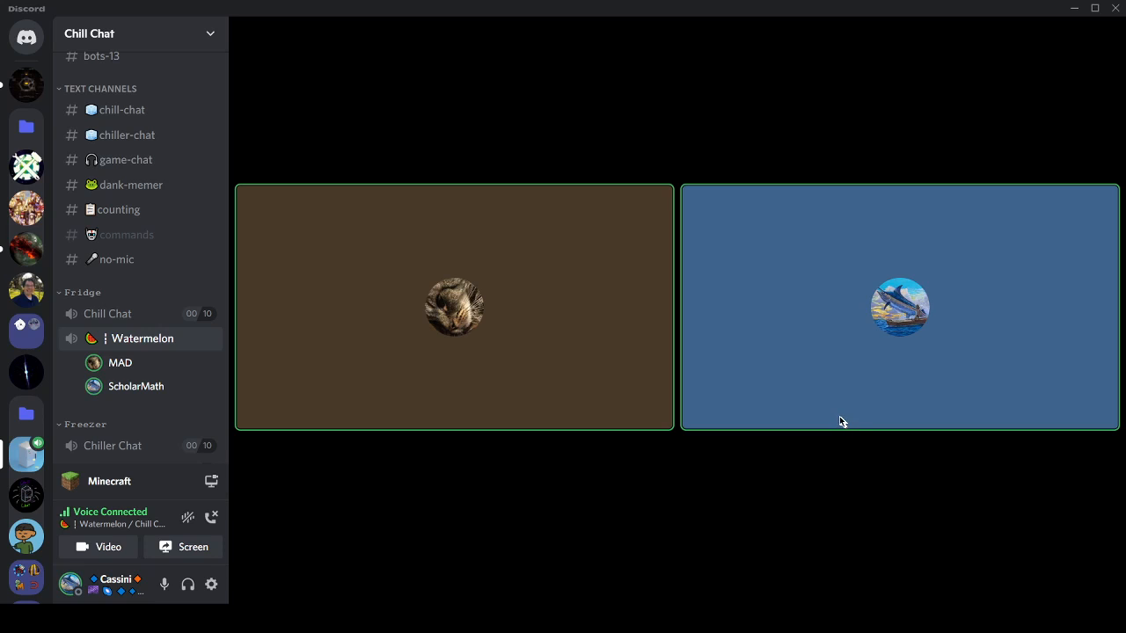
mouse_move(793, 422)
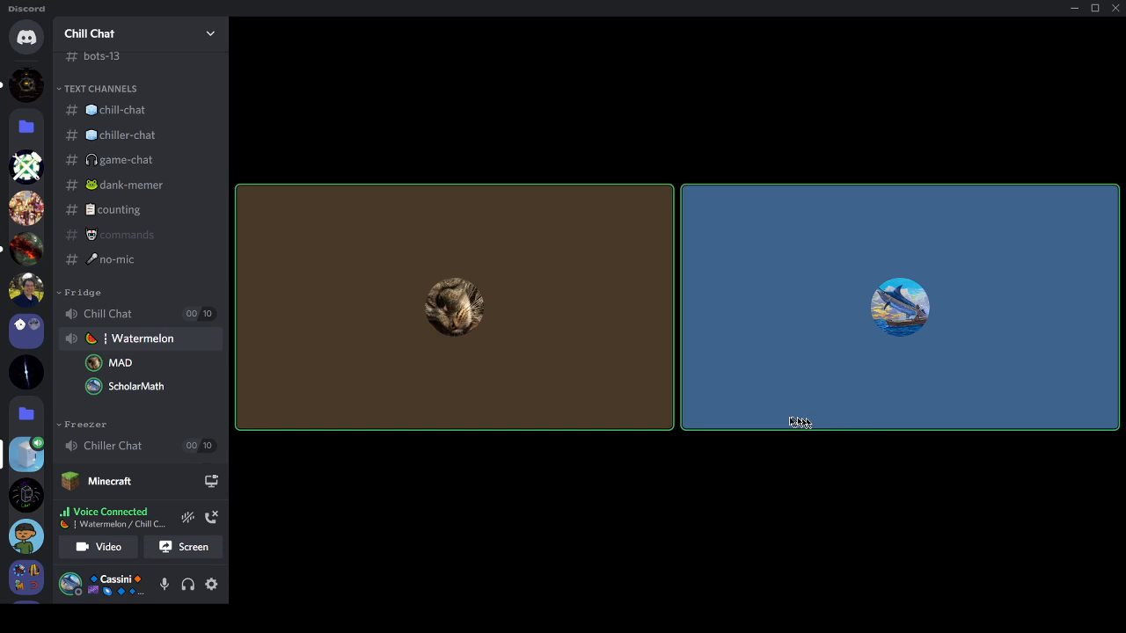
mouse_move(775, 414)
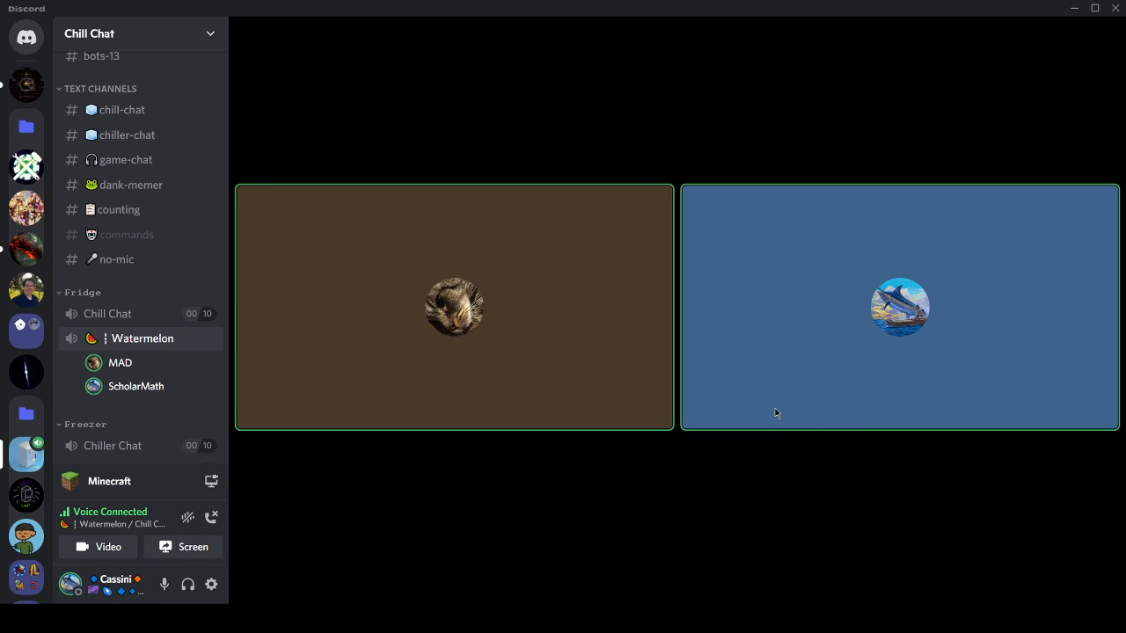